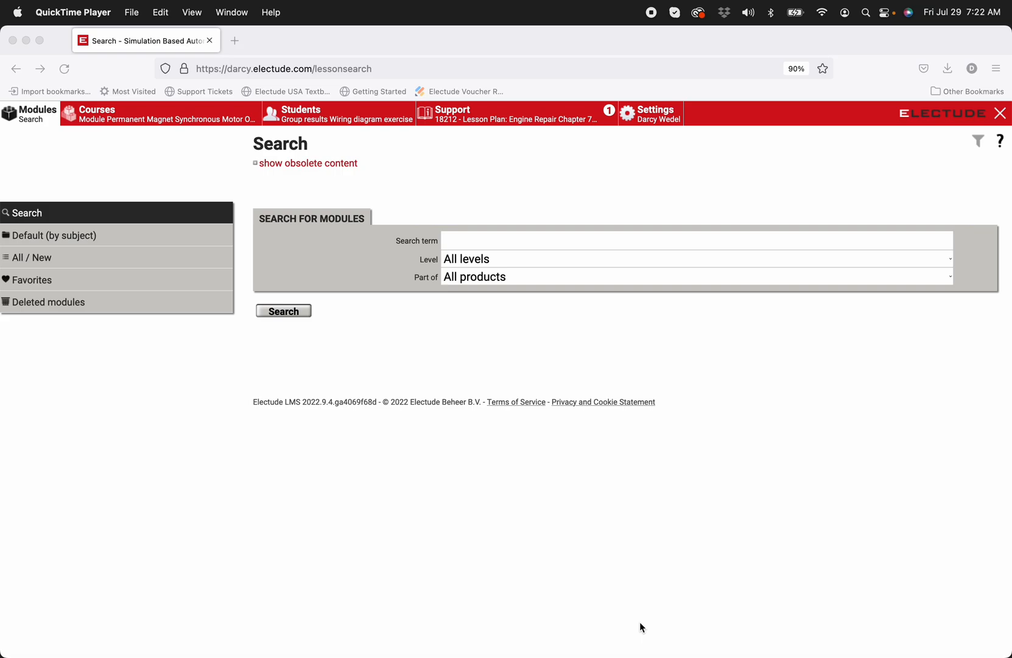
pyautogui.moveTo(29, 126)
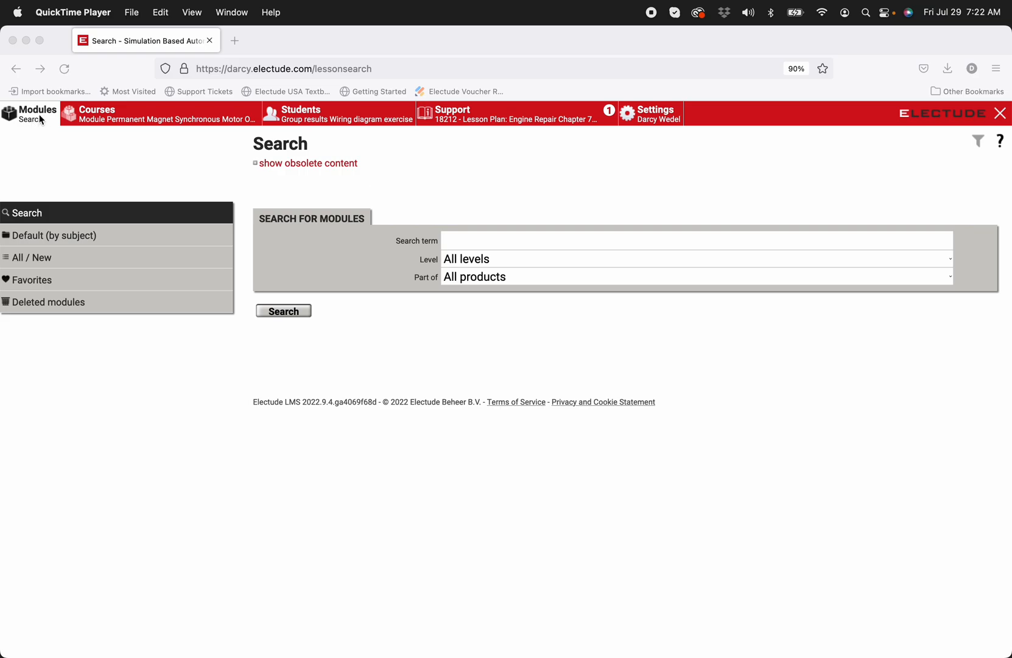
pyautogui.moveTo(40, 131)
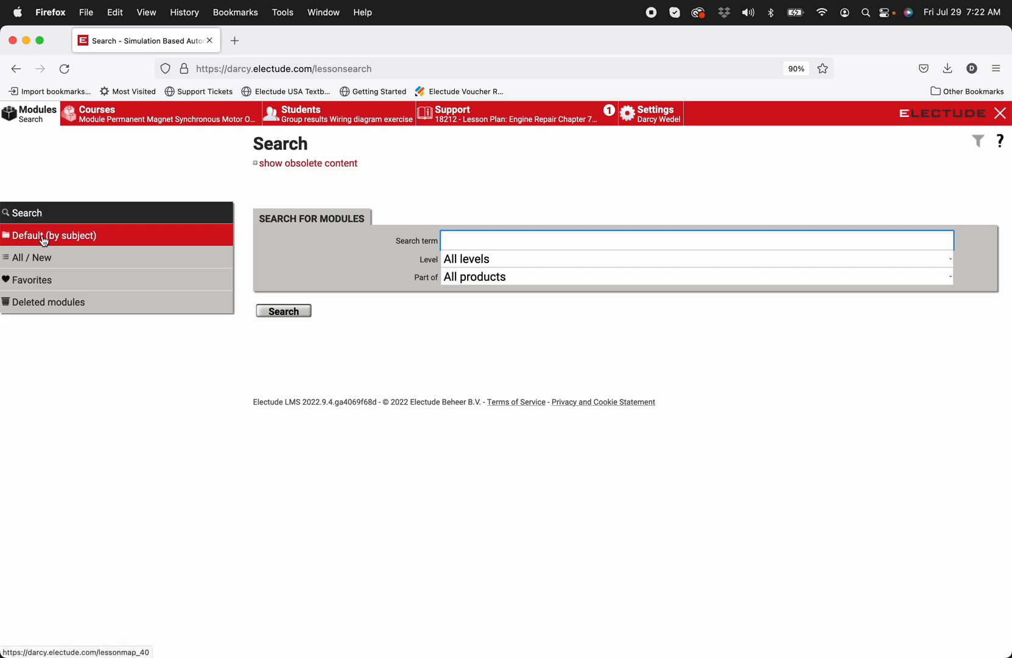
# Navigate by subject into Electrical Electronic Systems and then the Electrical Theory module list.
pyautogui.click(54, 235)
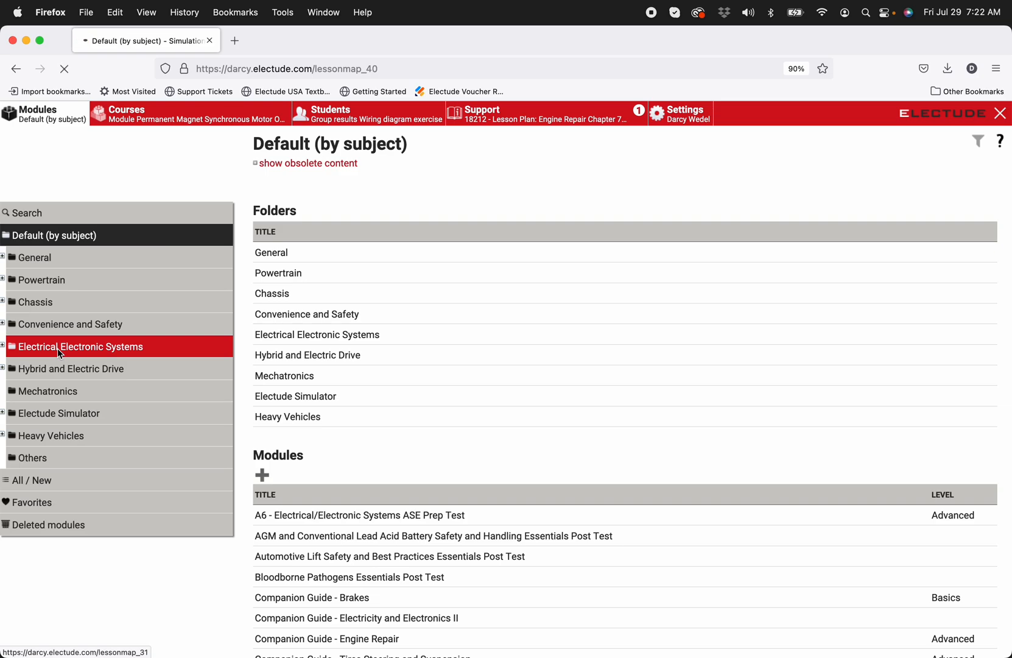
pyautogui.click(81, 346)
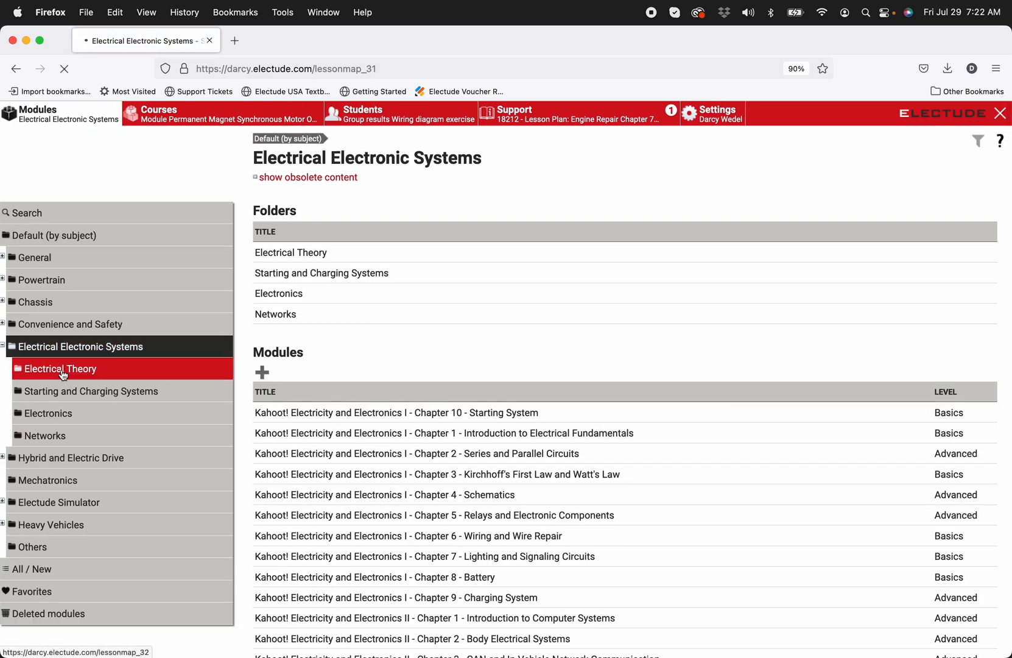
pyautogui.click(60, 368)
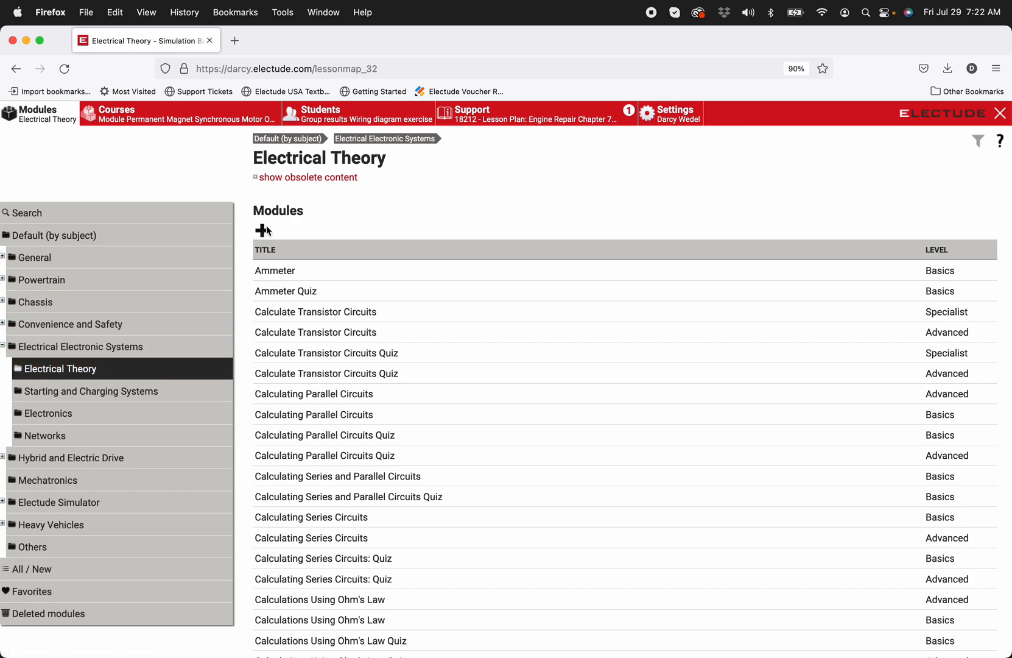
# Start a new module in Electrical Theory and set its type to task.
pyautogui.click(260, 229)
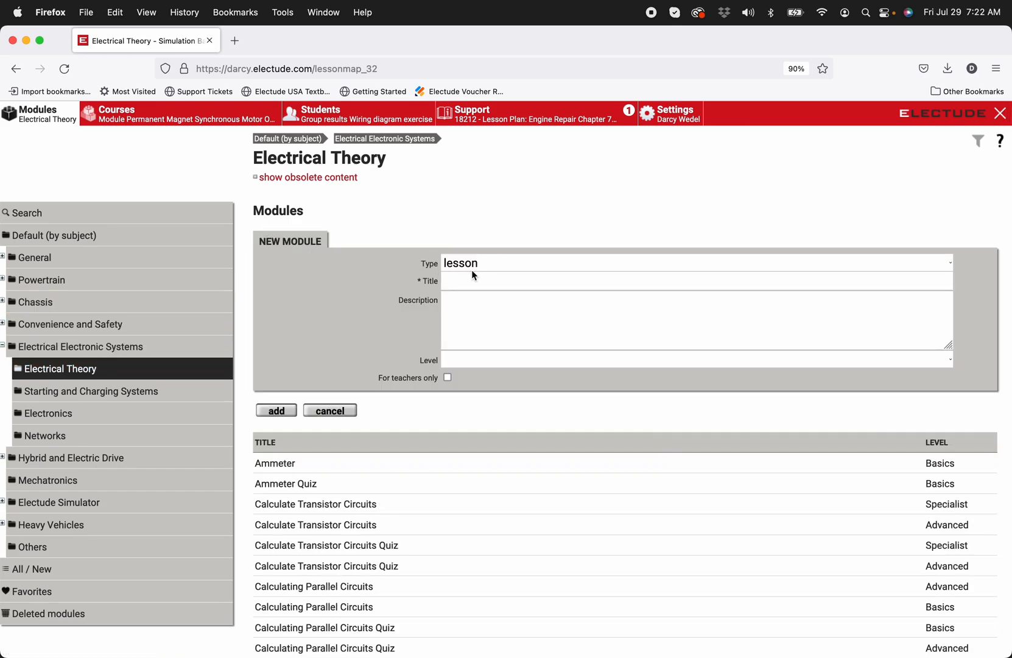
pyautogui.moveTo(460, 270)
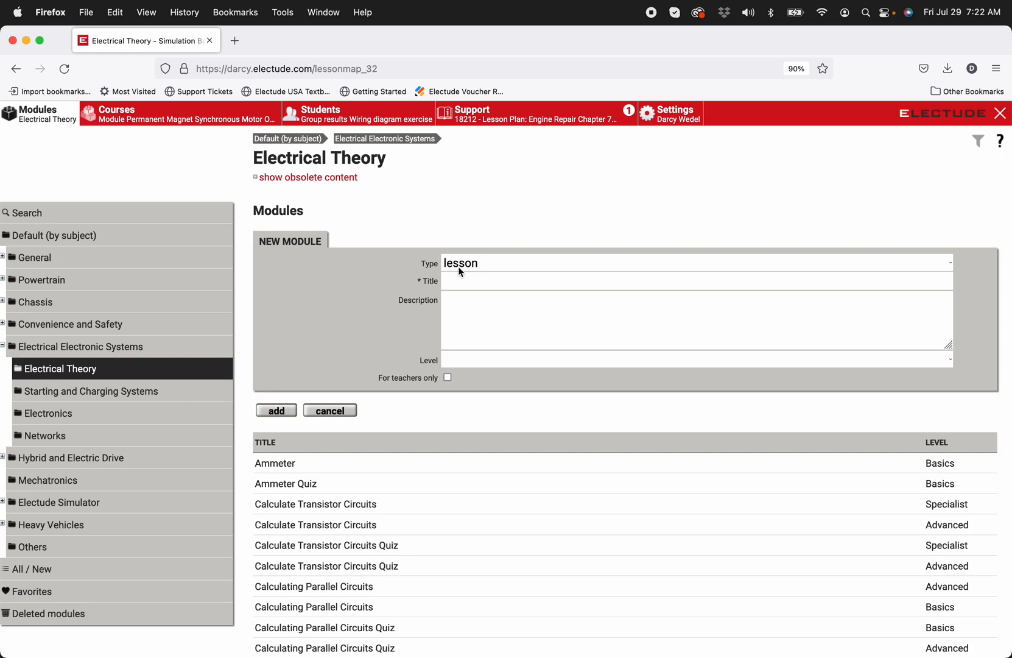
pyautogui.click(480, 263)
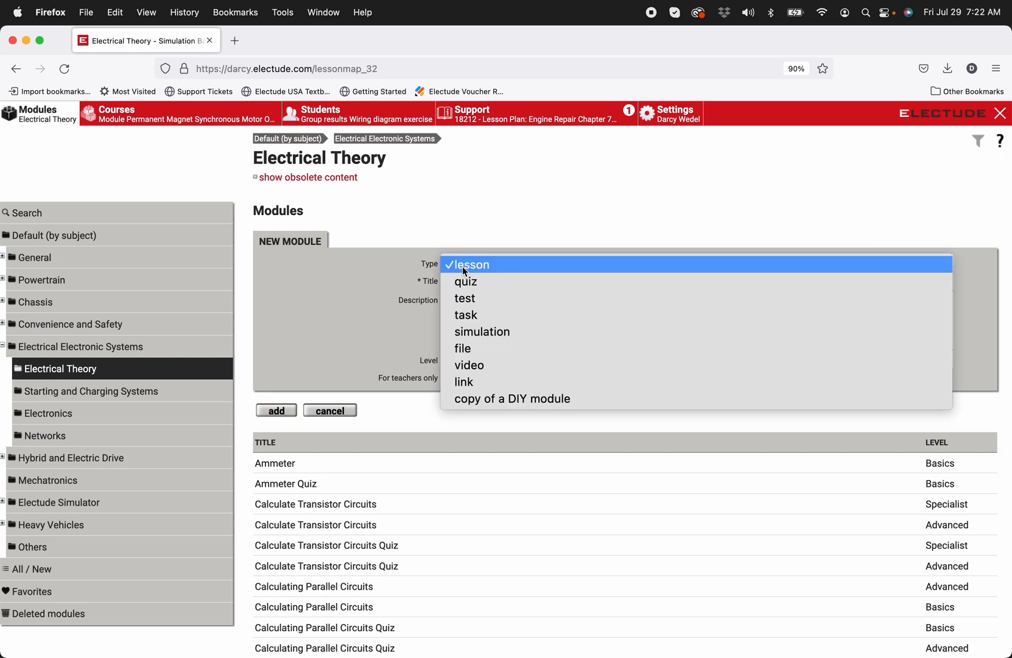
pyautogui.moveTo(482, 332)
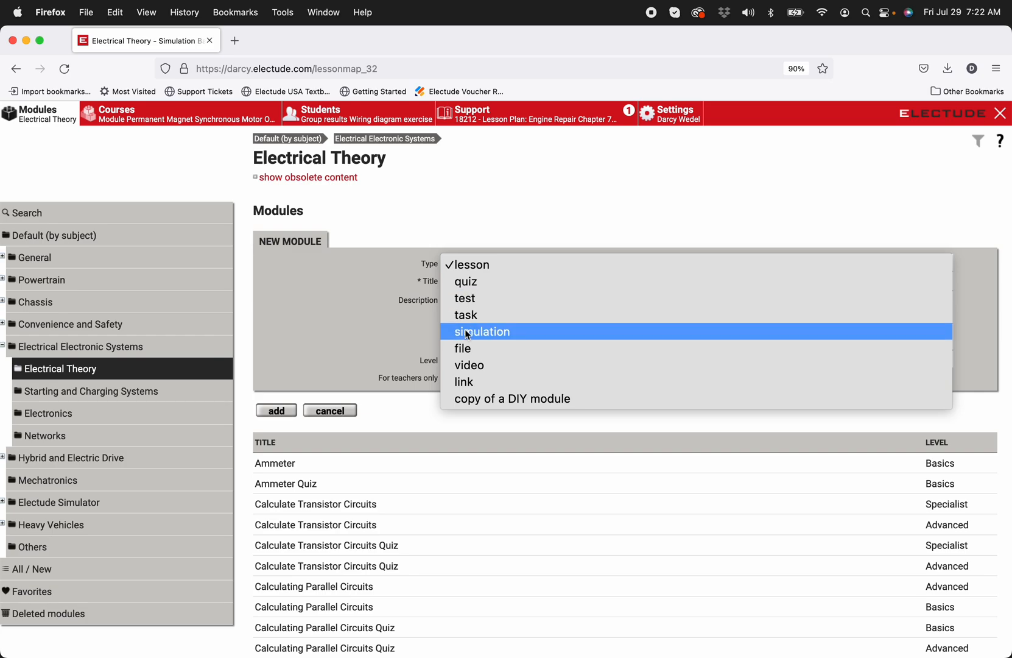
pyautogui.moveTo(472, 316)
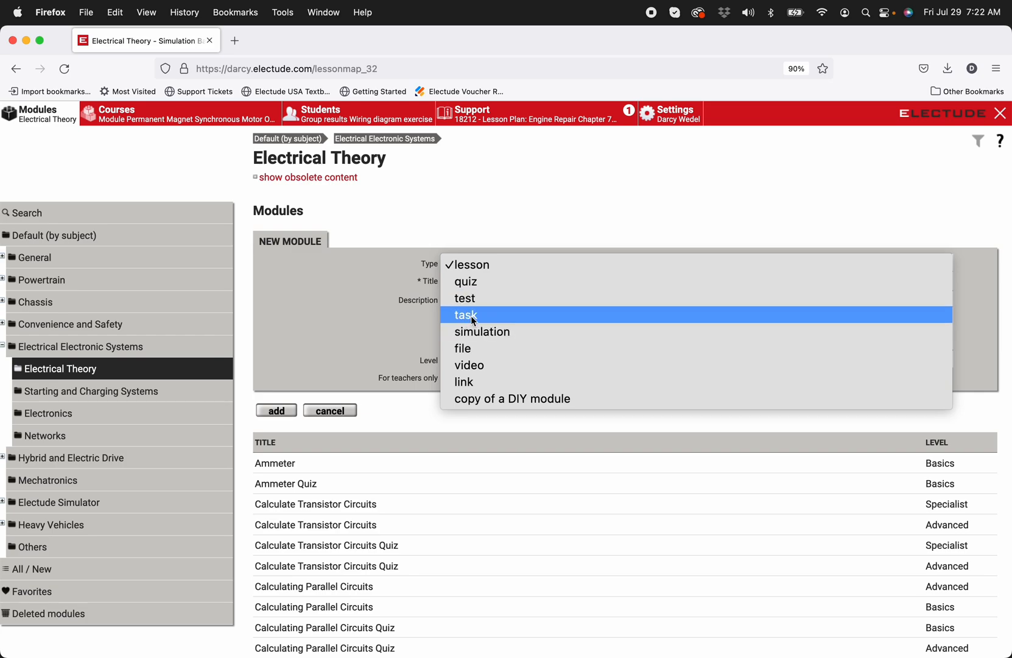
pyautogui.click(465, 314)
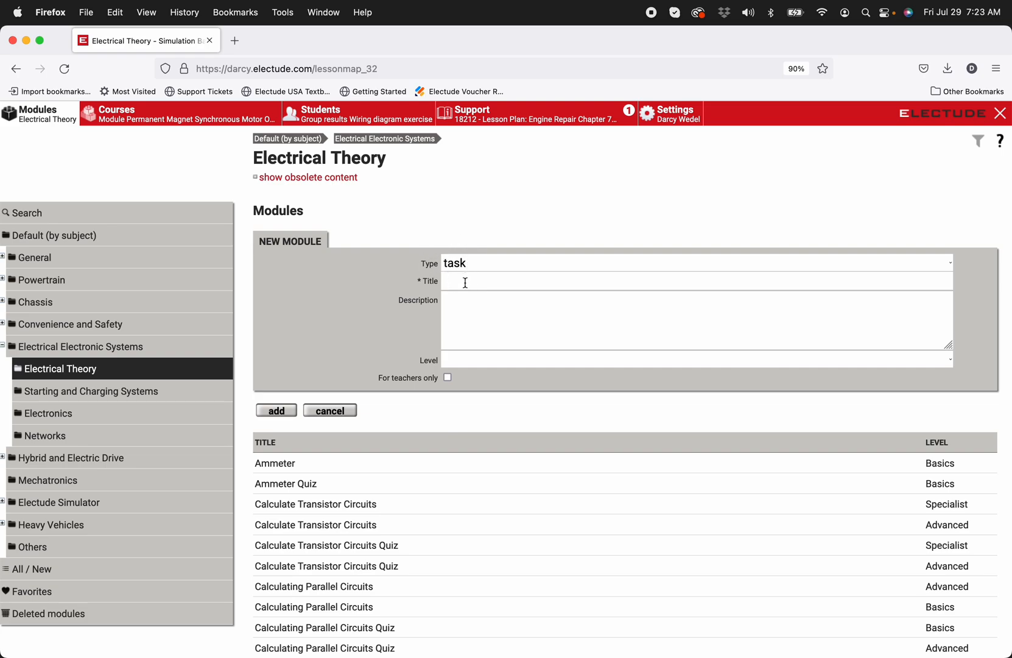
# Enter the module title 'Wiring diagram exercise'.
pyautogui.click(720, 278)
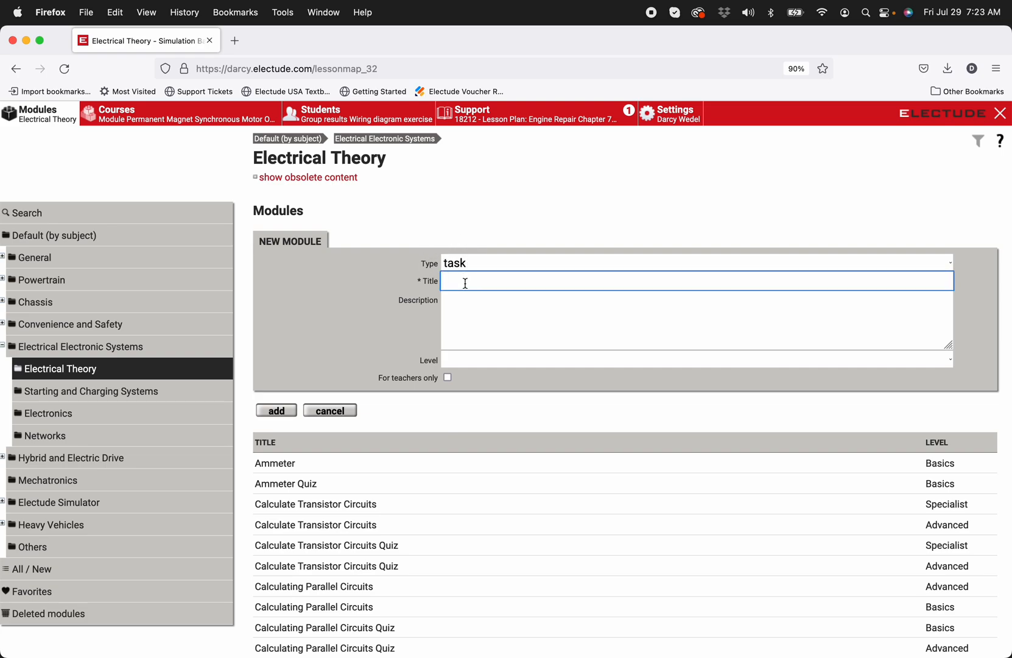
pyautogui.write('Wiring')
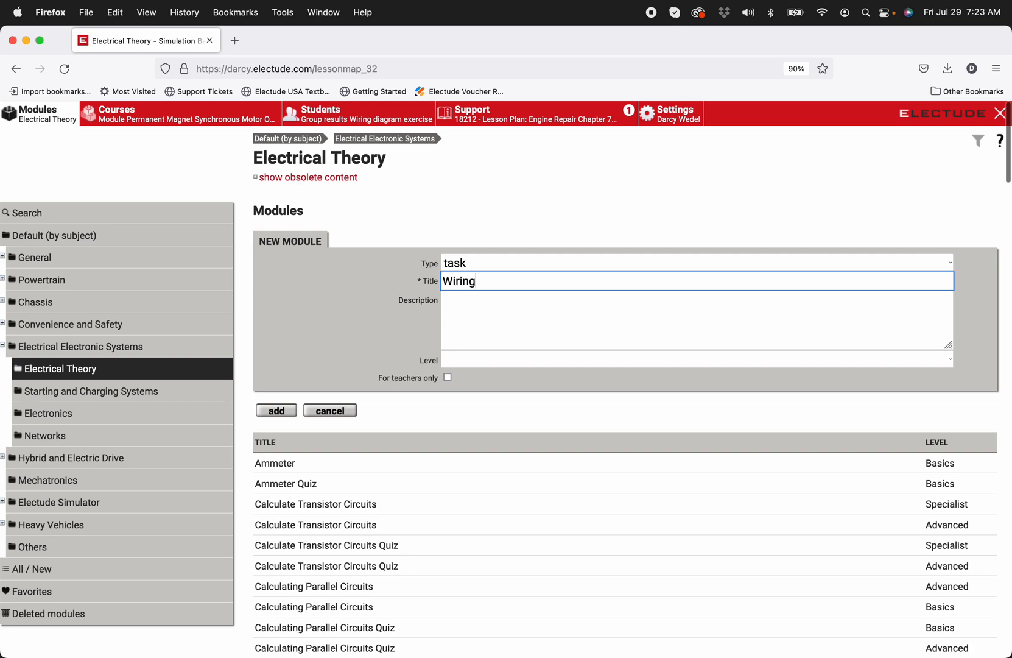
pyautogui.write('diagram e')
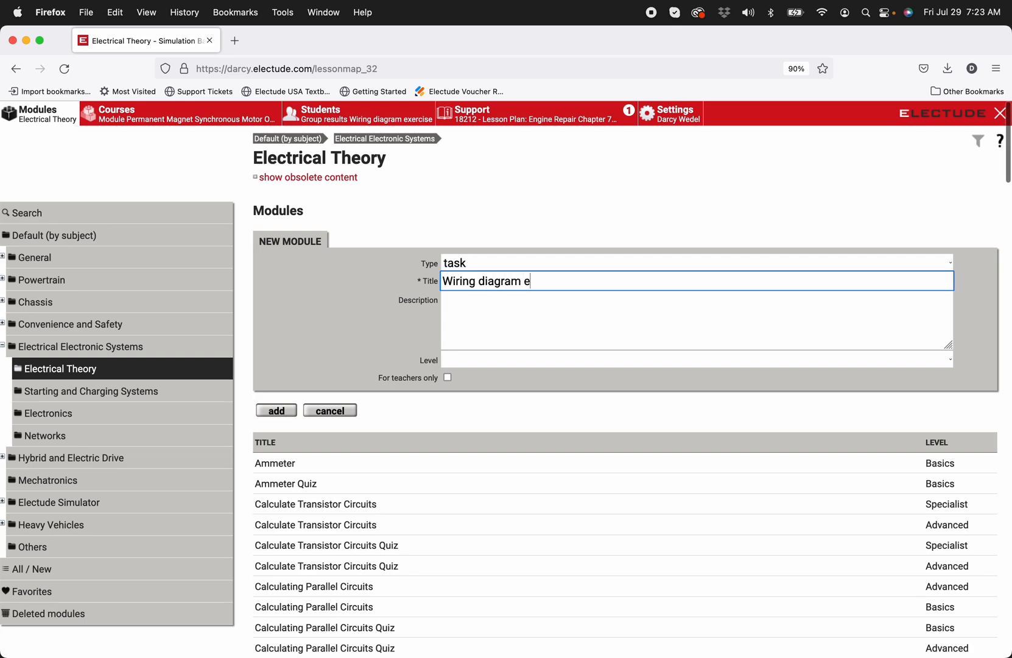
pyautogui.write('xercise')
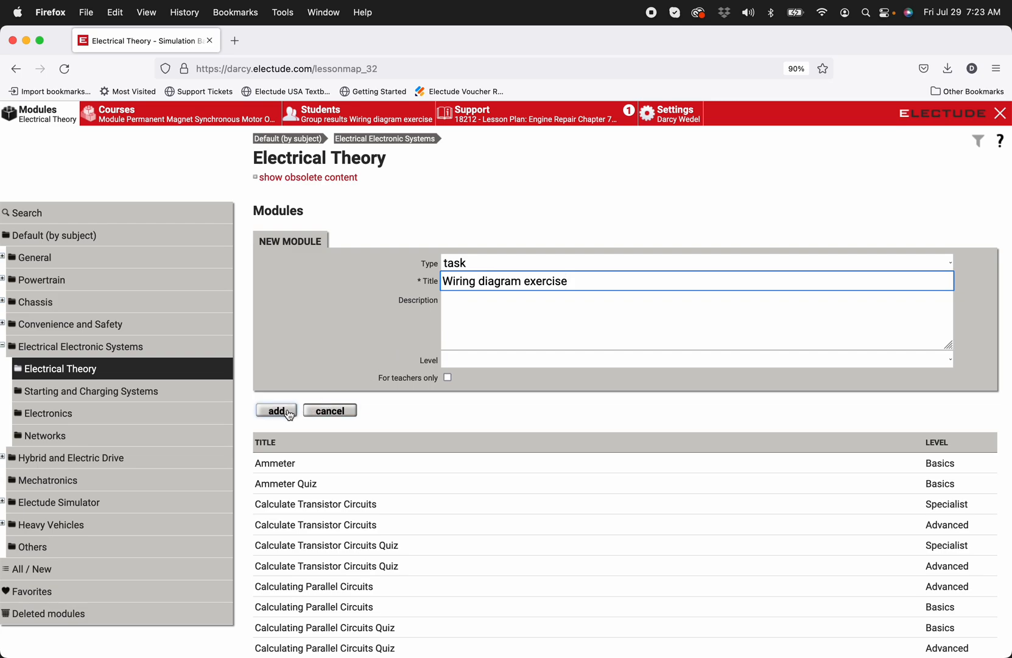
# Add the new task module and assign the red E logo as its image.
pyautogui.click(276, 410)
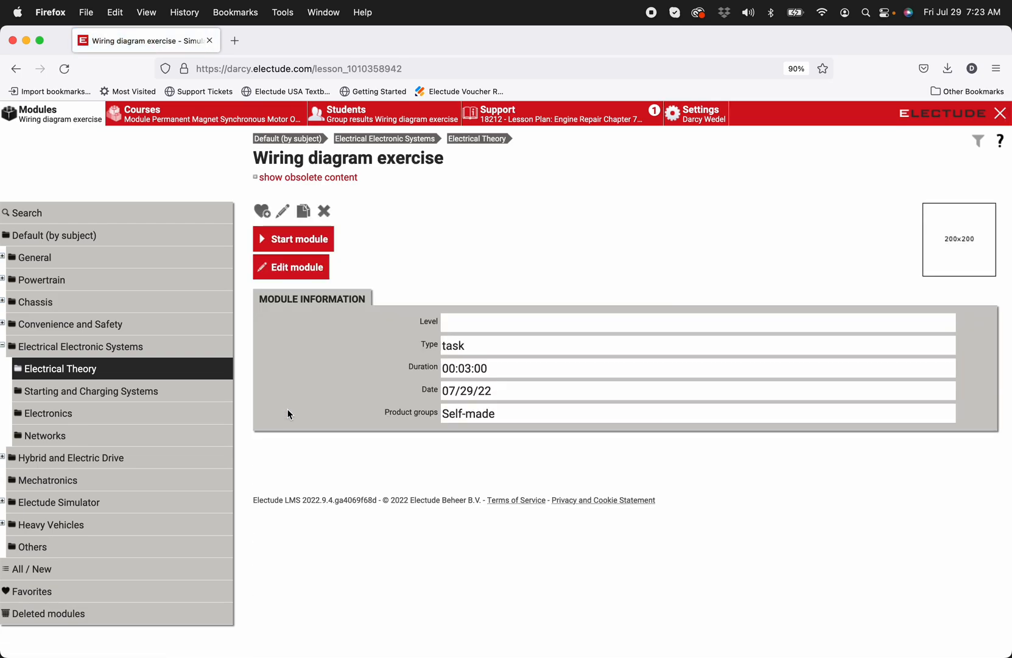
pyautogui.moveTo(938, 250)
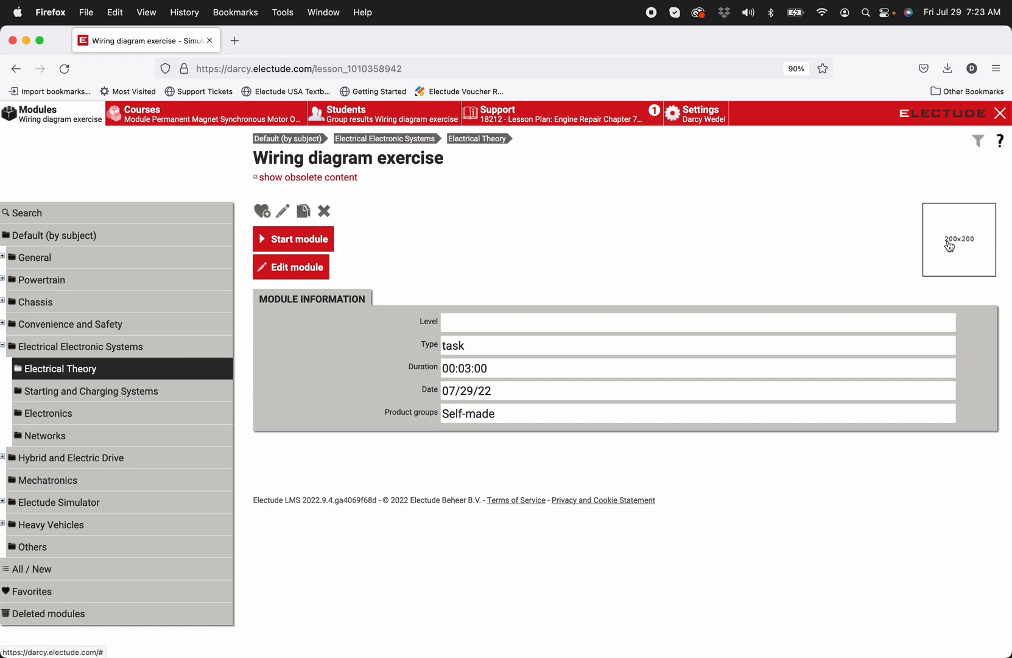
pyautogui.click(950, 244)
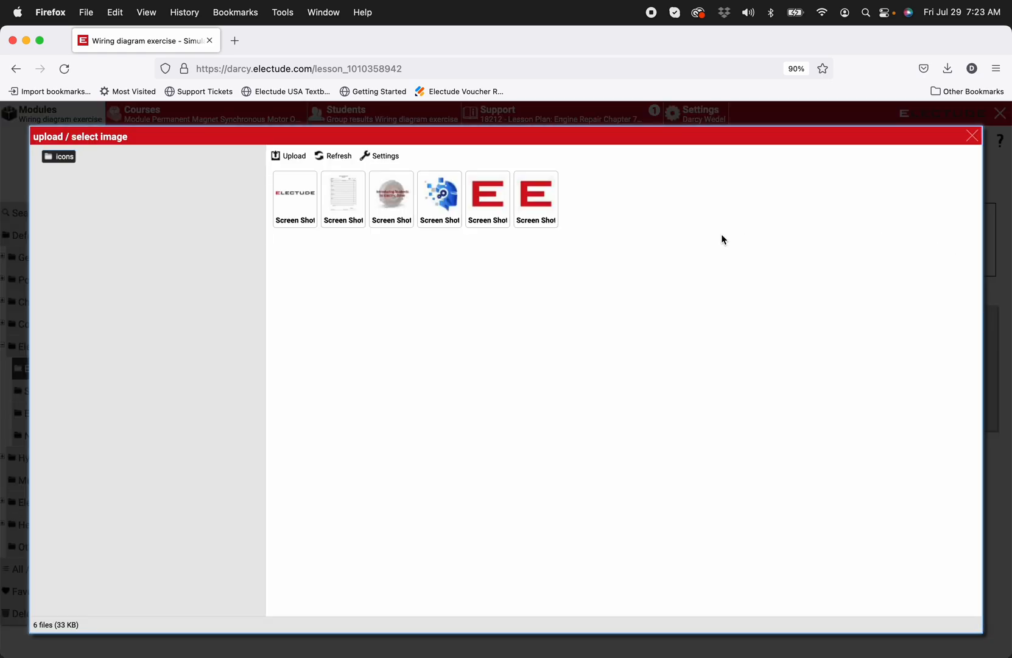
pyautogui.click(536, 197)
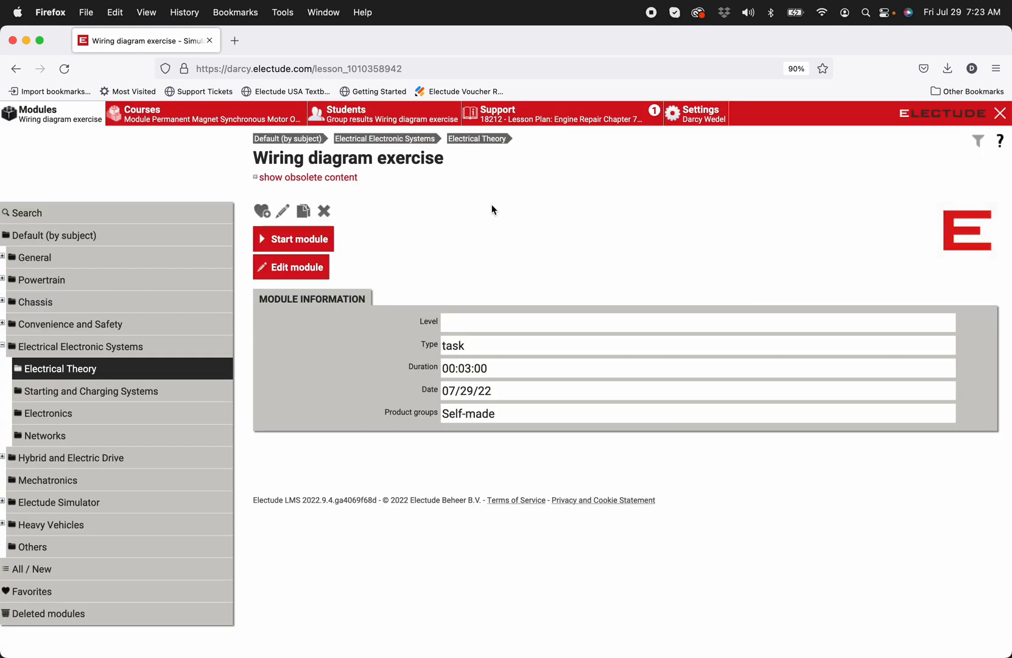
pyautogui.moveTo(549, 233)
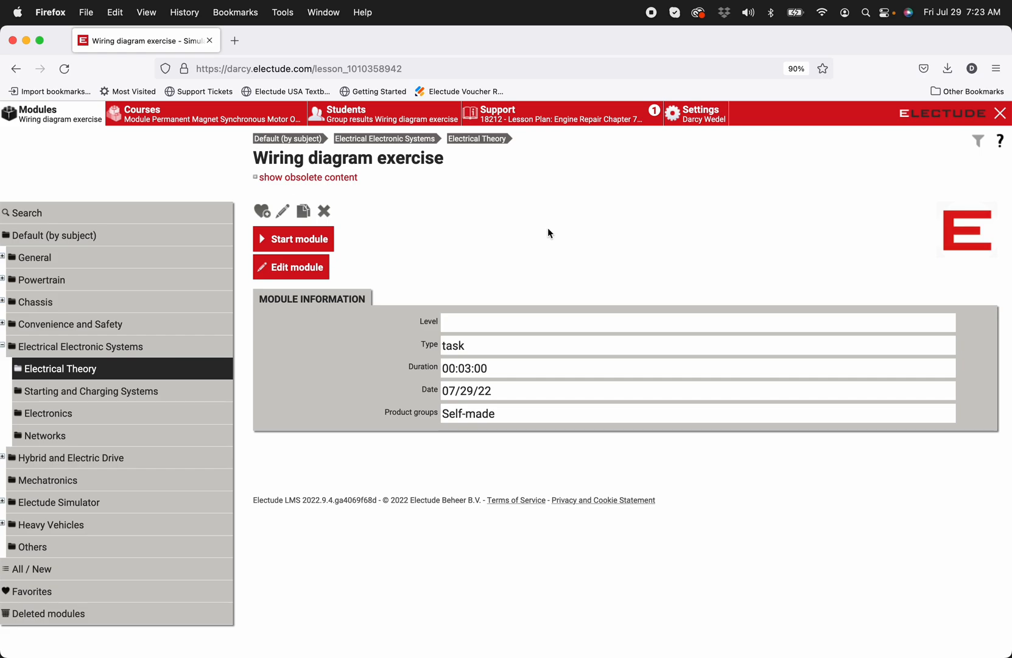
# Open the Wiring diagram exercise module in the content editor.
pyautogui.click(291, 266)
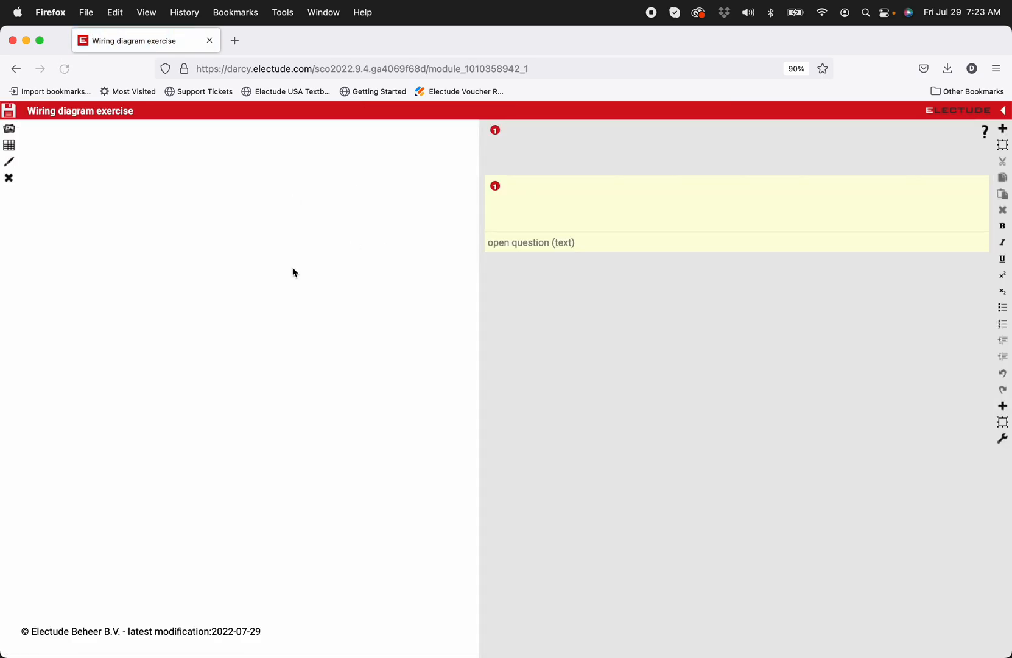
pyautogui.moveTo(349, 95)
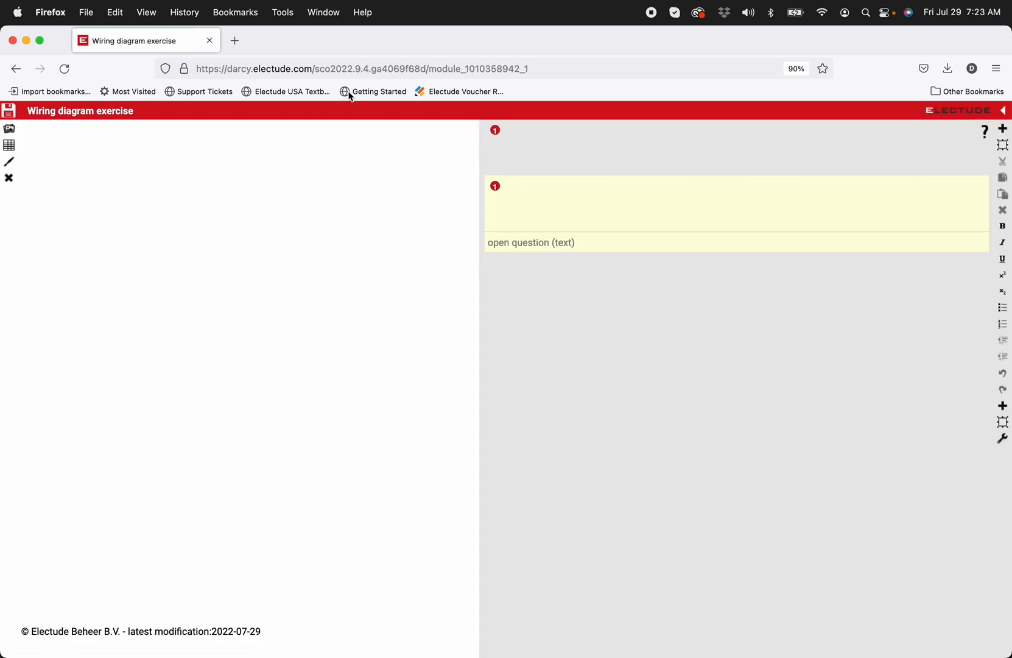
pyautogui.moveTo(299, 455)
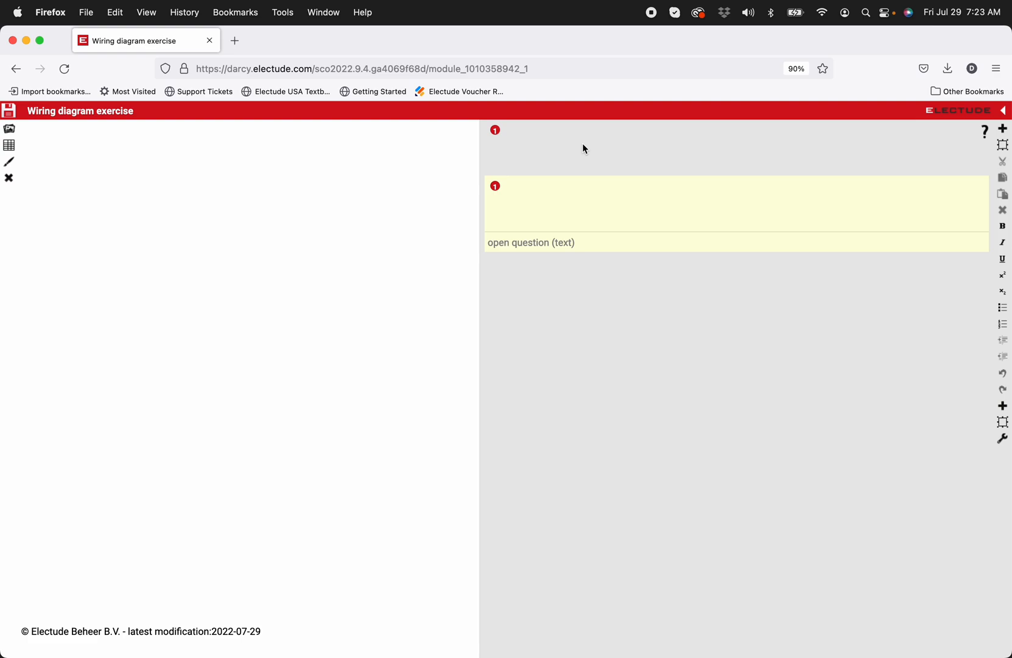
pyautogui.moveTo(592, 158)
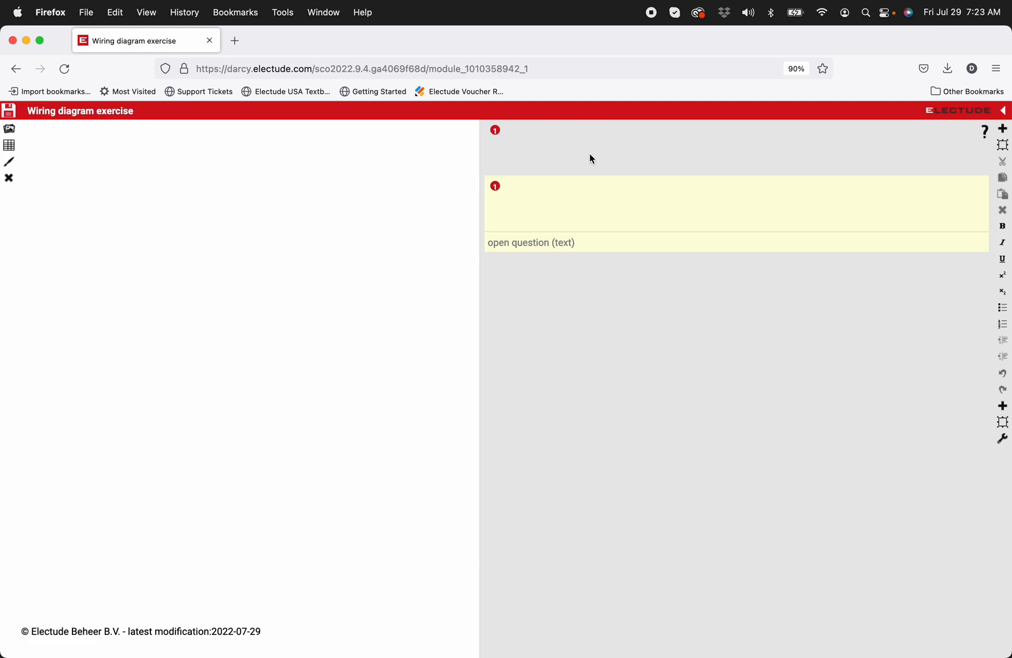
pyautogui.moveTo(1004, 128)
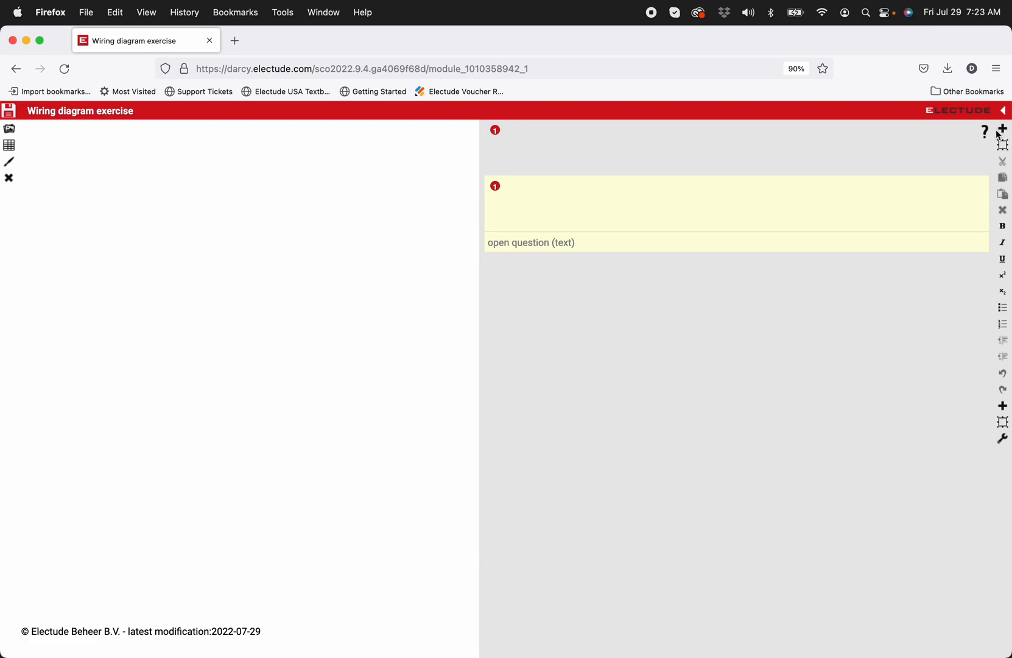
pyautogui.moveTo(683, 135)
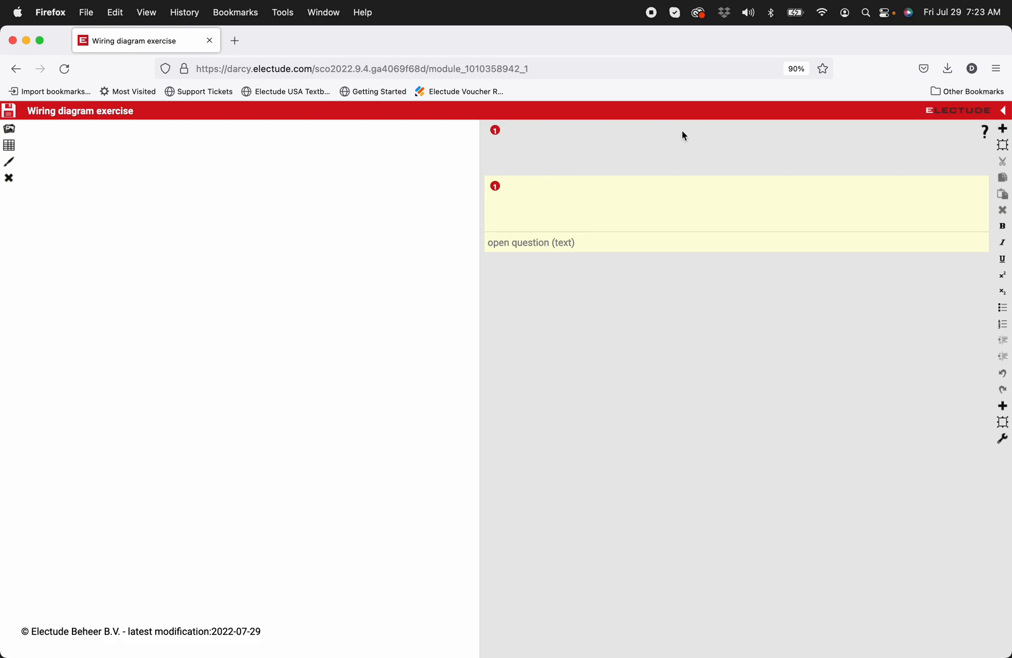
pyautogui.moveTo(1001, 404)
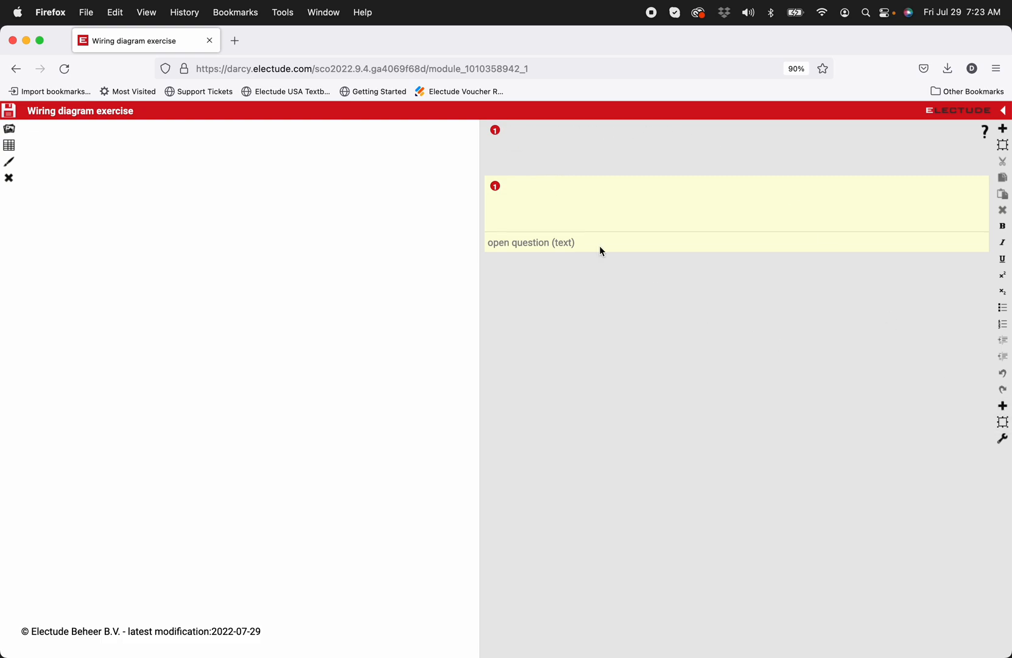
pyautogui.moveTo(556, 159)
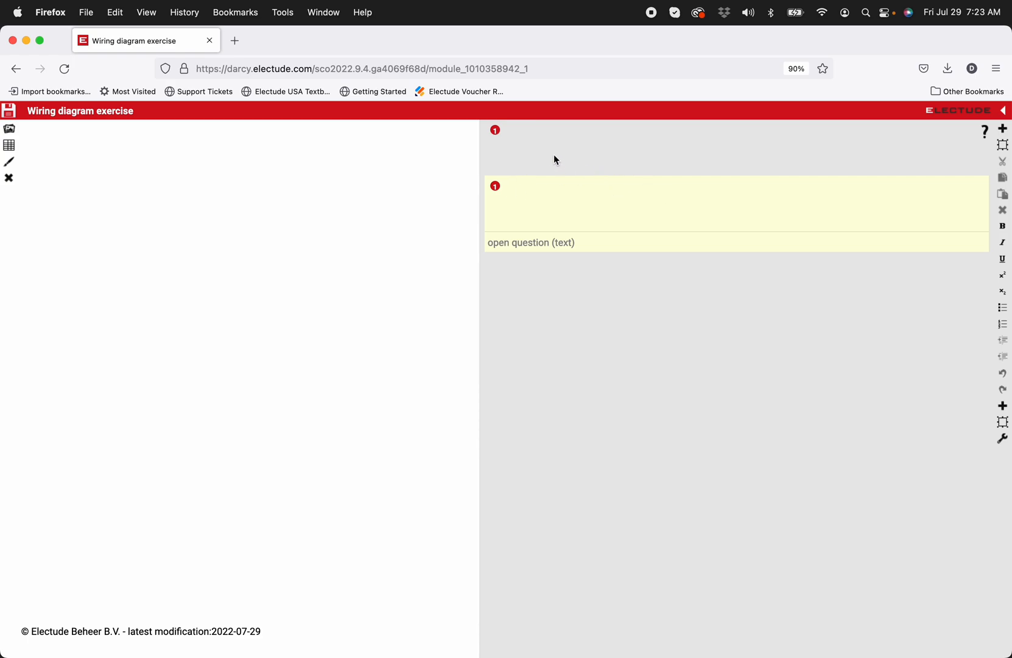
# Write the 'Wiring diagram activity' heading and legend lines Red = power at all times, Orange = switched to power.
pyautogui.write('W')
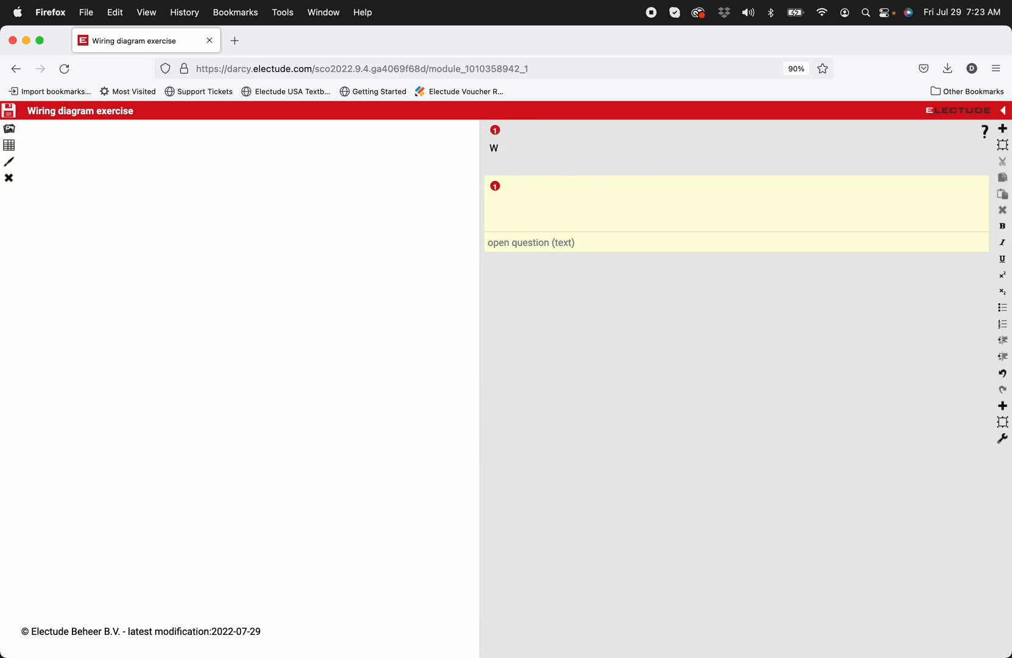
pyautogui.write('iring diagram activity')
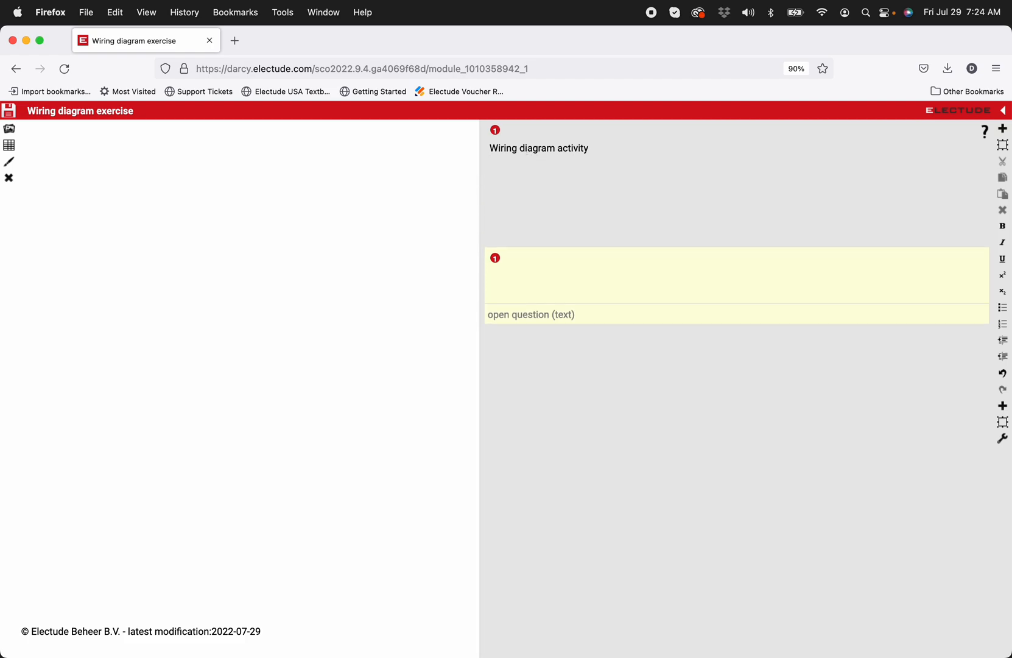
pyautogui.write('Red')
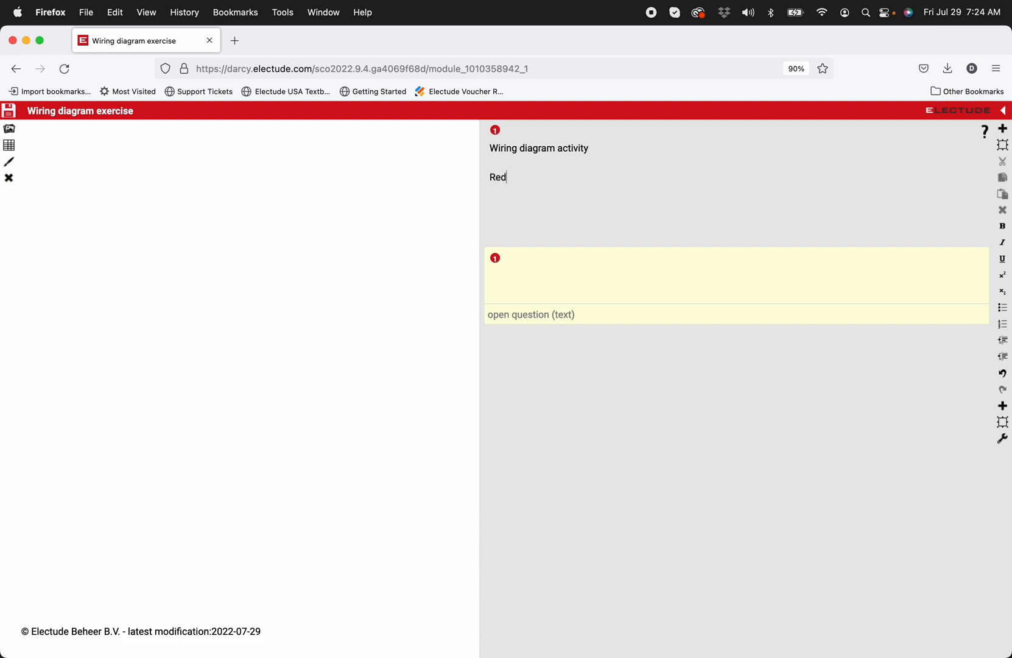
pyautogui.write('= pow')
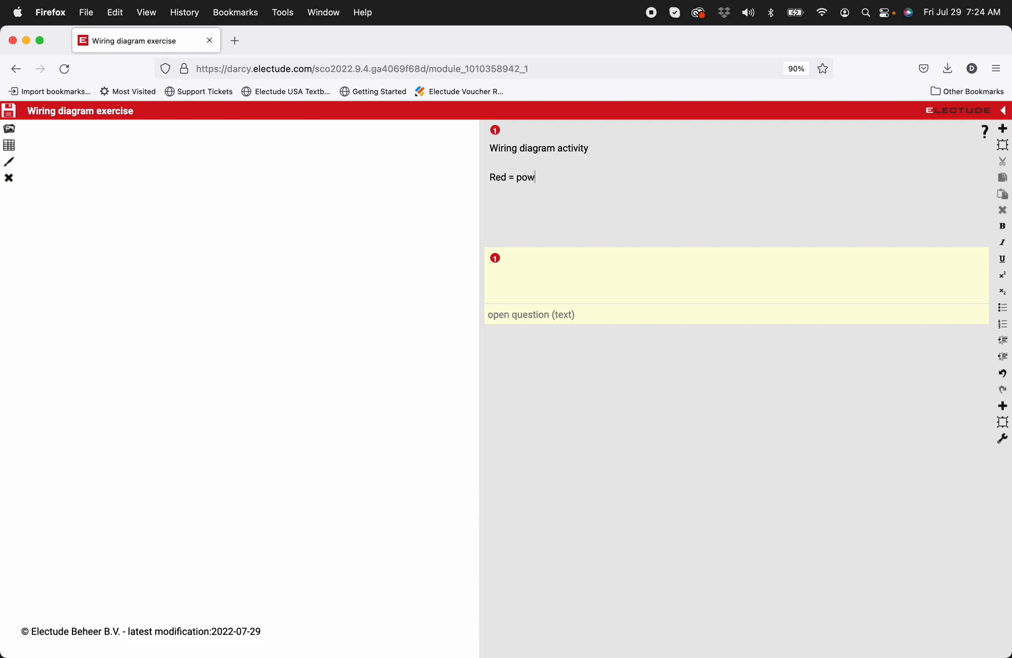
pyautogui.write('er at all times')
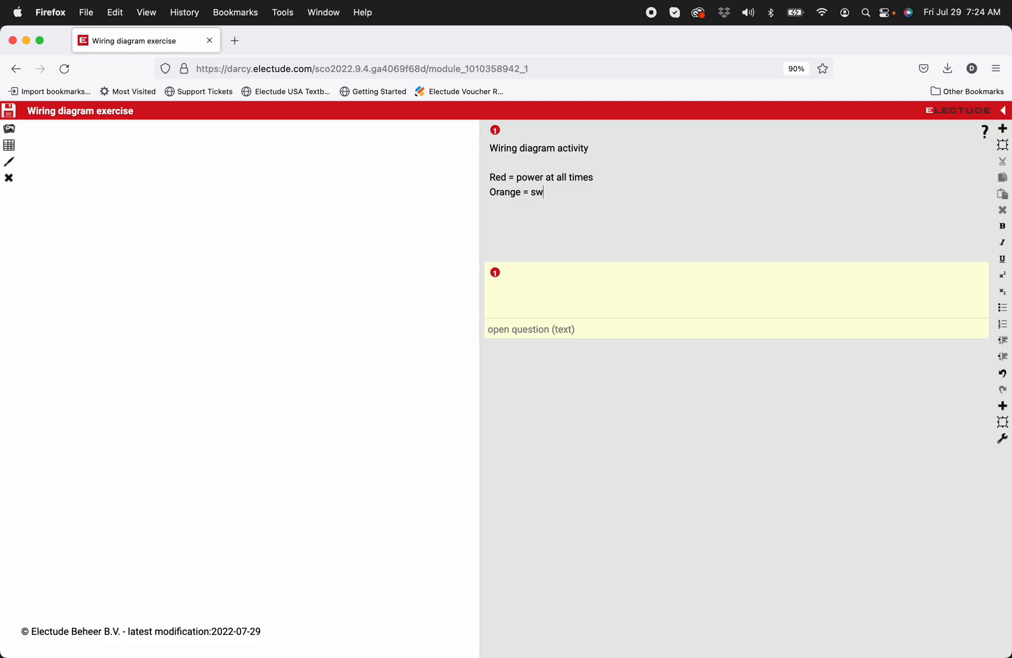
pyautogui.write('itched to po')
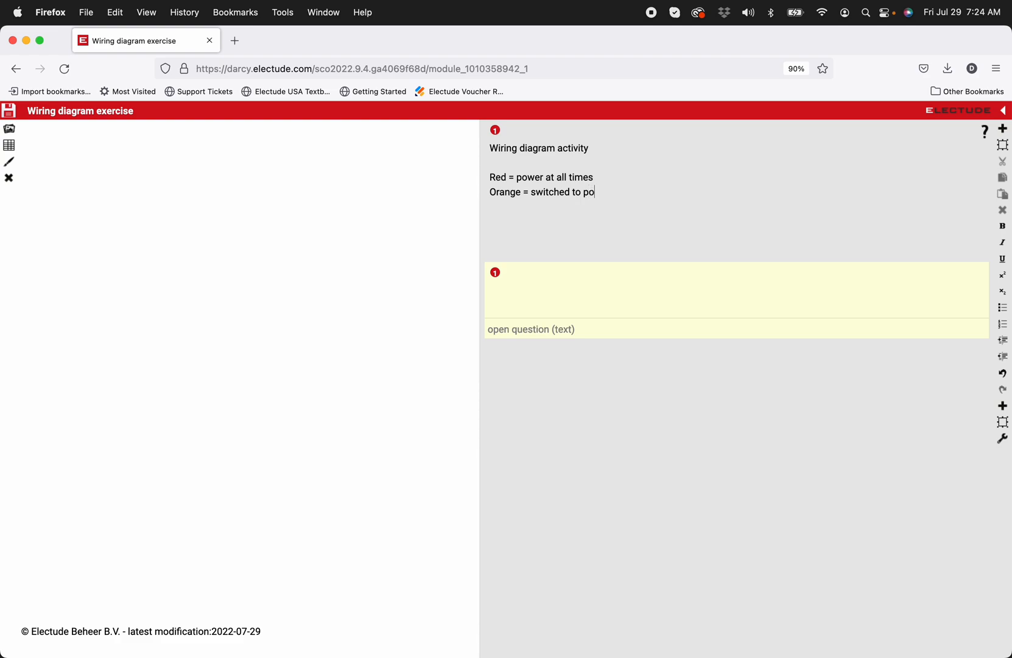
pyautogui.write('wer')
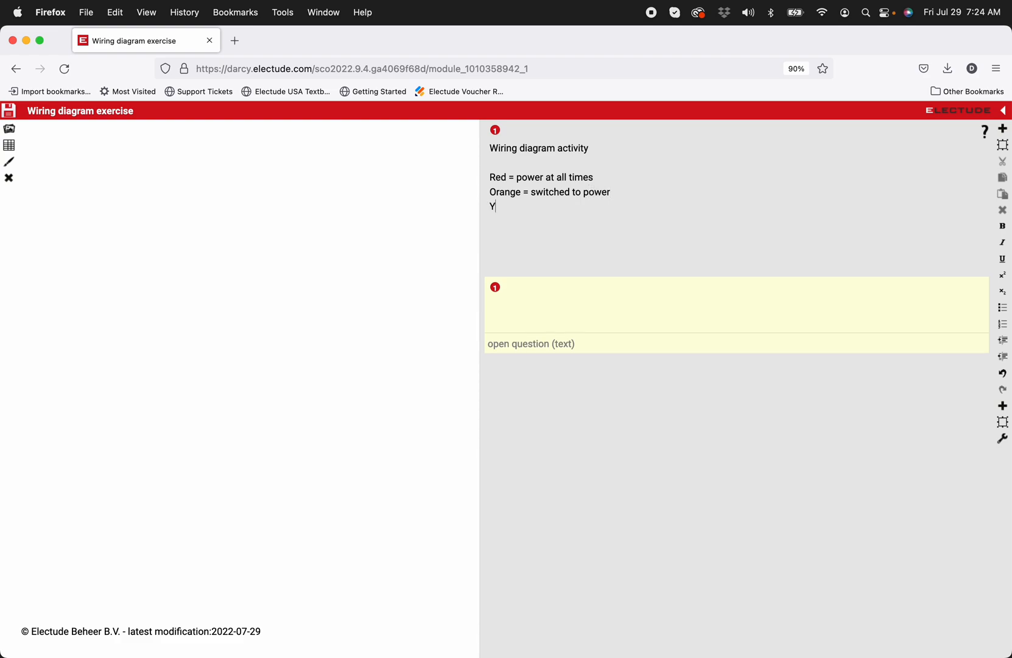
# Add legend lines Yellow = switched to ground, Green = ground at all times, Blue = varying voltage.
pyautogui.write('ellow')
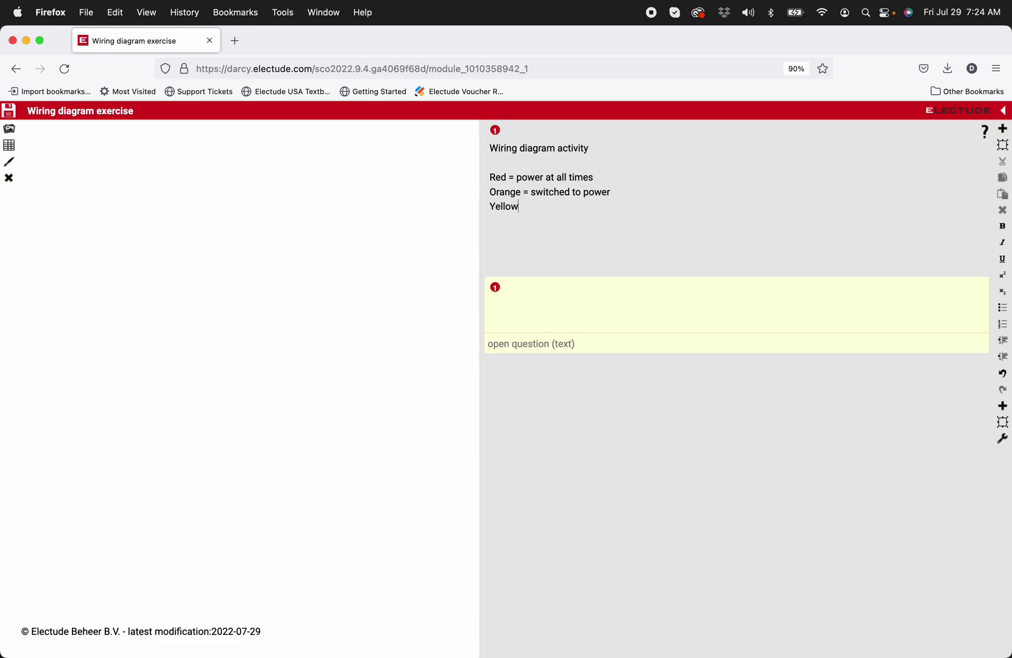
pyautogui.write('= swit')
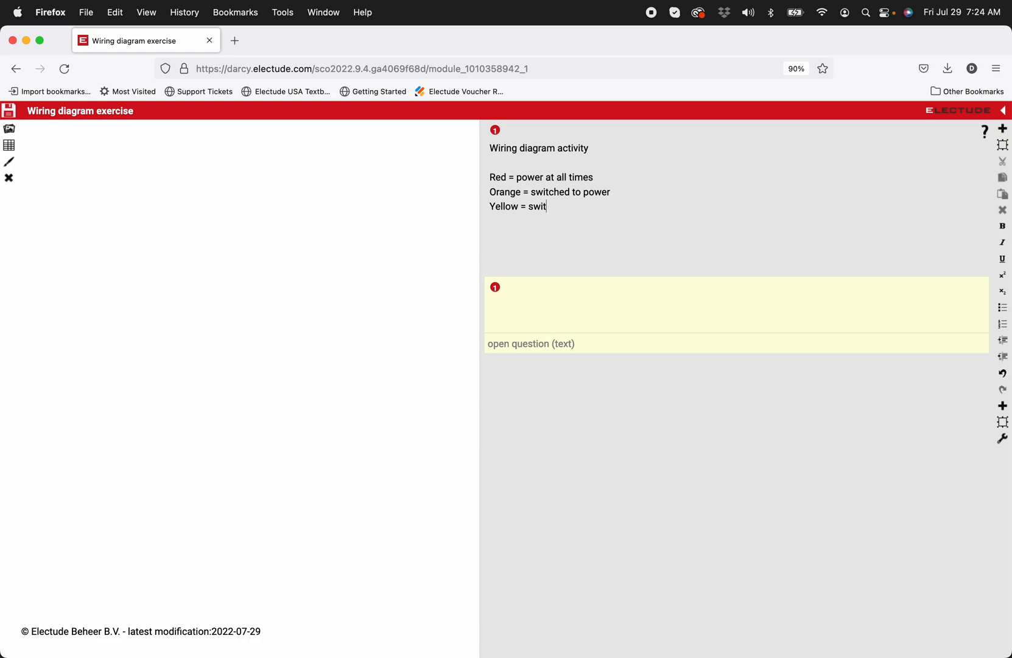
pyautogui.write('ched to ground')
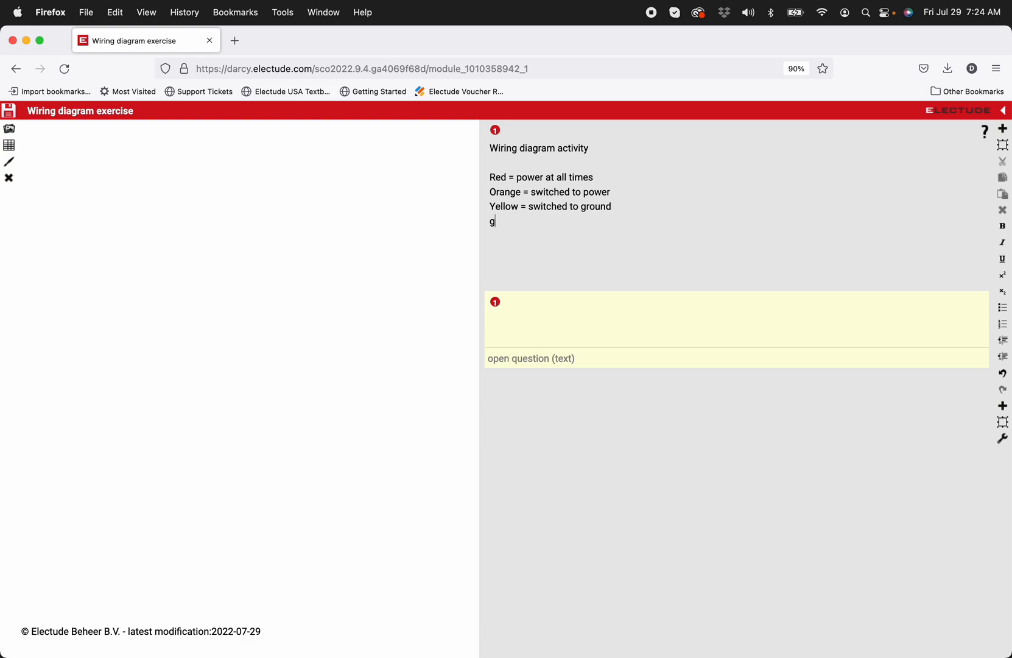
pyautogui.write('Gree')
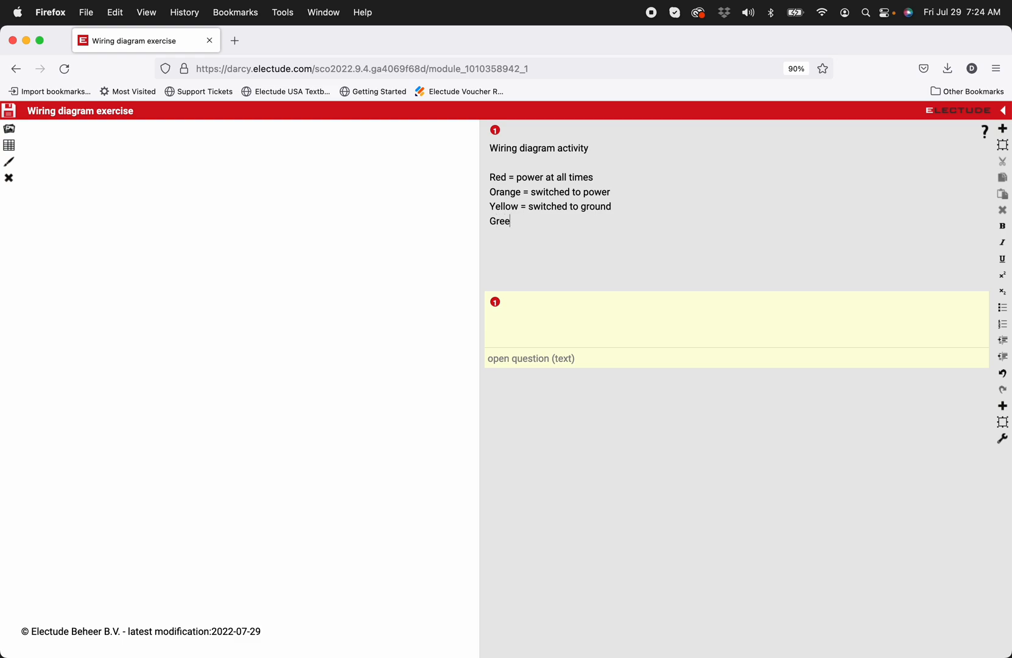
pyautogui.write('n = jsw')
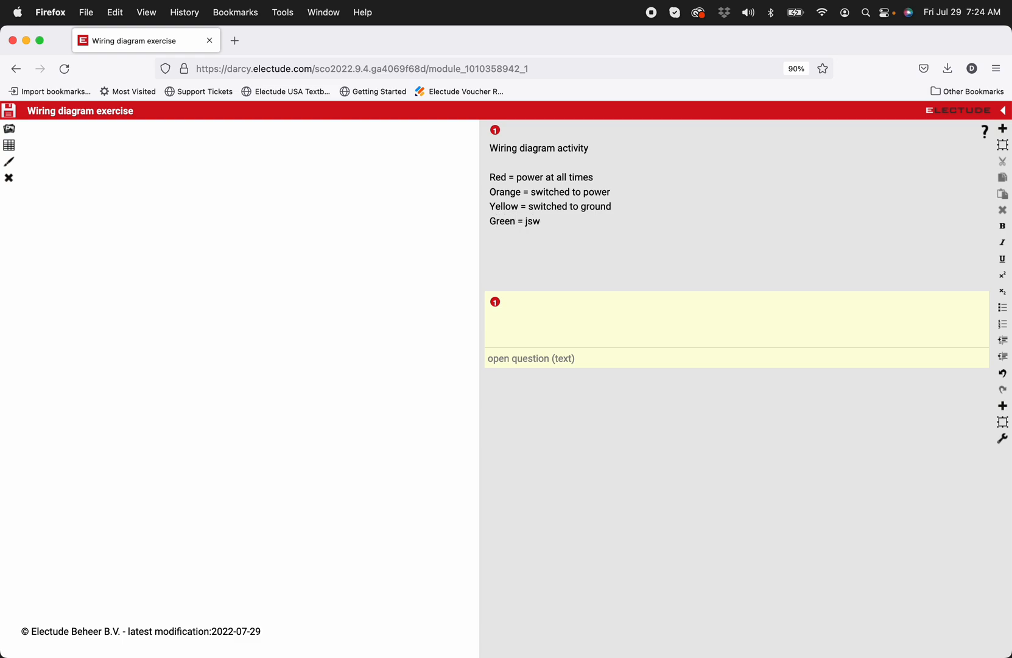
pyautogui.write('switched to')
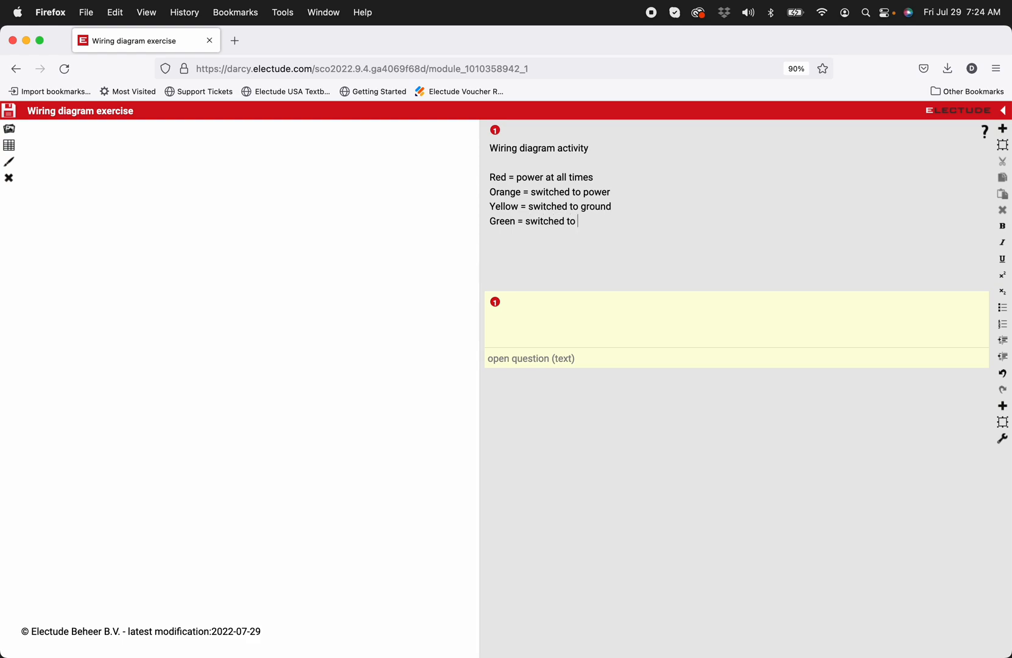
pyautogui.press('Backspace')
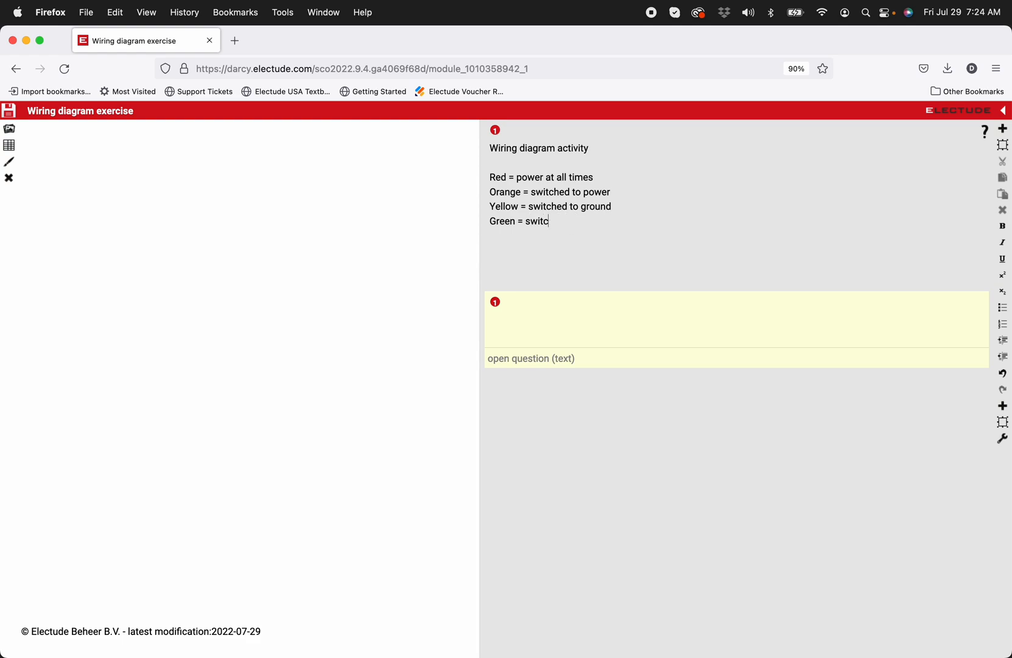
pyautogui.write('ground at all time')
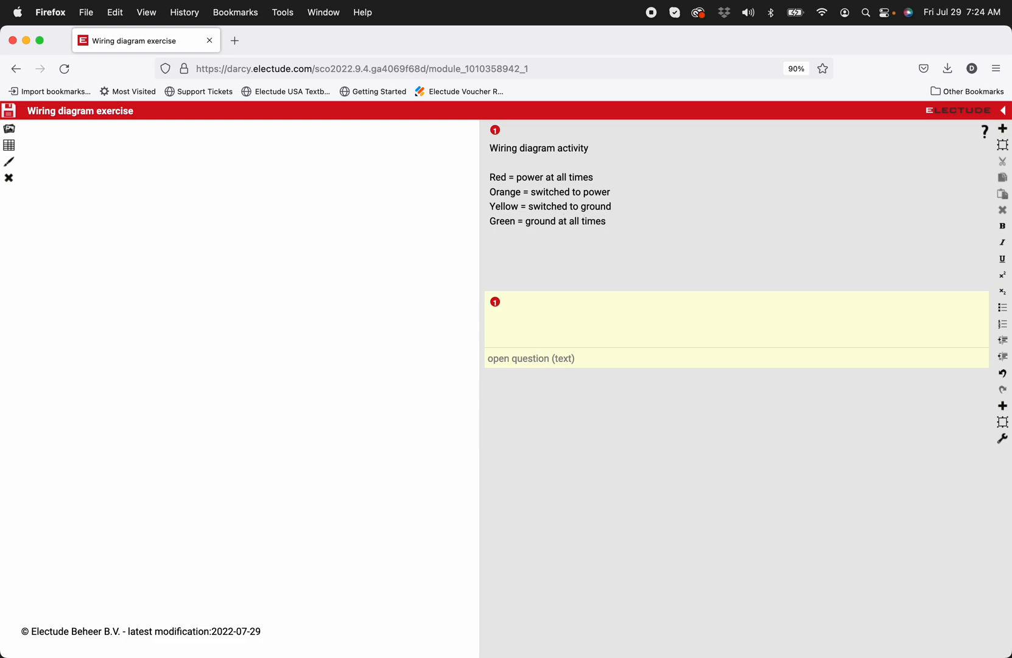
pyautogui.write('Blue = va')
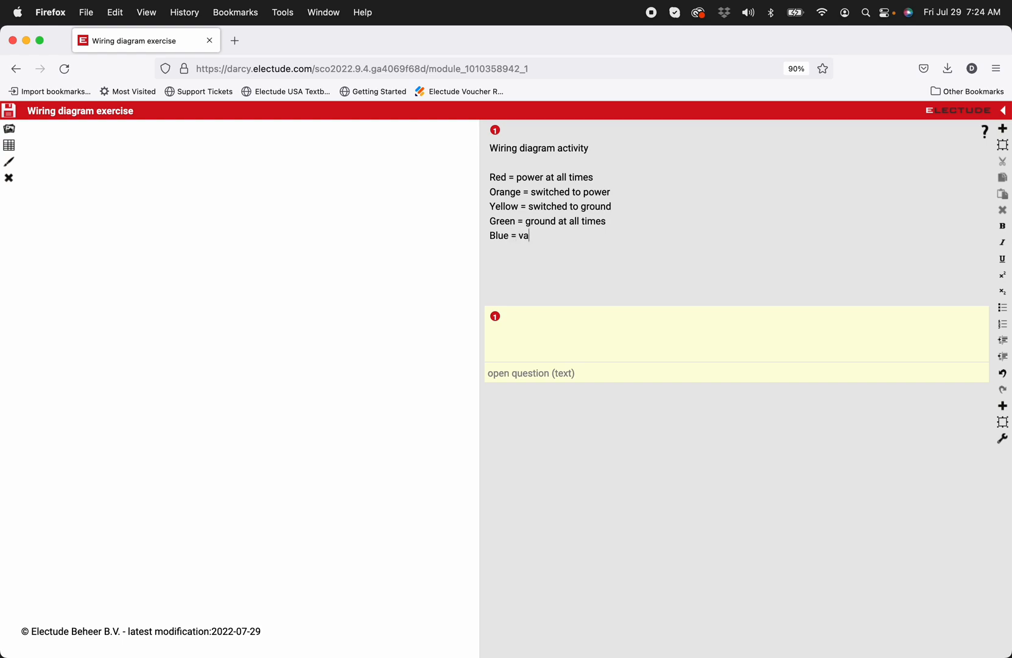
pyautogui.write('riyng')
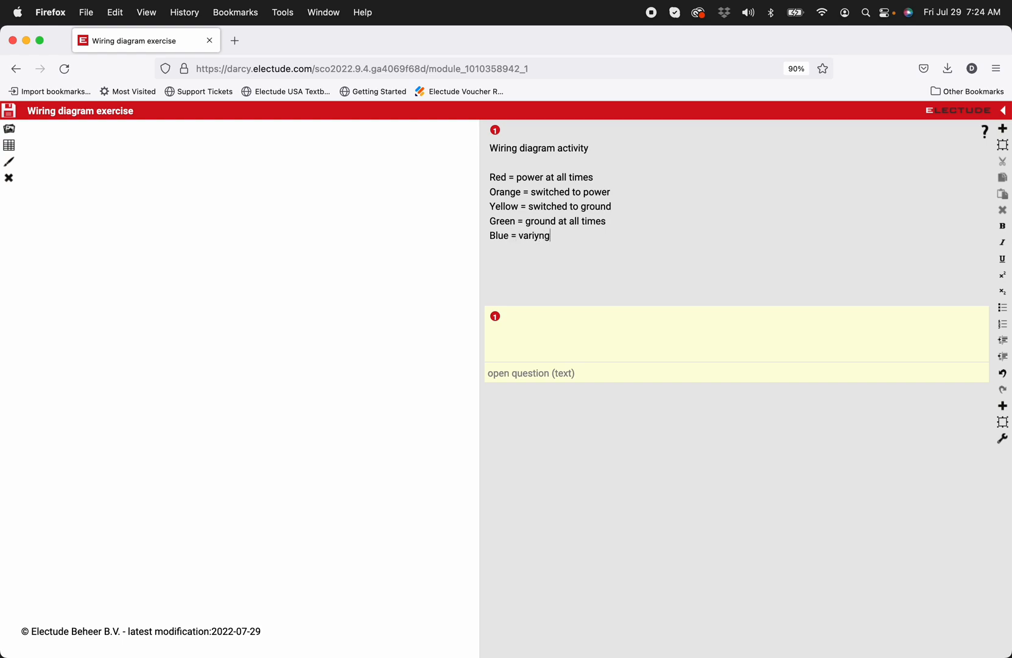
pyautogui.press('Backspace')
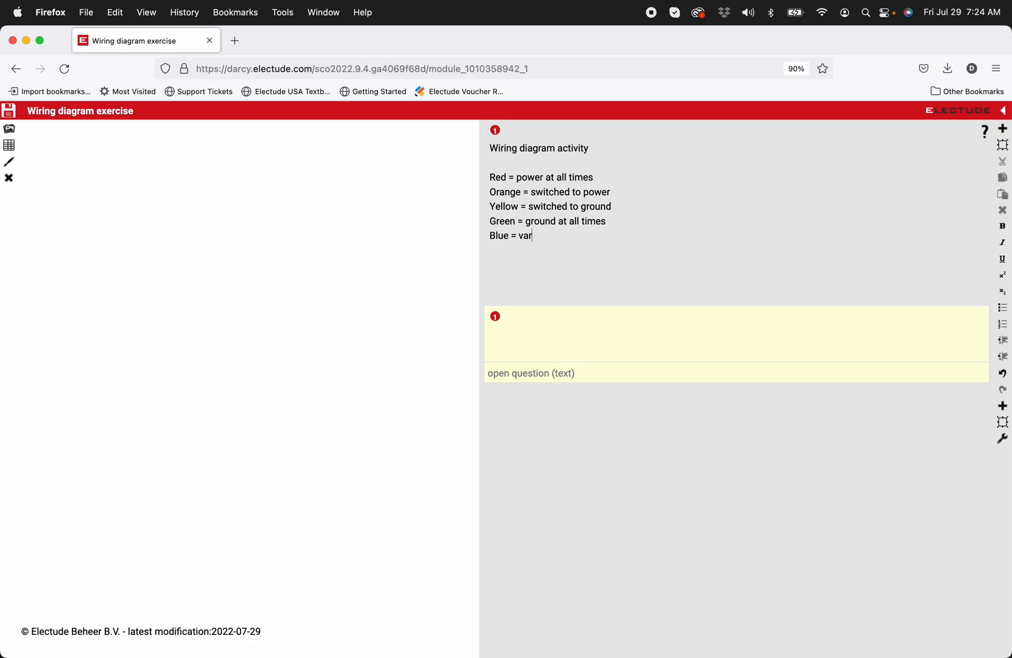
pyautogui.write('ying voltage')
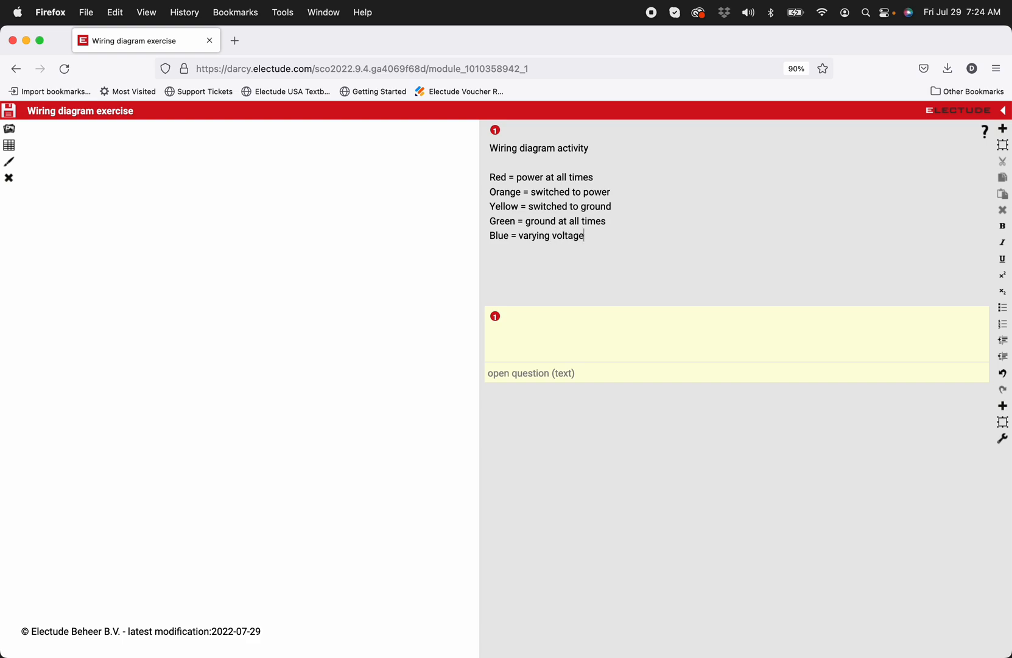
pyautogui.moveTo(363, 347)
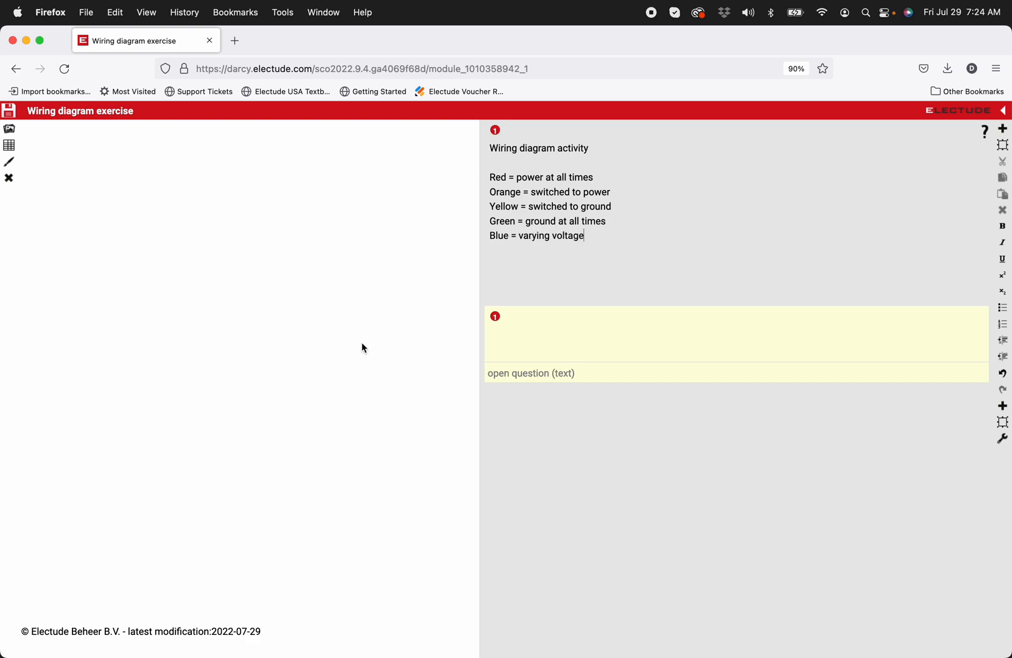
# Write question 1: 'Study wiring diagram and use red colored pencil to trace power at all times'.
pyautogui.click(544, 335)
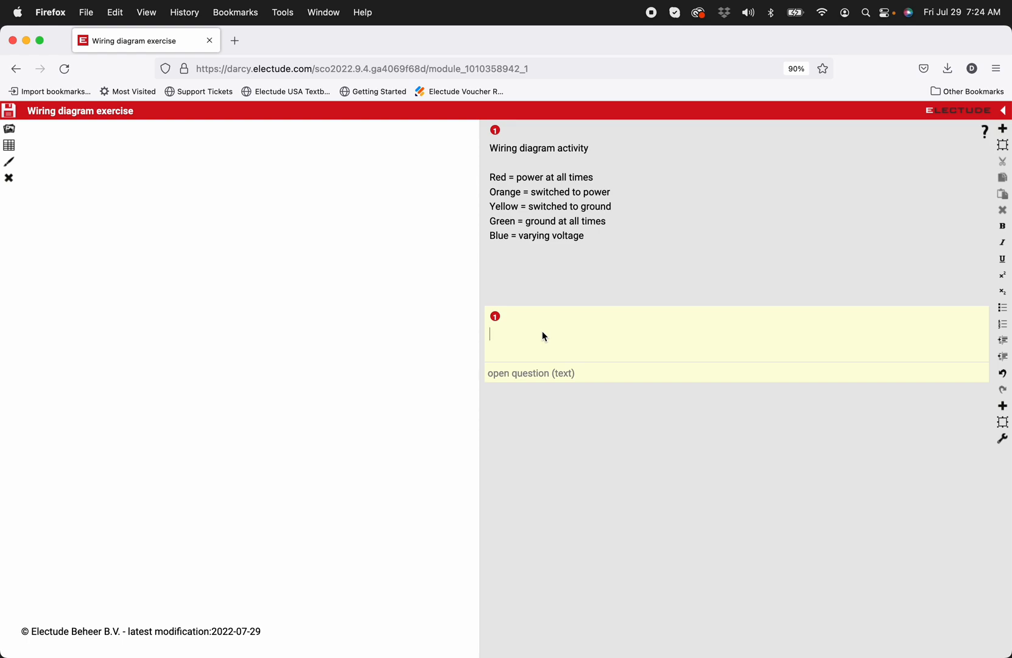
pyautogui.write('Study w')
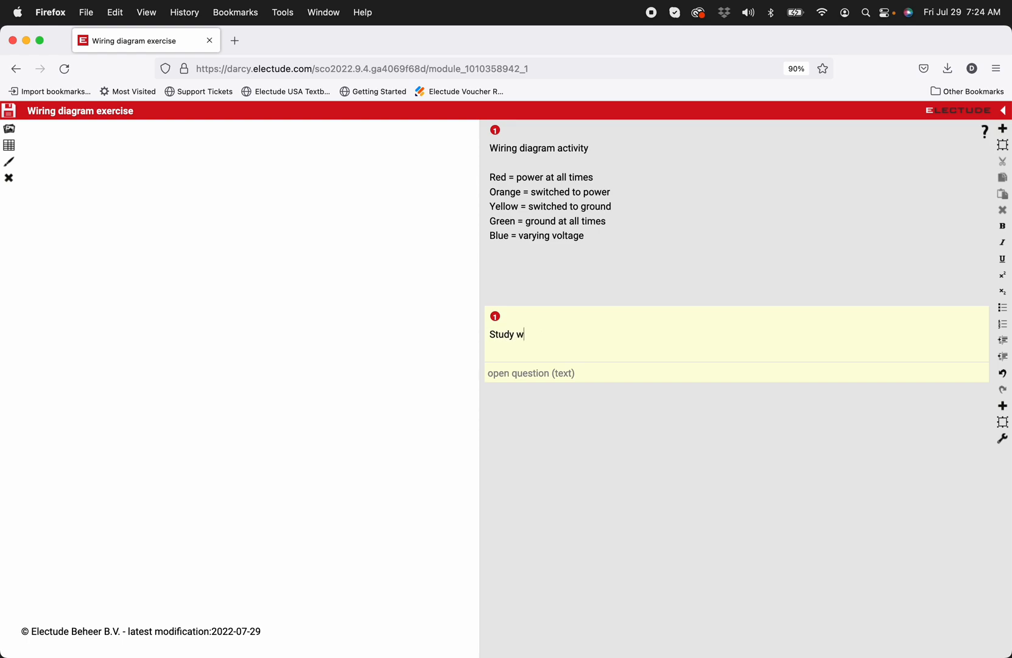
pyautogui.write('ring diagram')
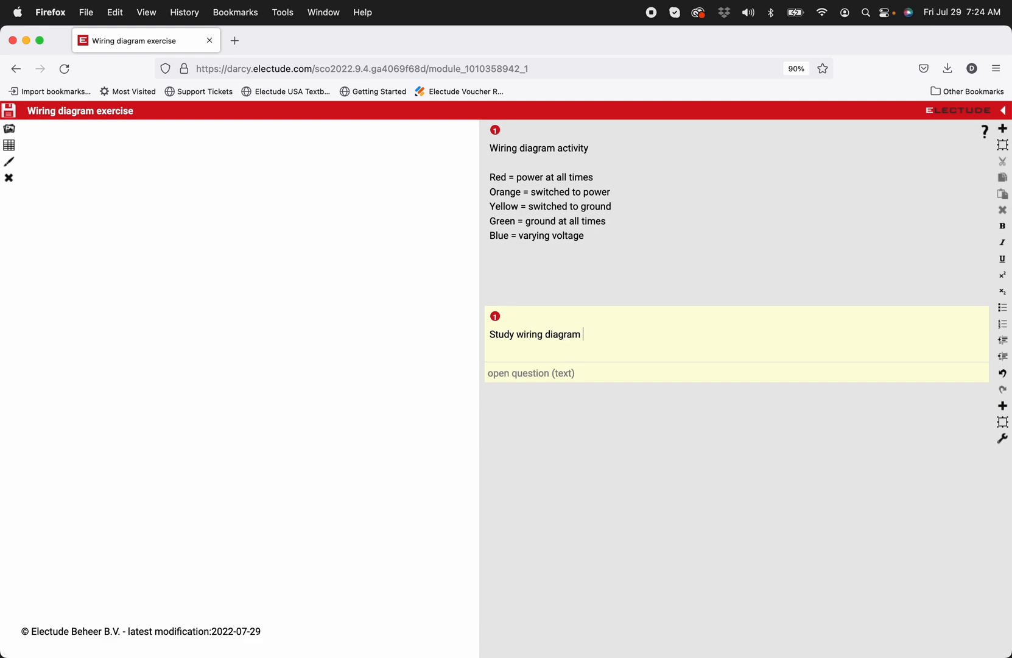
pyautogui.write('and use red colored pencil to')
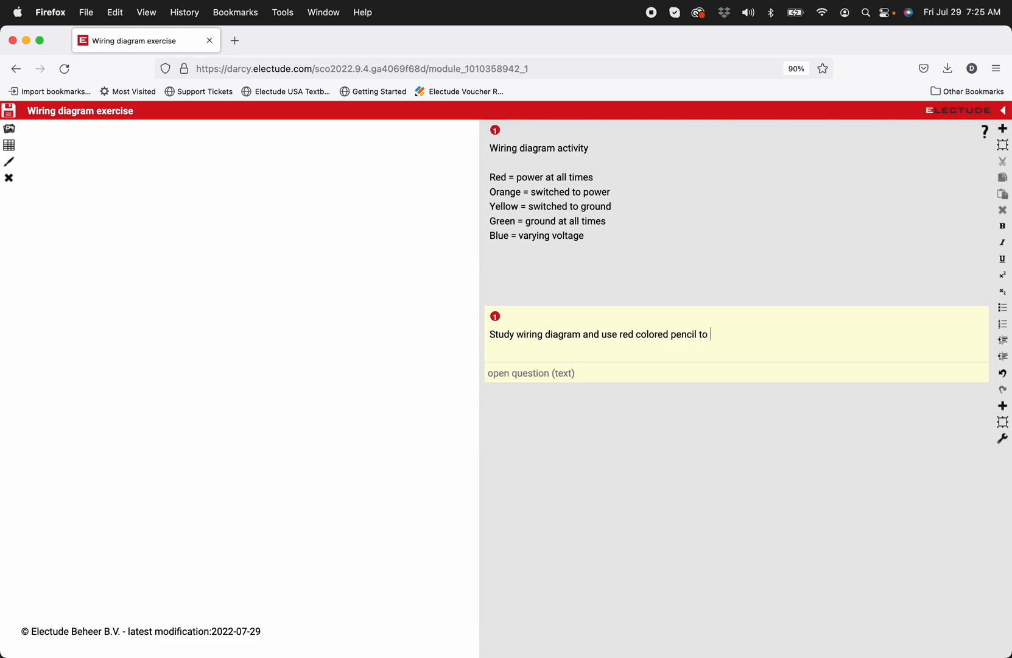
pyautogui.write('trace')
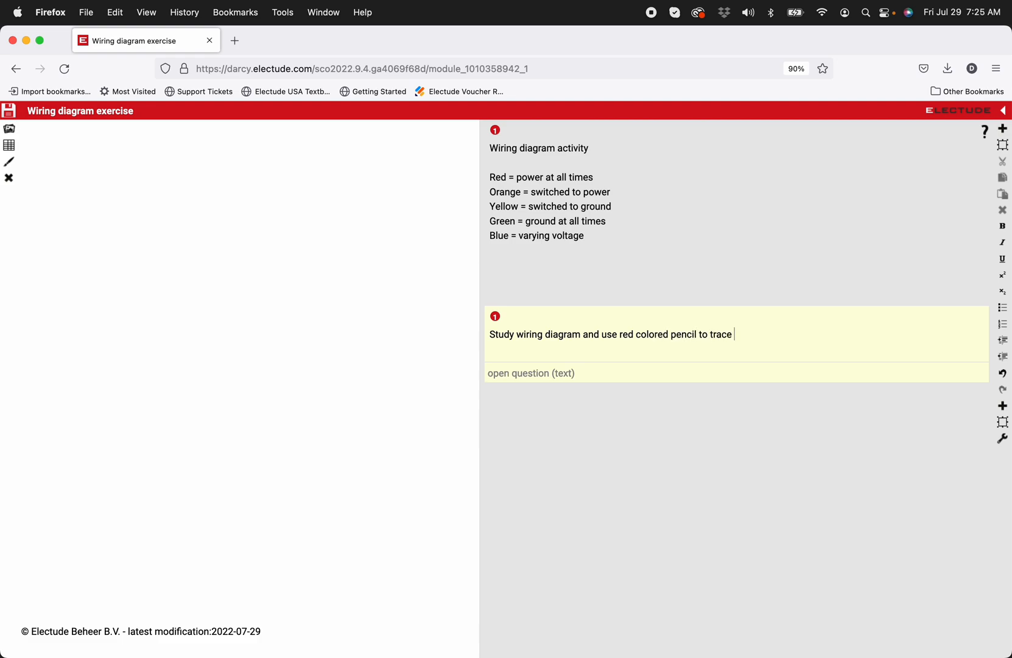
pyautogui.write('power at')
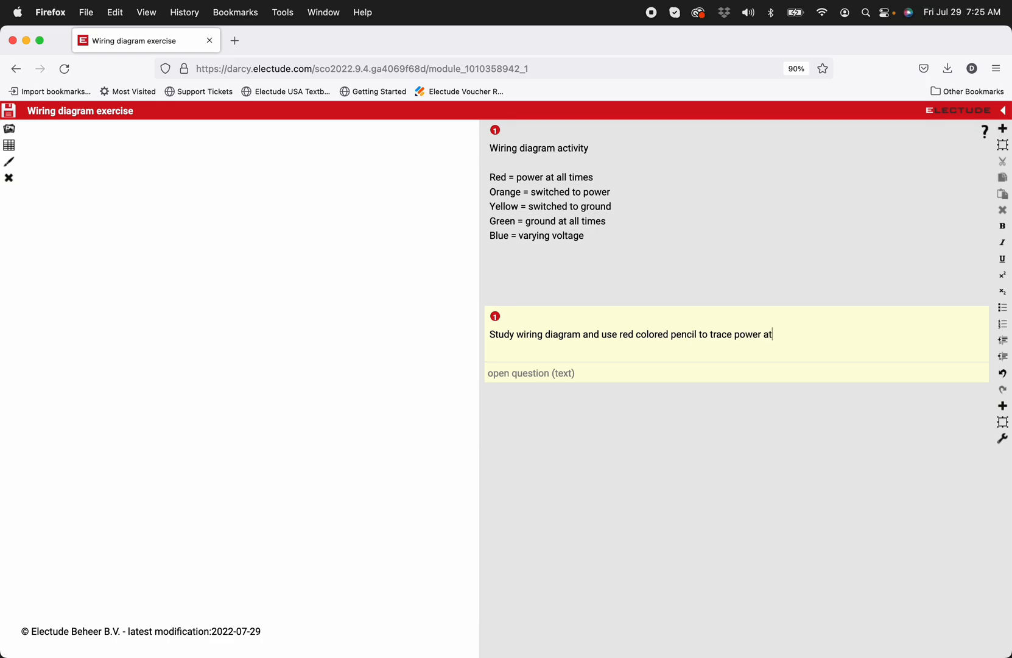
pyautogui.write('all tiem')
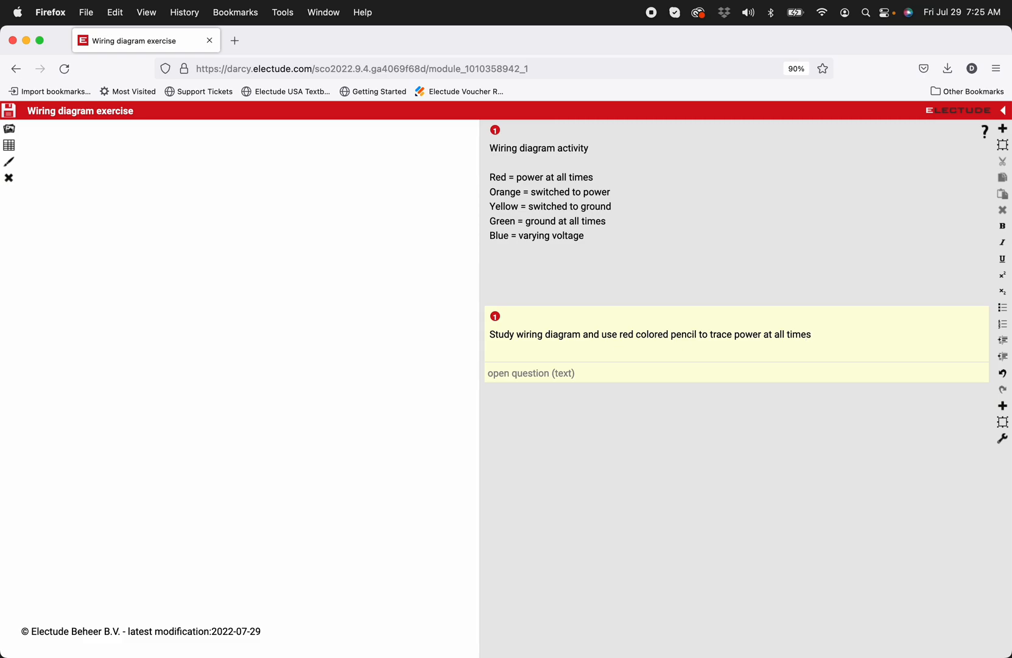
# Write question 2: 'Use green colored pencil to trace ground at all times.'.
pyautogui.click(811, 334)
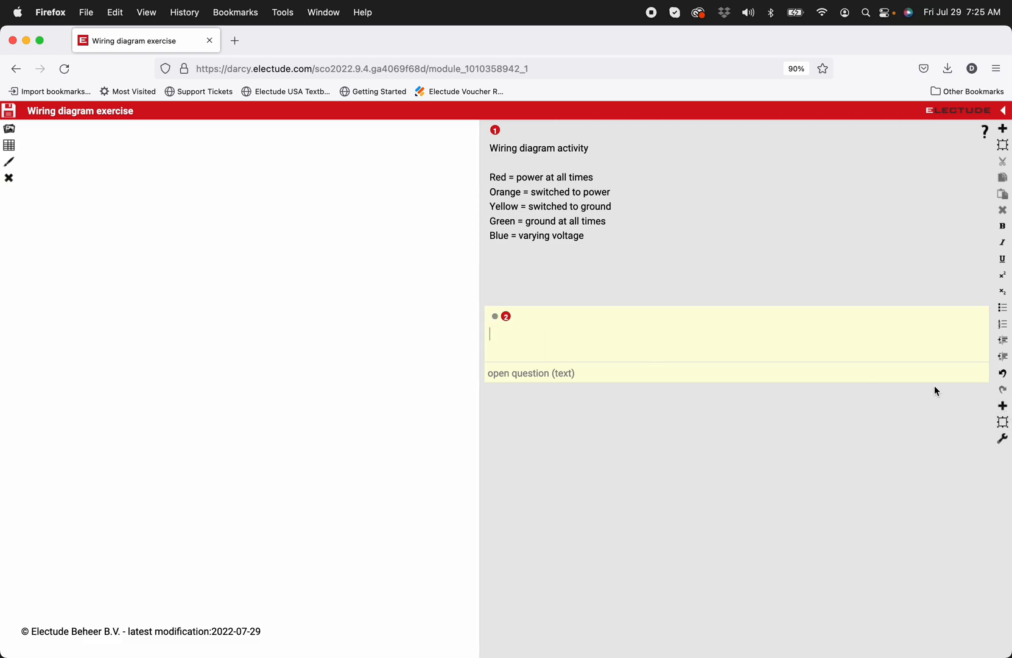
pyautogui.moveTo(644, 356)
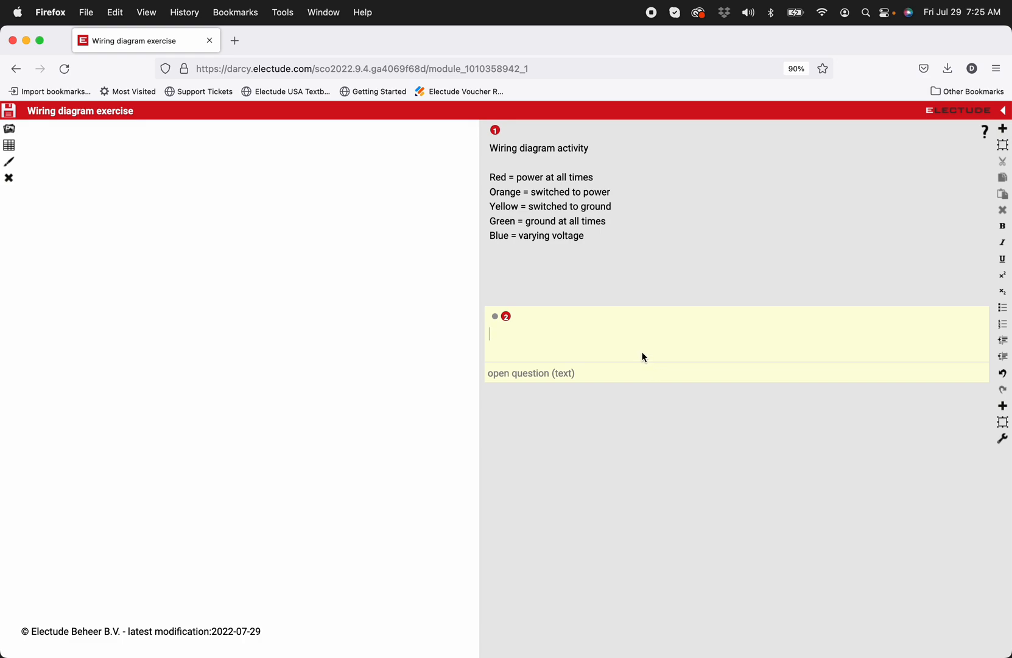
pyautogui.write('Use green colored')
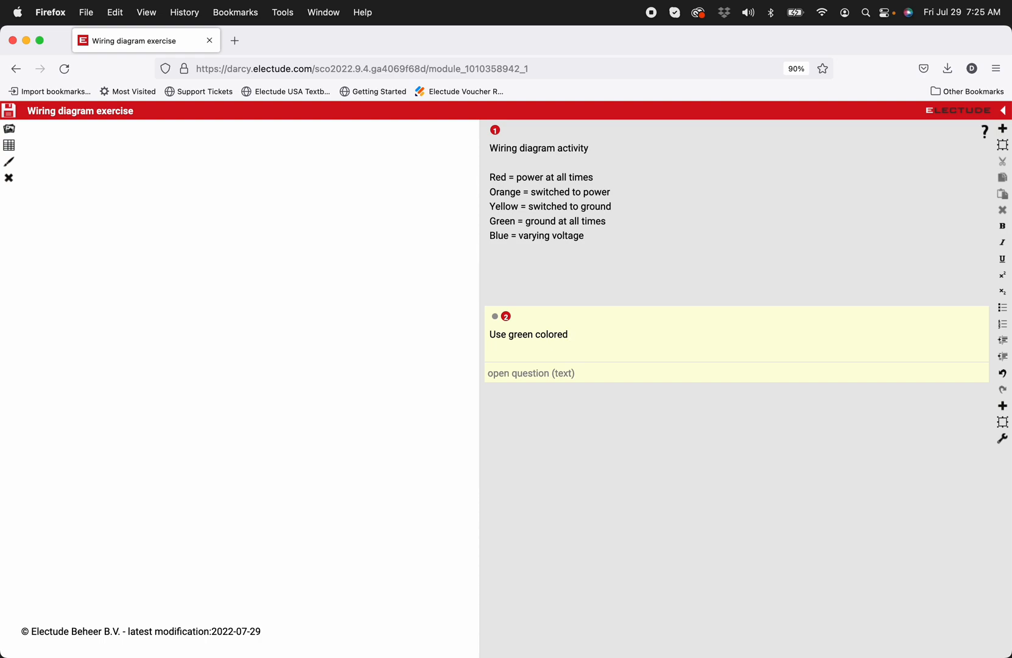
pyautogui.write('pencil to g')
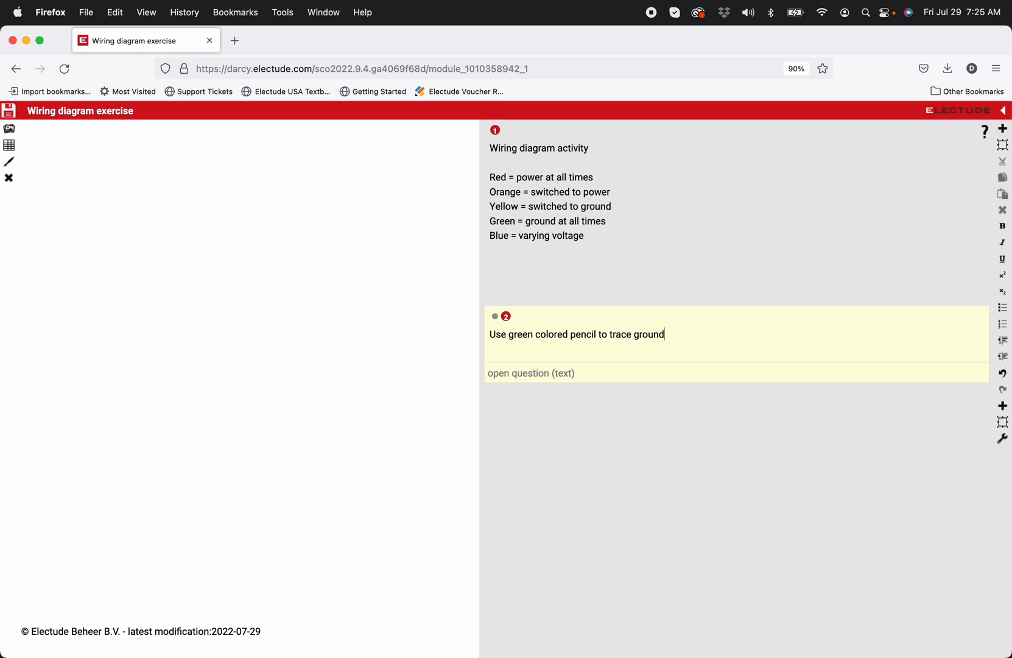
pyautogui.write('at all times')
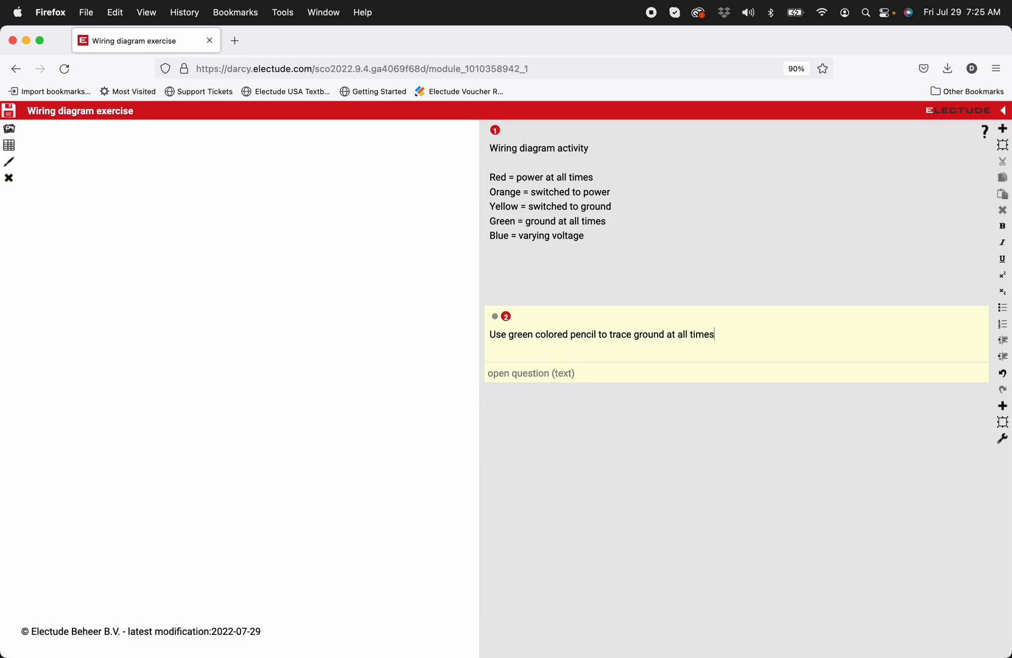
pyautogui.write('.')
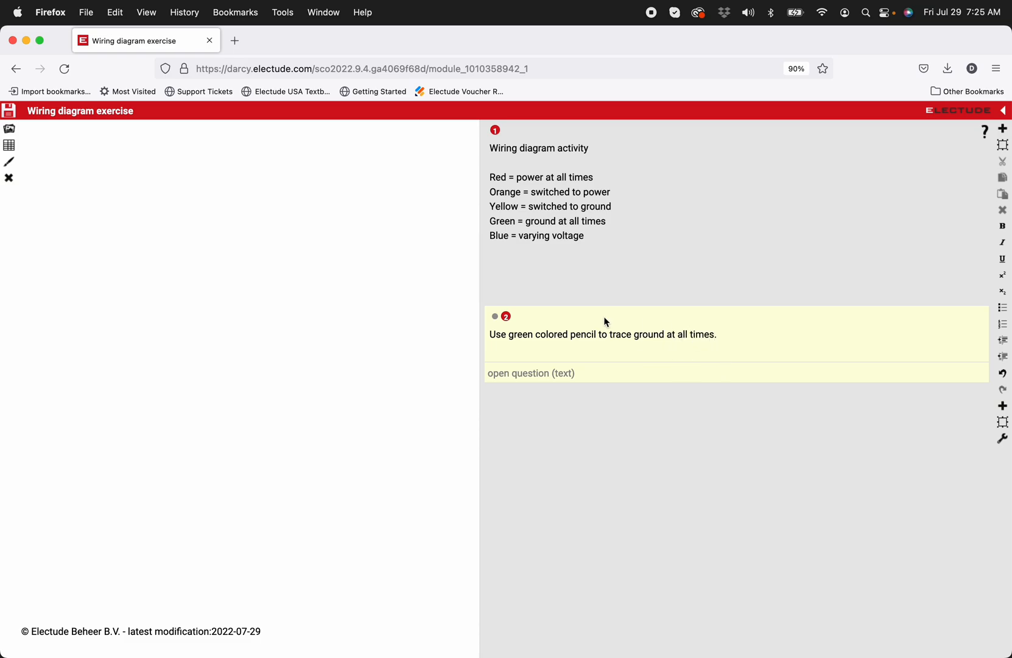
pyautogui.moveTo(758, 325)
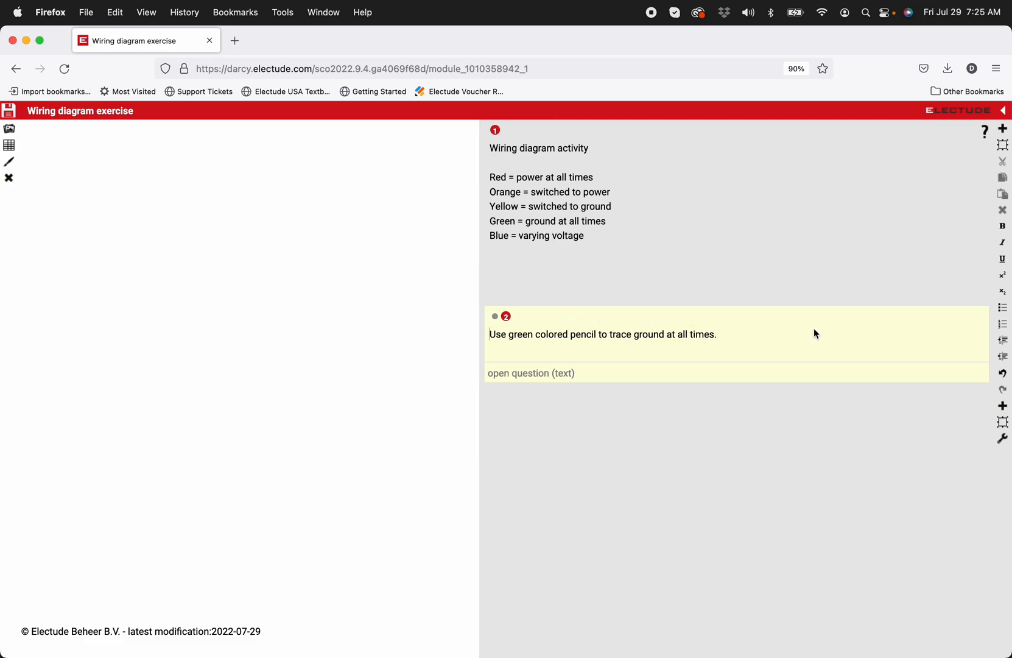
pyautogui.moveTo(383, 360)
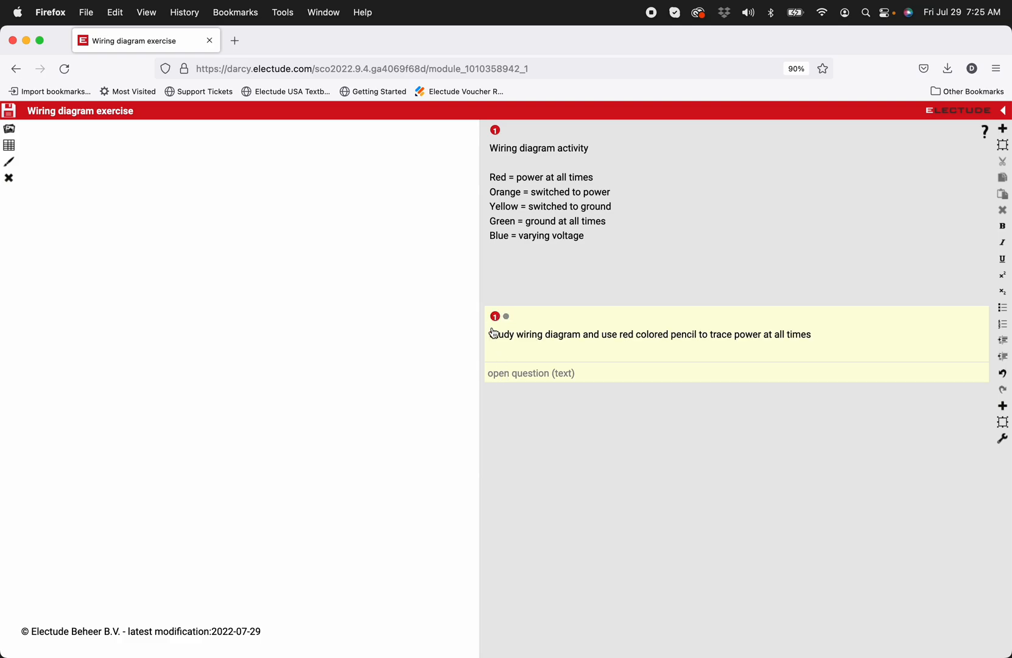
pyautogui.moveTo(572, 351)
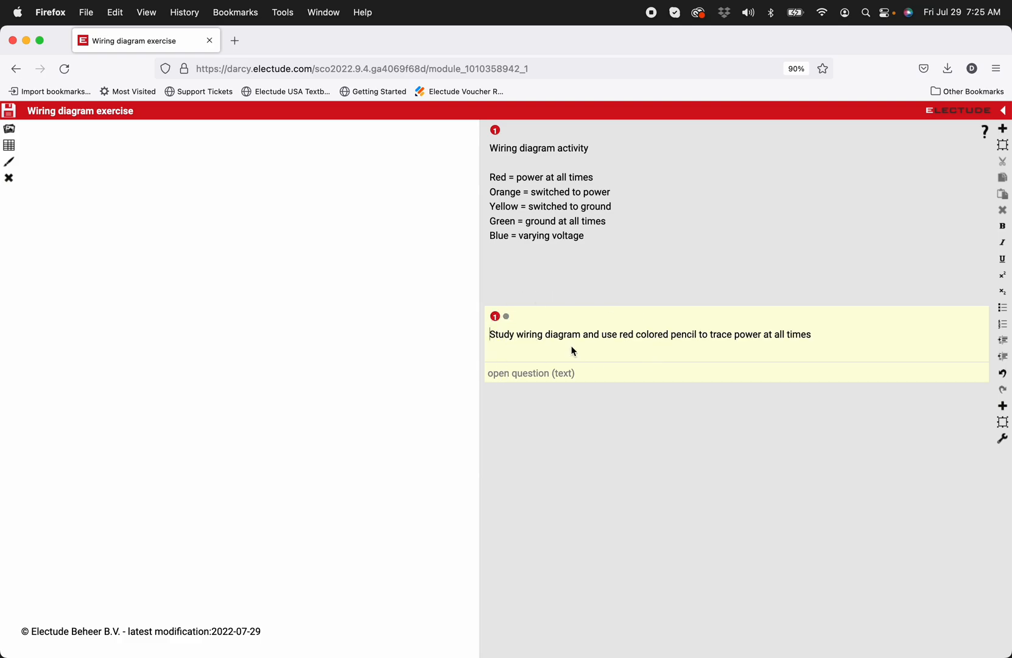
pyautogui.moveTo(266, 410)
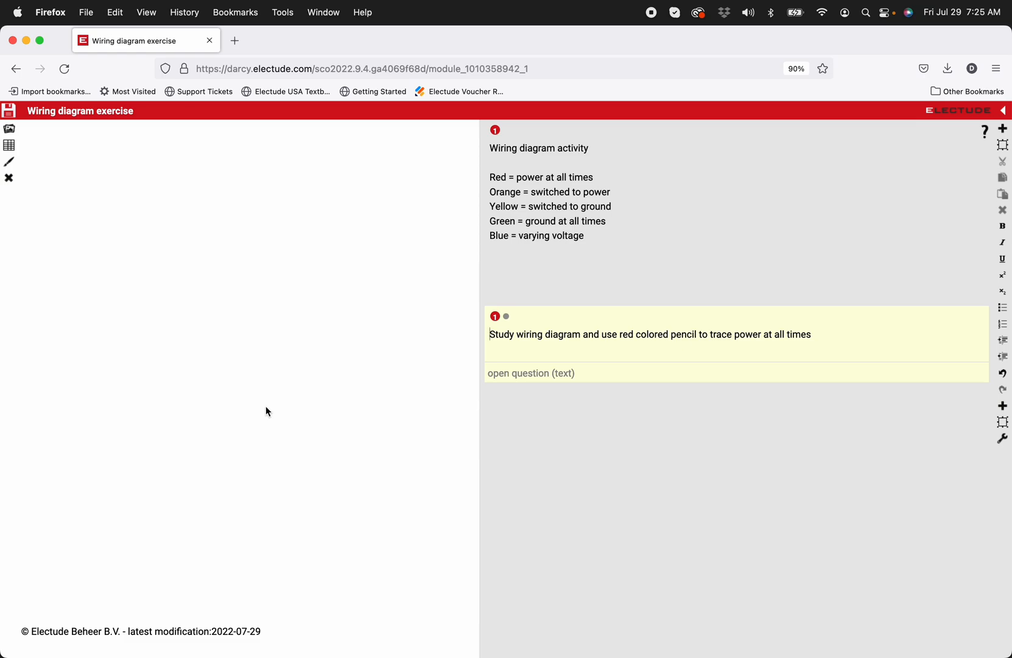
pyautogui.moveTo(201, 338)
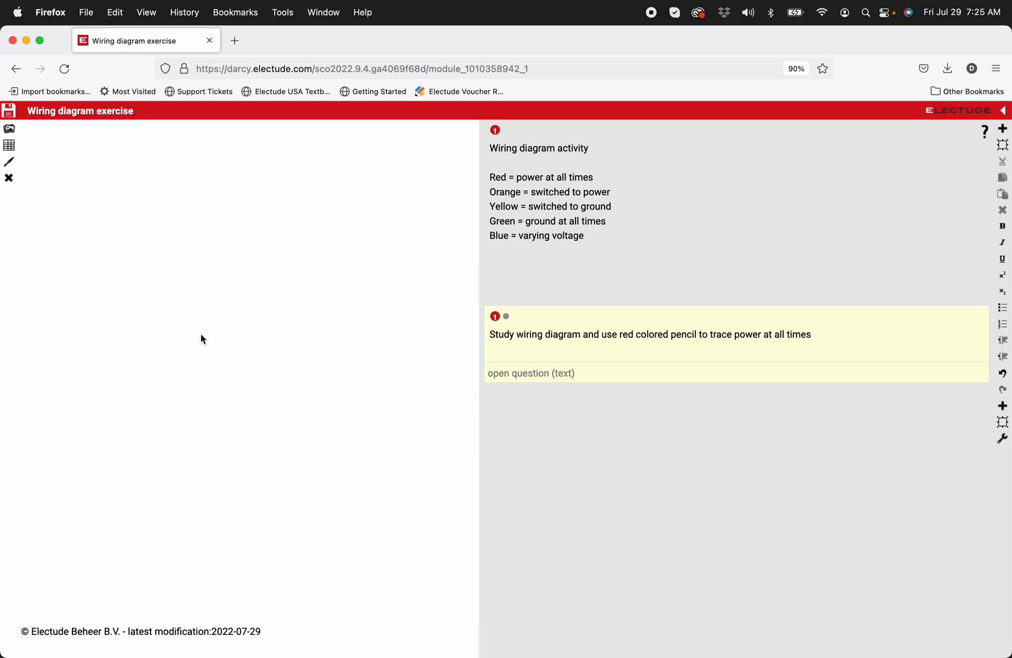
pyautogui.moveTo(168, 262)
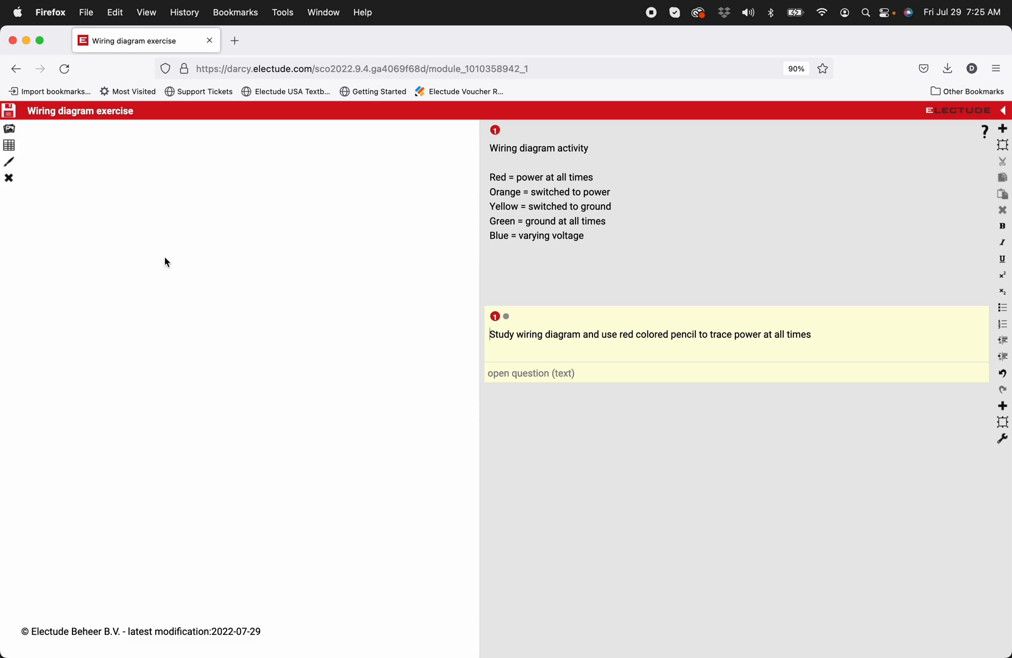
pyautogui.moveTo(85, 171)
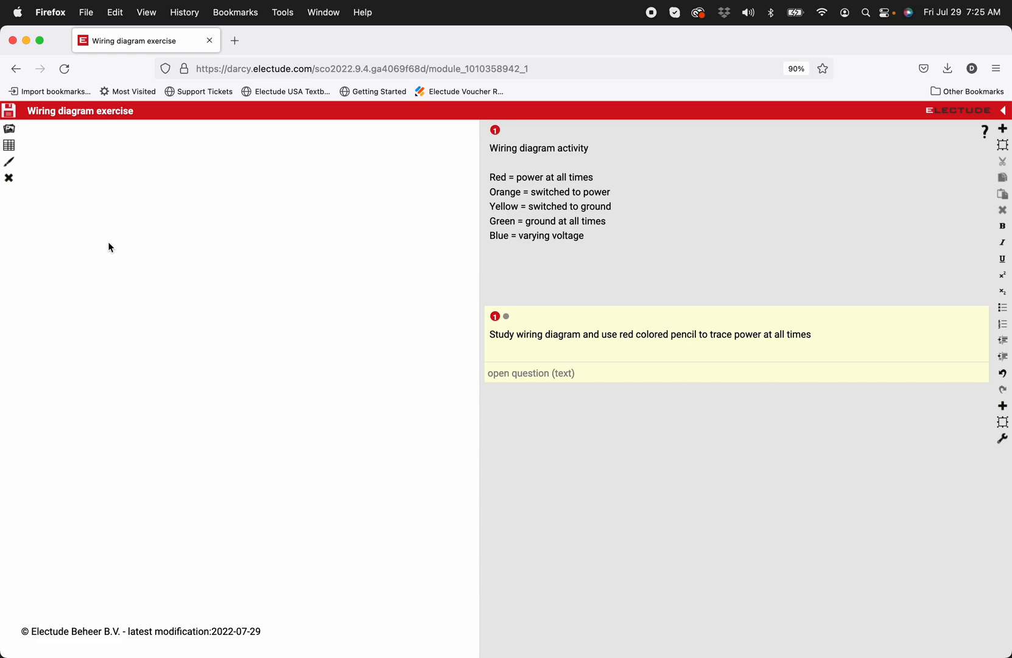
# Bring up the image library and select the top-level images folder.
pyautogui.click(8, 128)
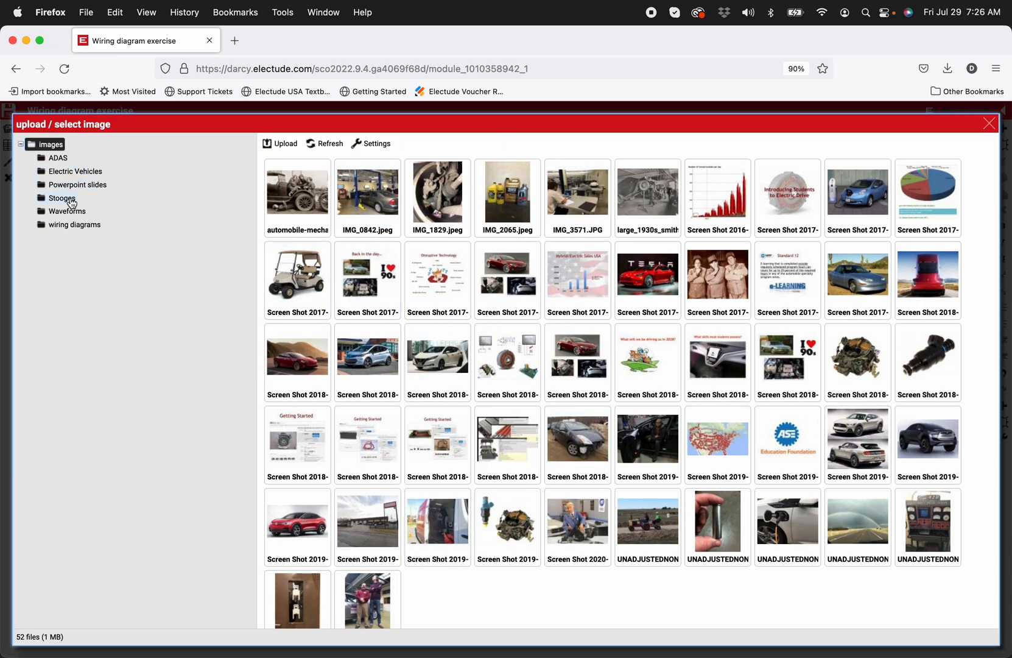
pyautogui.moveTo(66, 216)
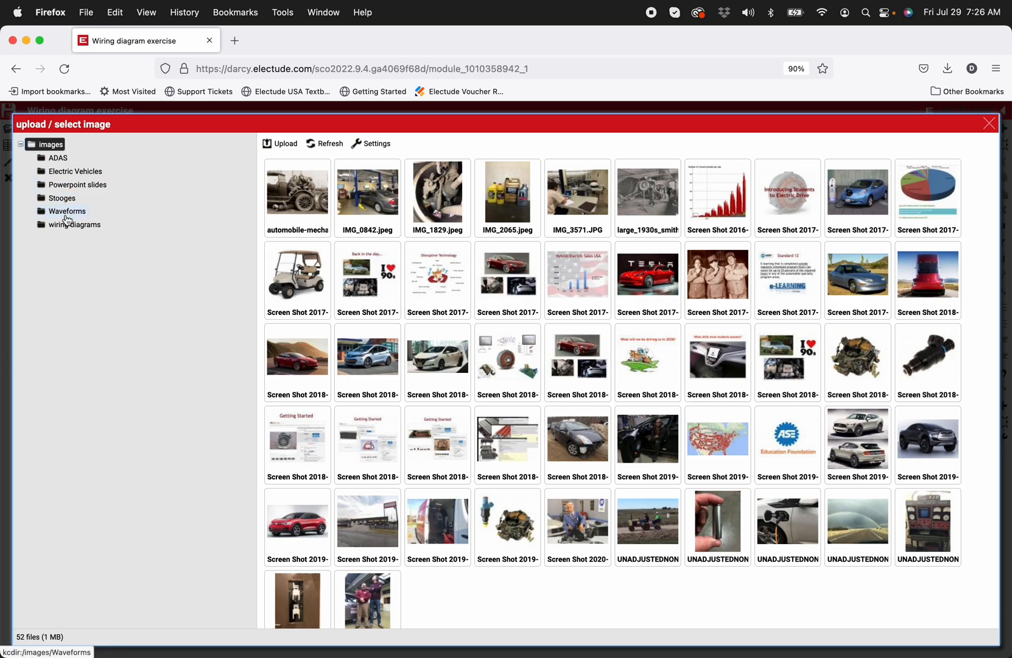
pyautogui.click(46, 145)
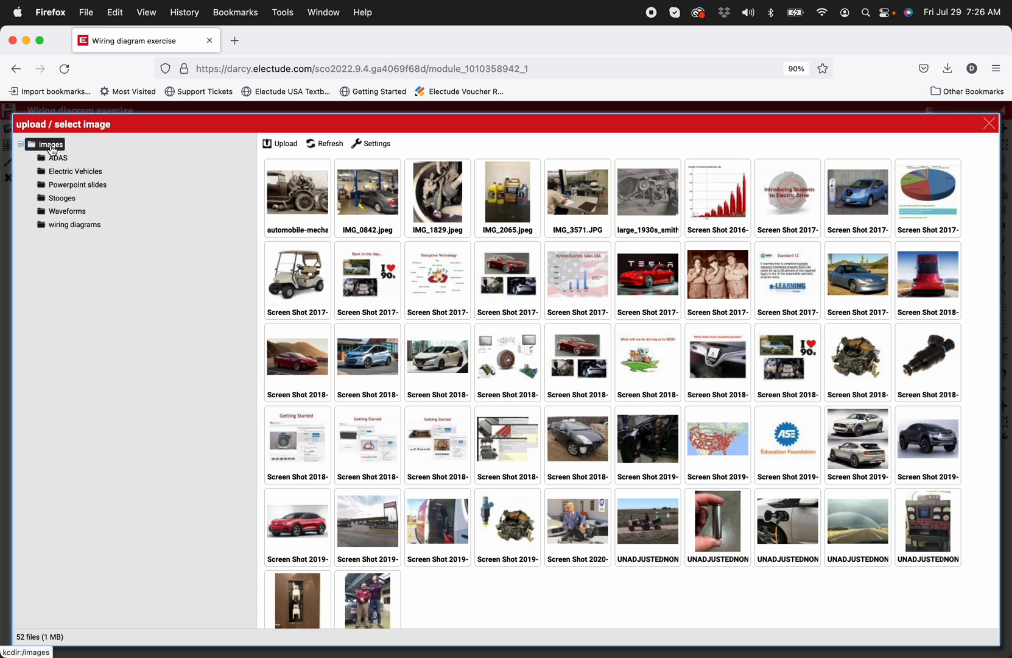
pyautogui.moveTo(54, 159)
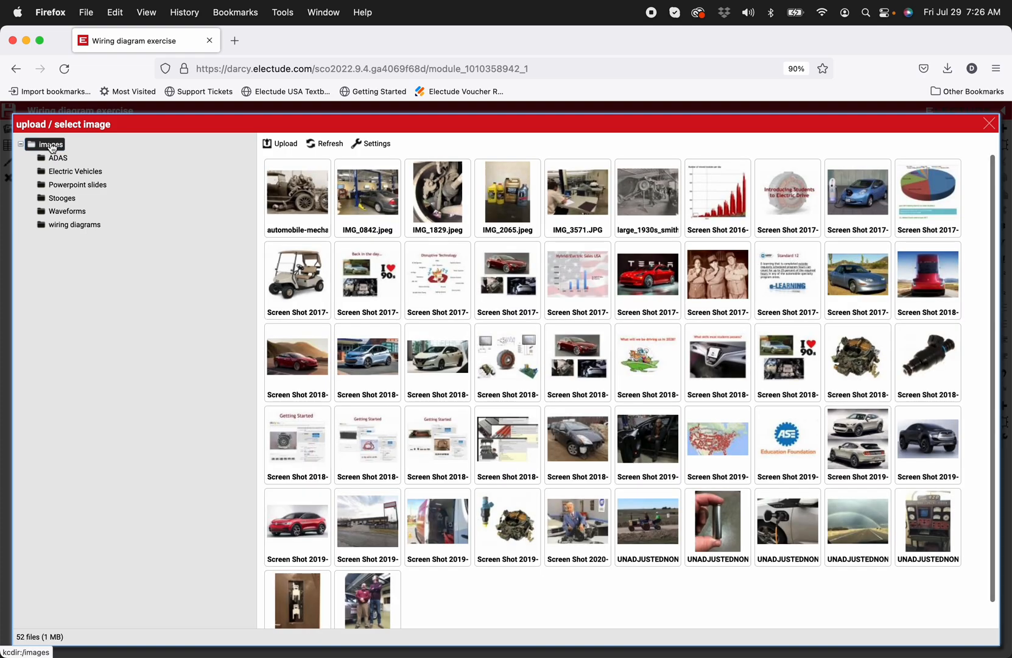
# Create a new subfolder named Engines under the images folder.
pyautogui.rightClick(48, 145)
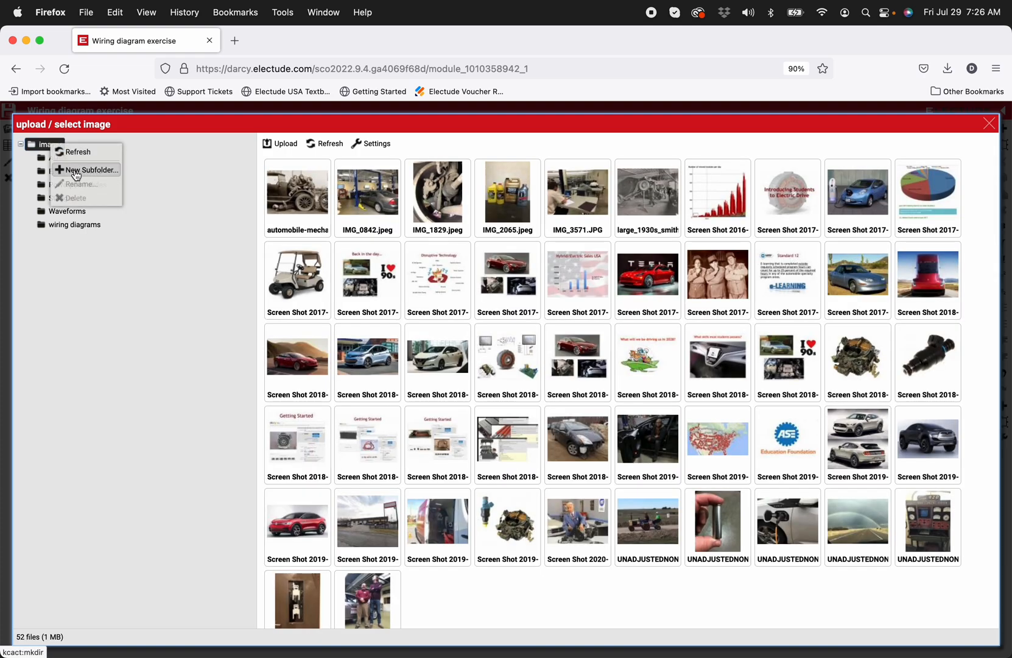
pyautogui.click(88, 170)
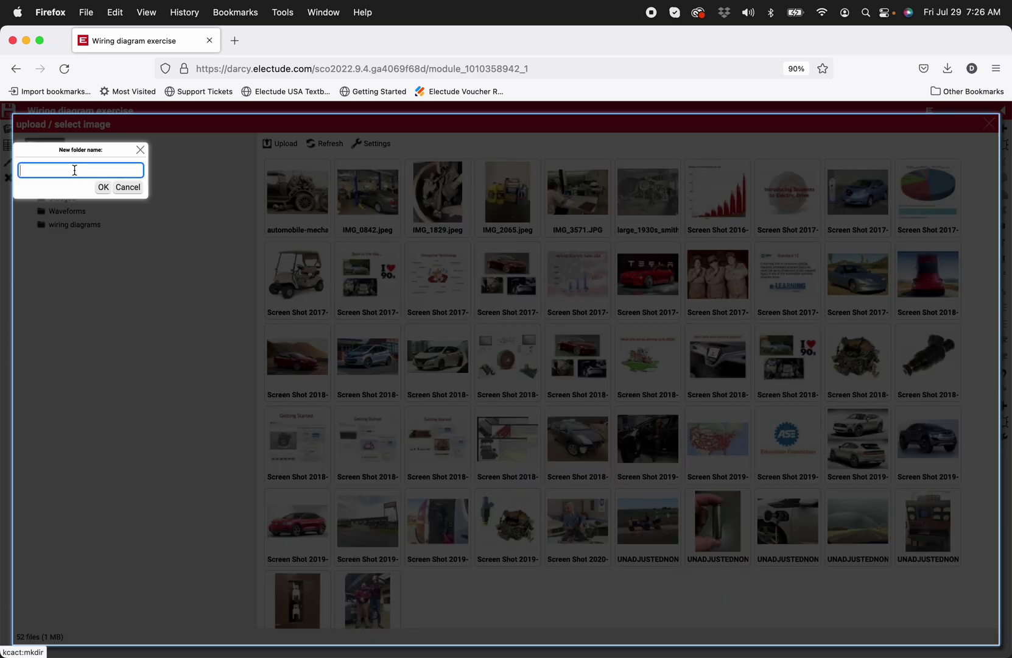
pyautogui.write('Eng')
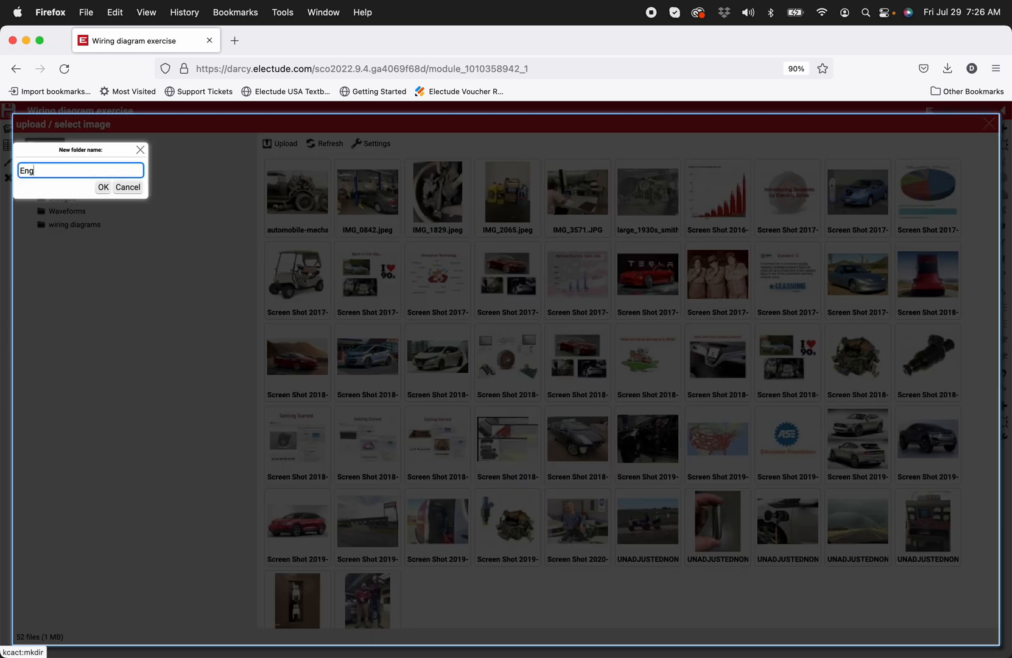
pyautogui.write('ines')
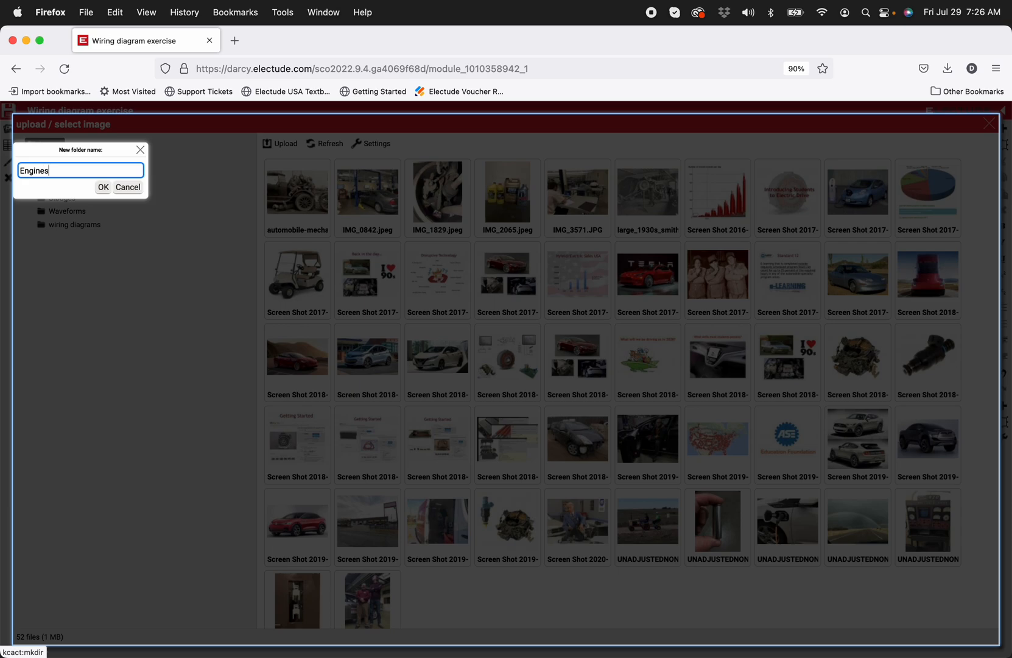
pyautogui.click(102, 187)
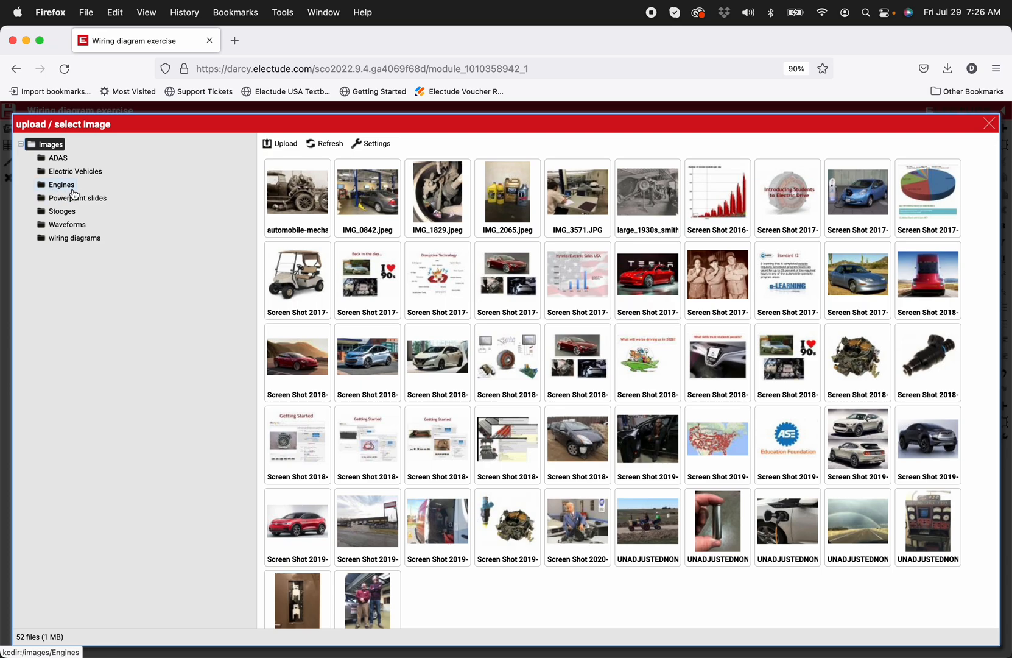
# Open the wiring diagrams folder and place one of its diagram images on the module page.
pyautogui.click(73, 238)
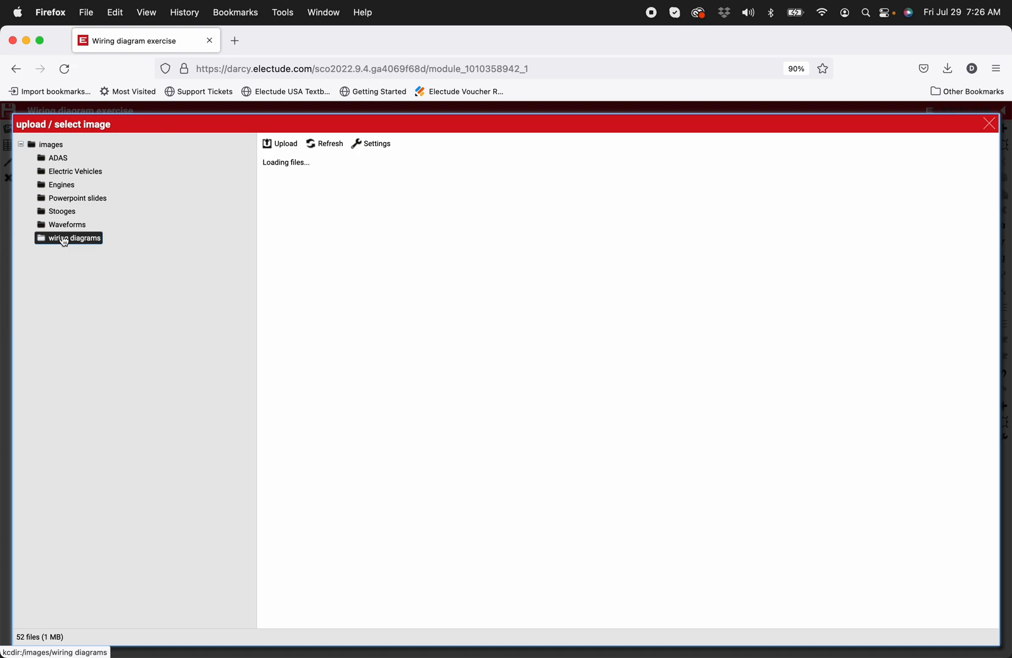
pyautogui.click(69, 237)
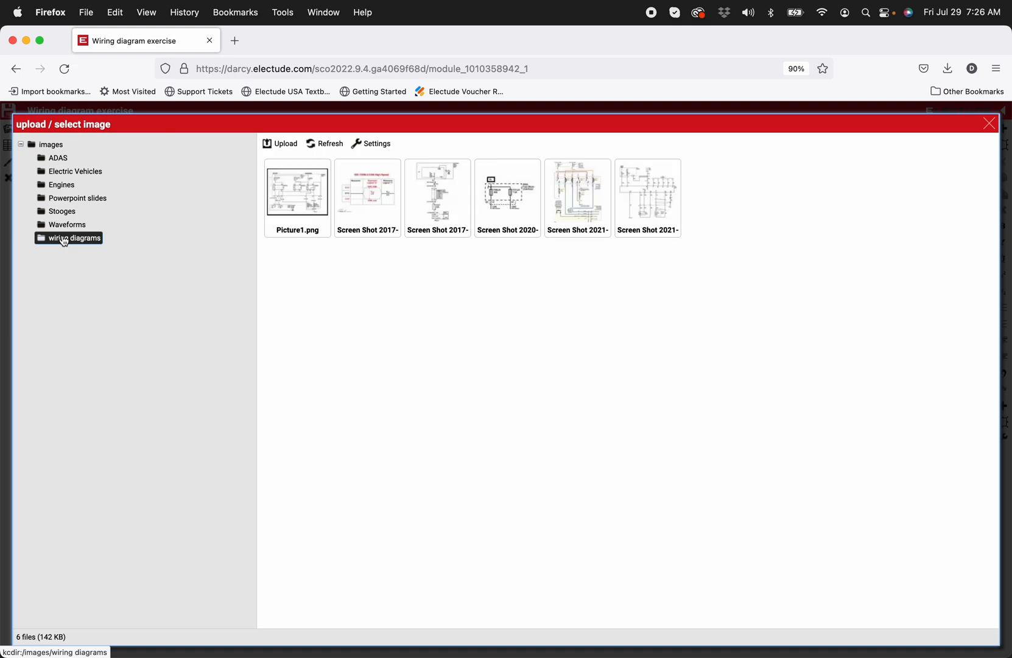
pyautogui.moveTo(109, 179)
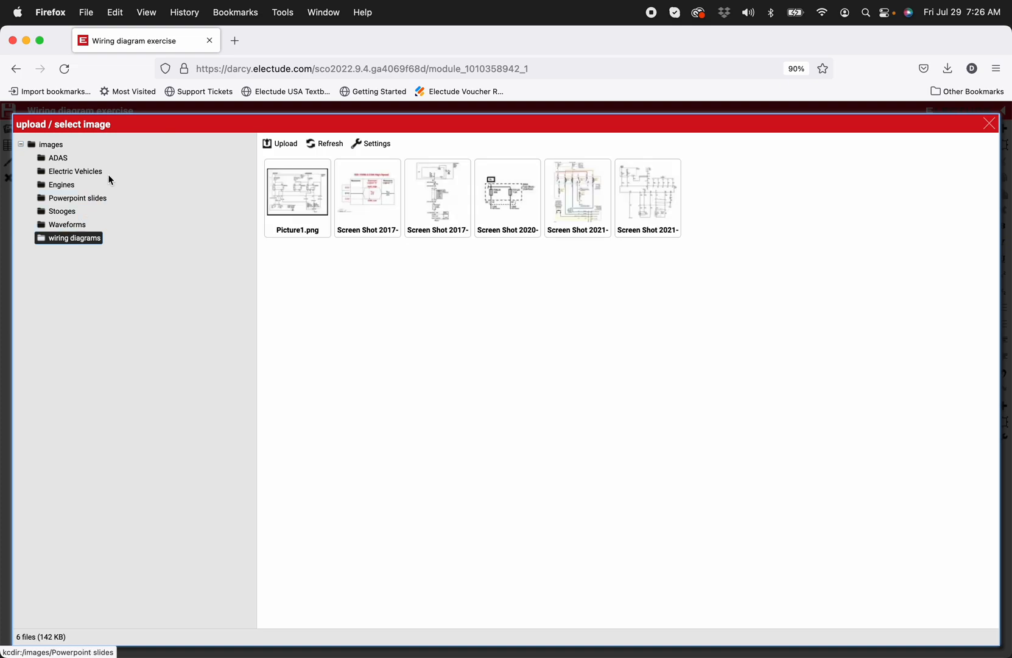
pyautogui.click(280, 143)
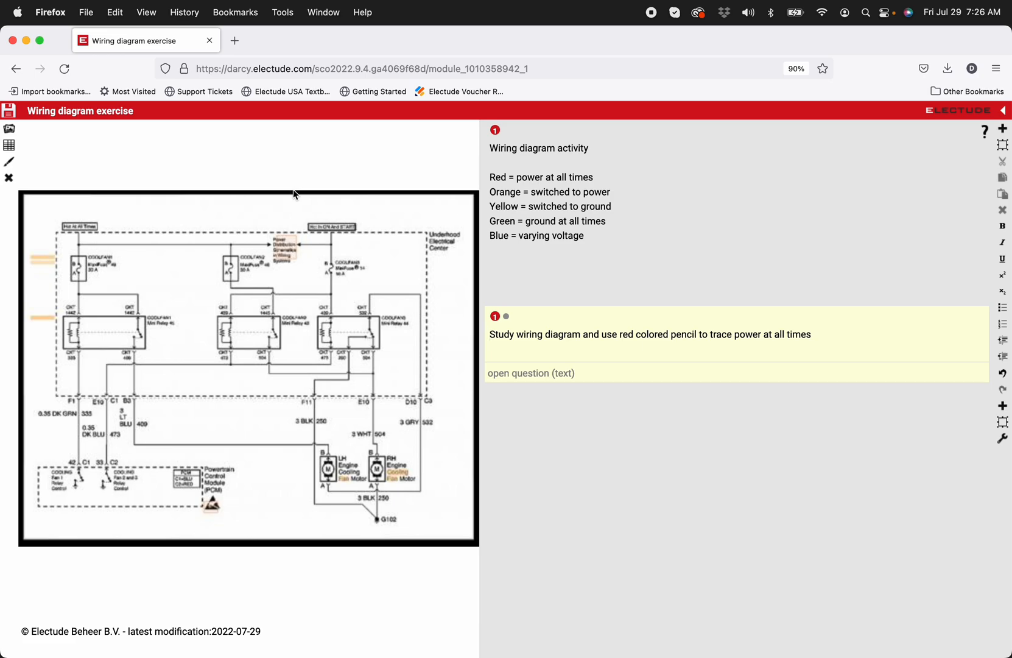
pyautogui.moveTo(139, 304)
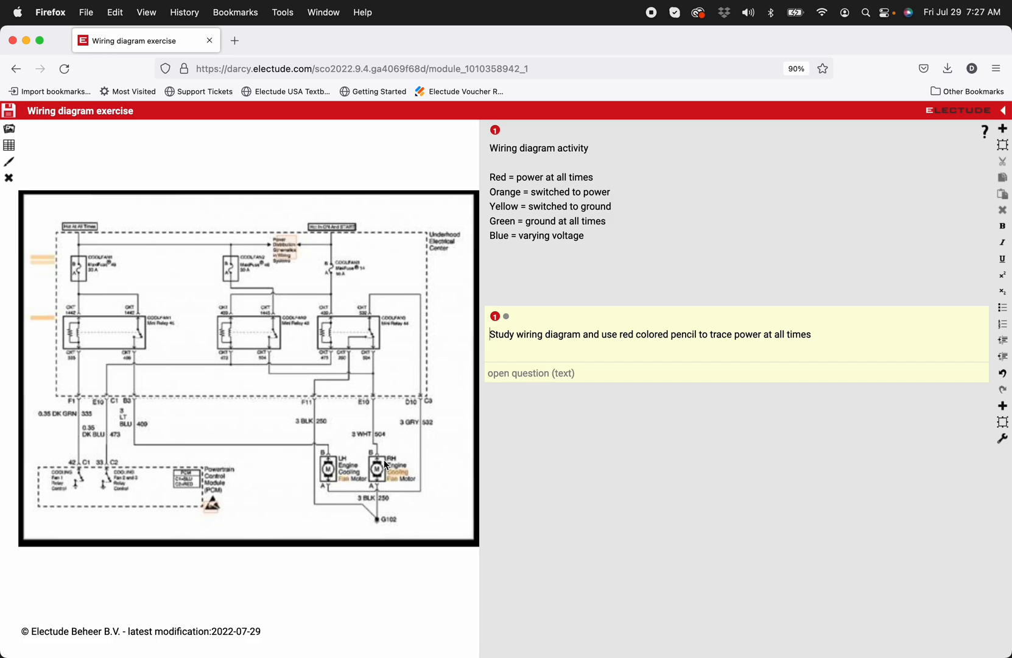
pyautogui.moveTo(333, 340)
pyautogui.write('.')
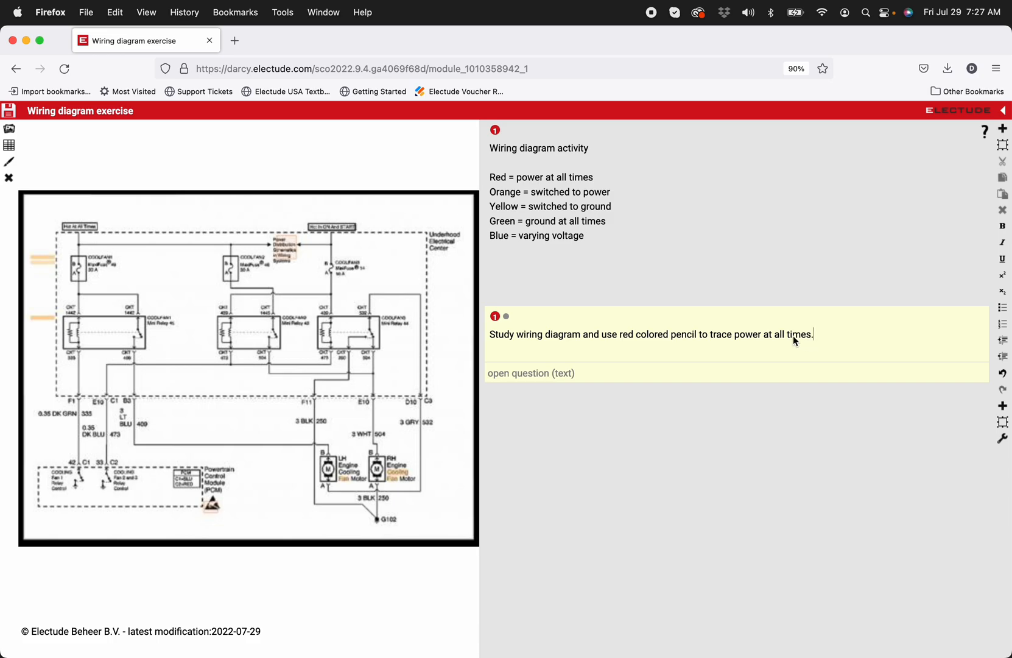
pyautogui.moveTo(678, 320)
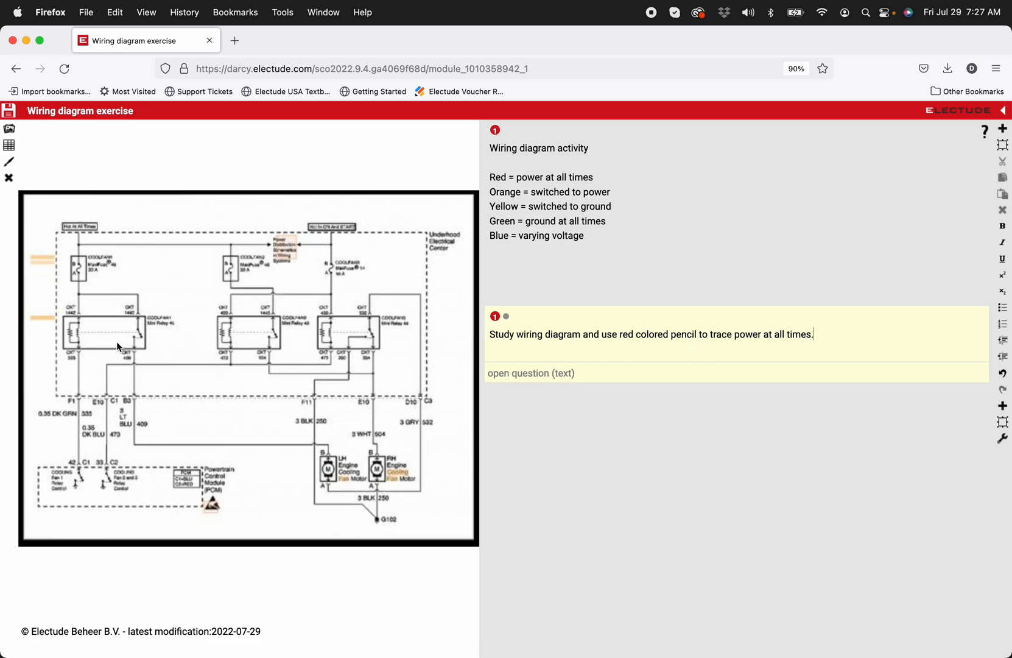
pyautogui.moveTo(253, 388)
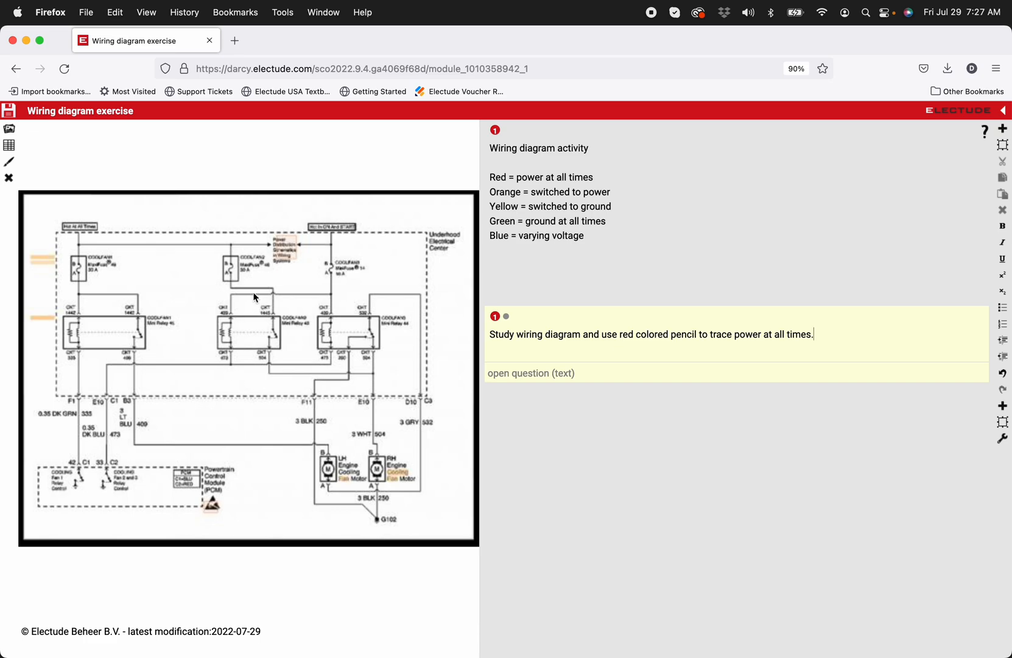
pyautogui.moveTo(68, 188)
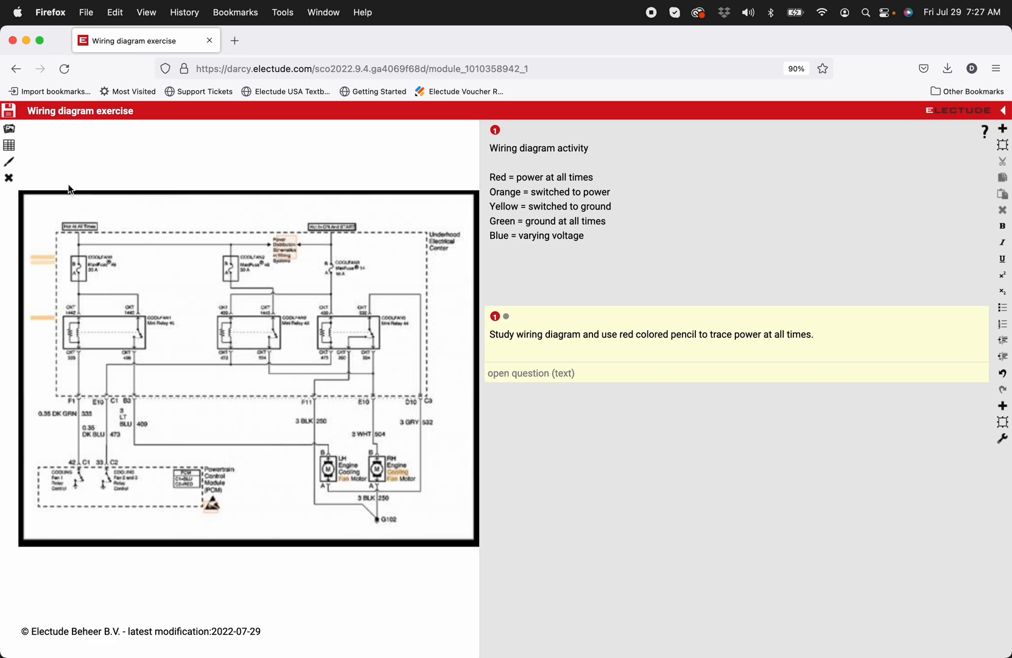
pyautogui.moveTo(201, 252)
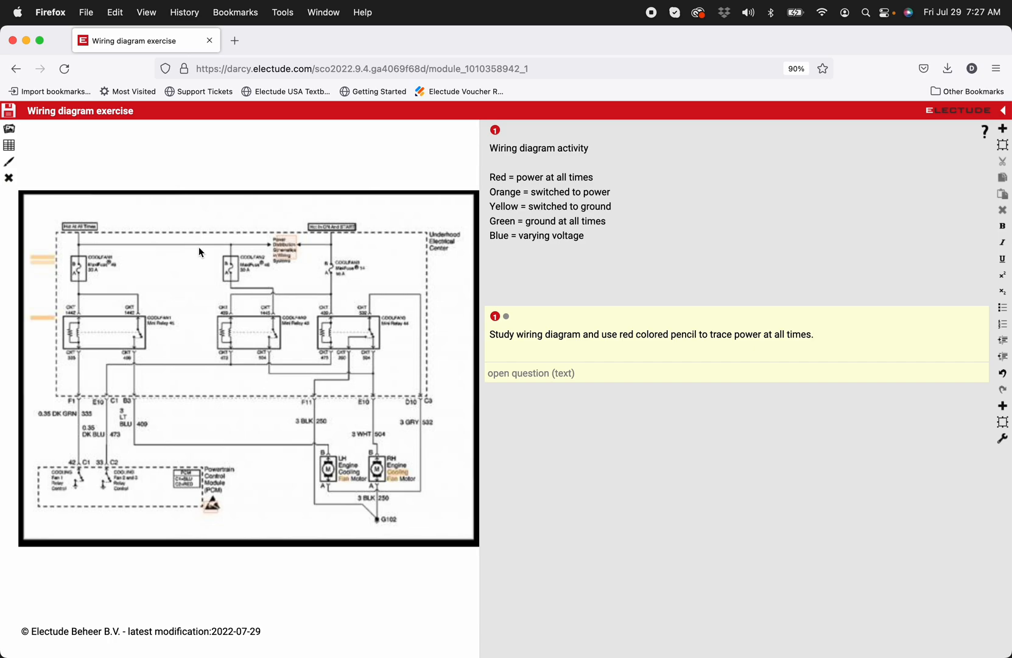
pyautogui.moveTo(8, 131)
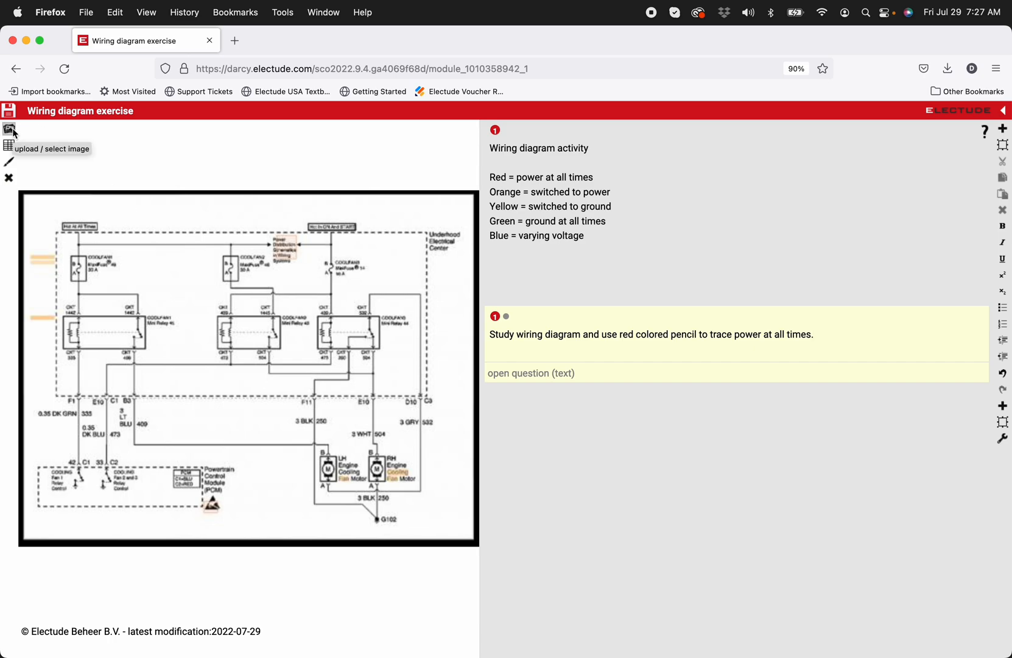
pyautogui.moveTo(249, 158)
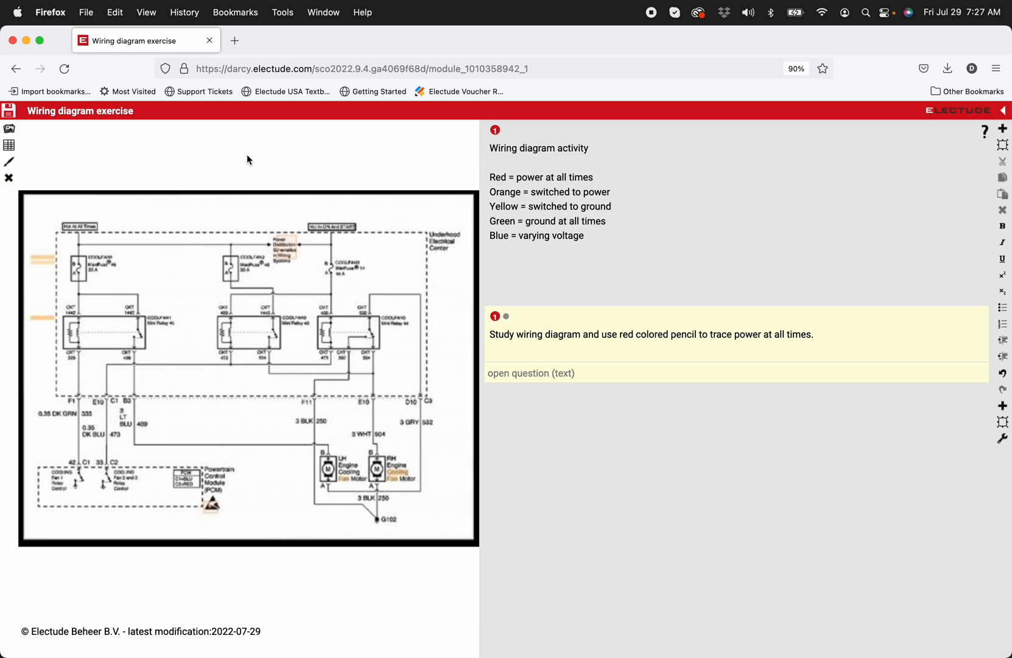
# Dismiss the image picker and add a new blank drawing from the Select Drawing list.
pyautogui.click(10, 162)
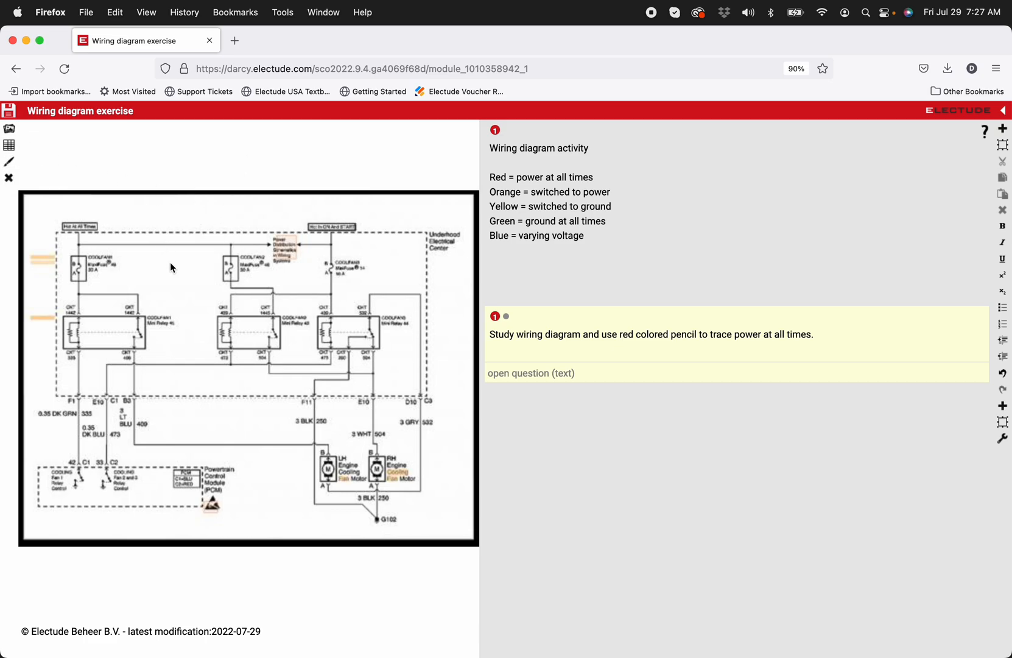
pyautogui.moveTo(9, 159)
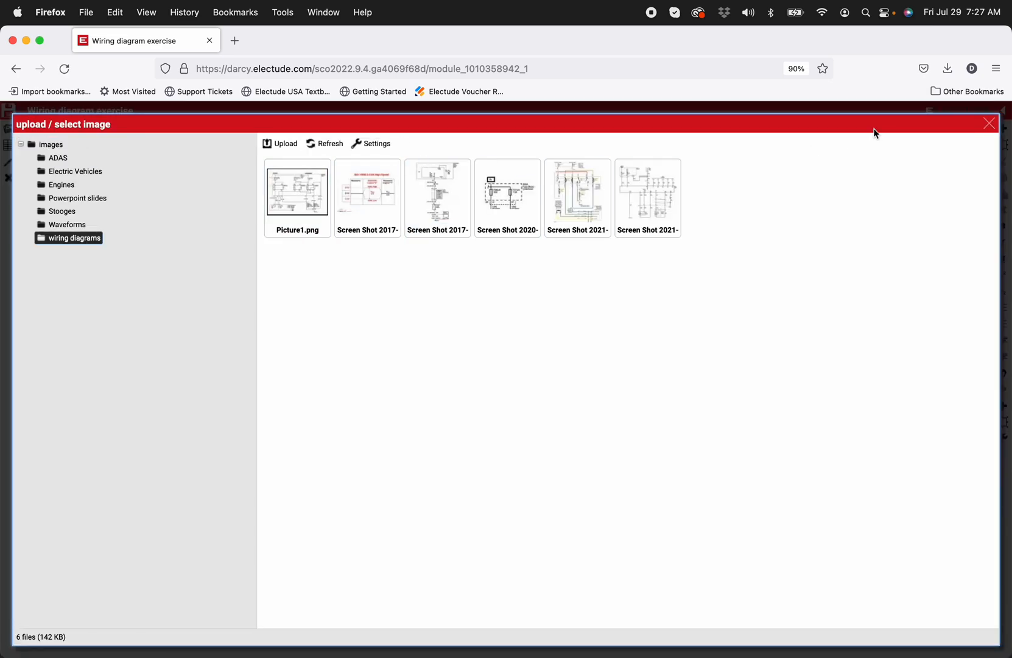
pyautogui.moveTo(950, 136)
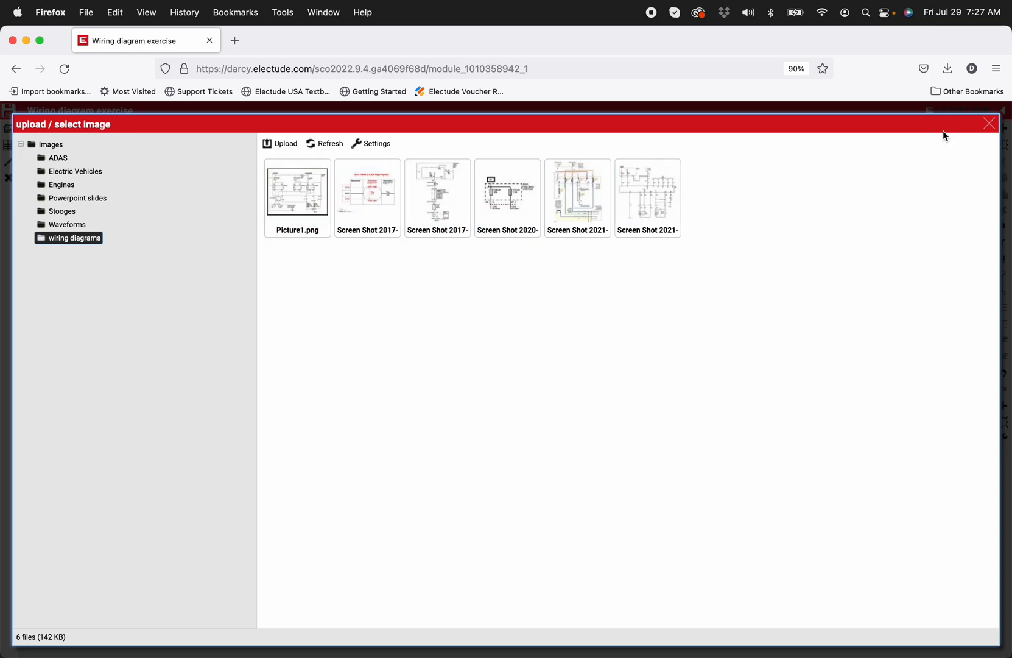
pyautogui.click(990, 123)
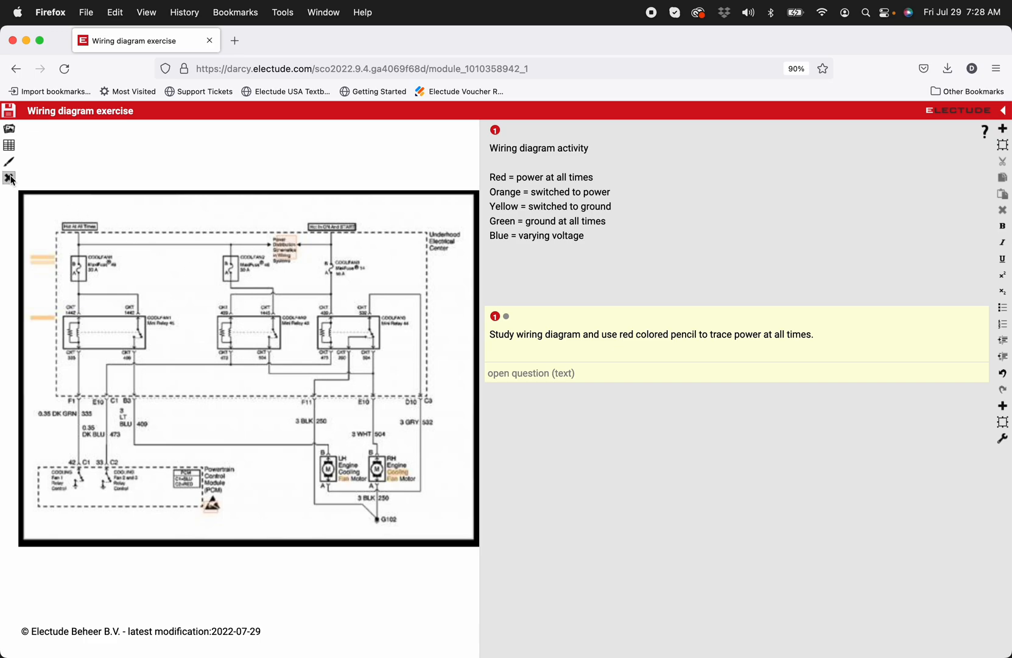
pyautogui.click(11, 179)
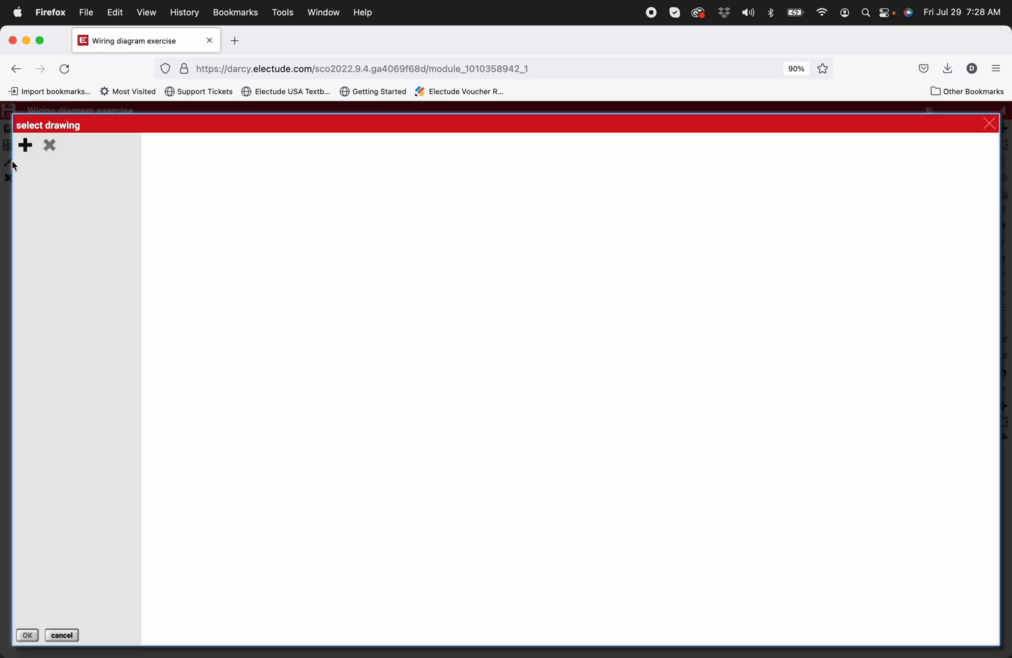
pyautogui.moveTo(25, 146)
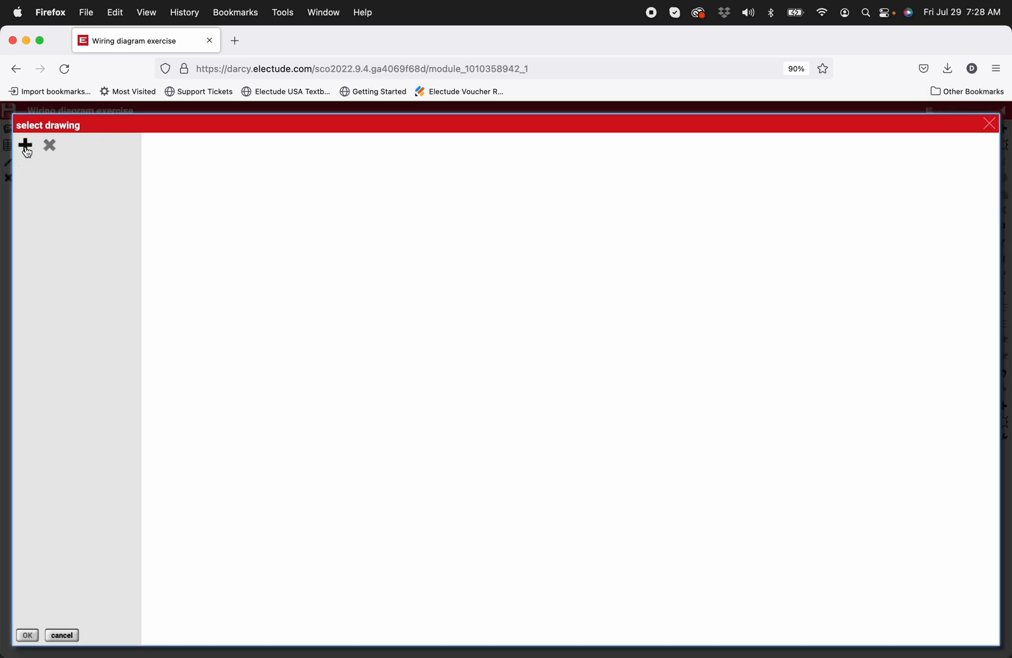
pyautogui.click(24, 145)
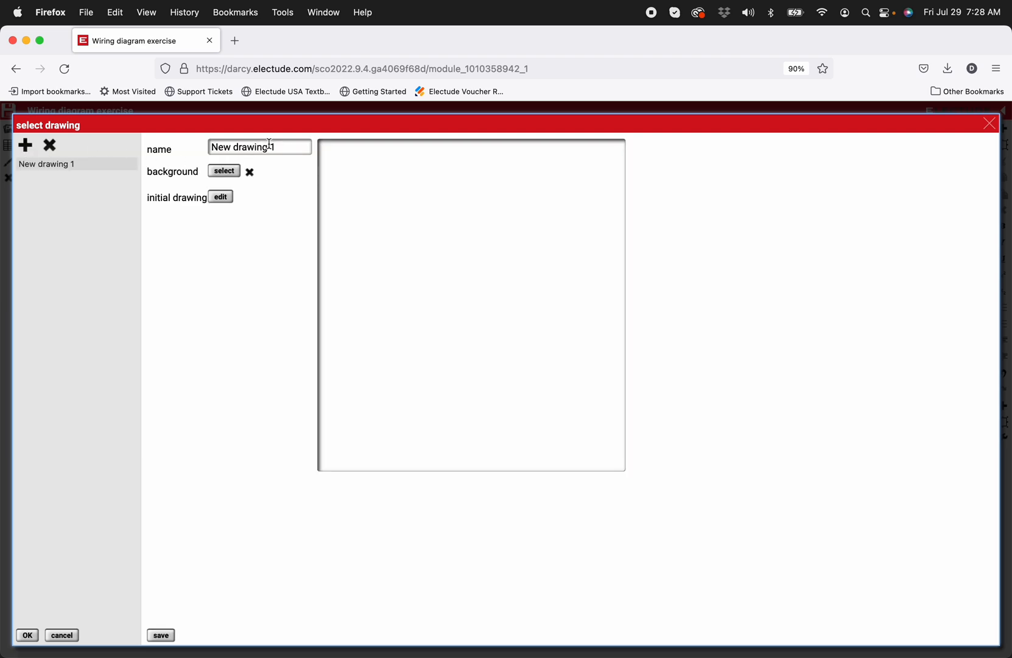
# Rename the new drawing to 'Wiring diagram - Cooling fan'.
pyautogui.doubleClick(260, 147)
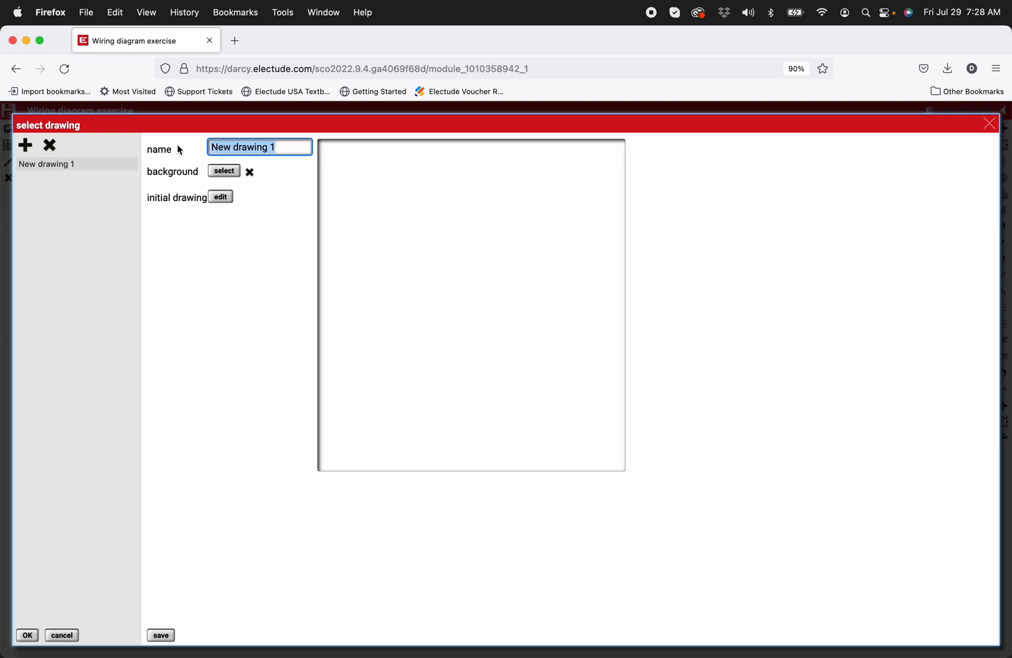
pyautogui.write('W')
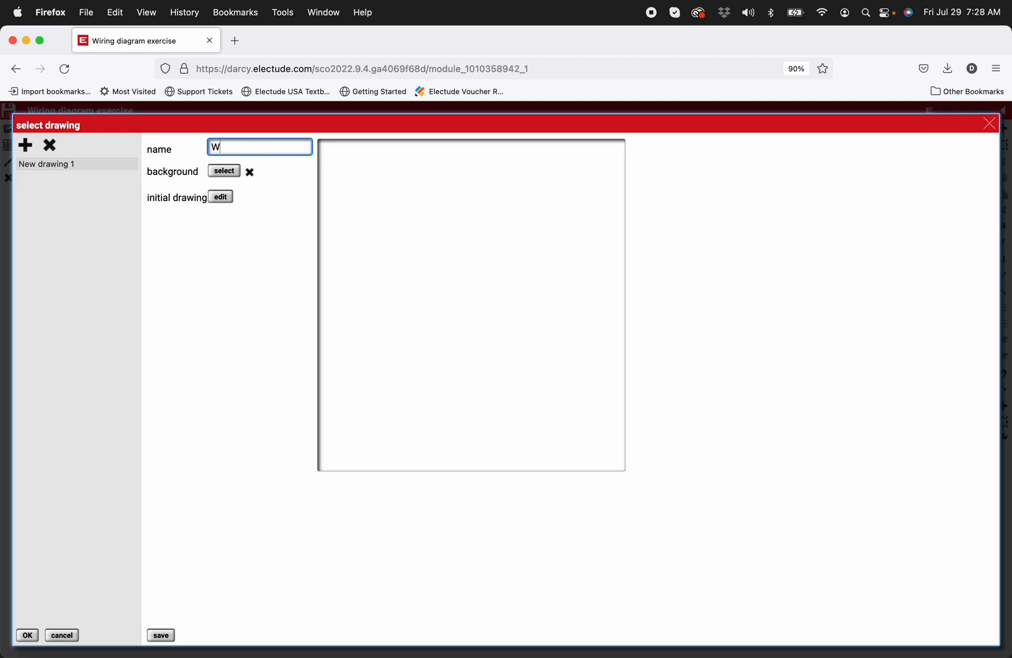
pyautogui.write('iring')
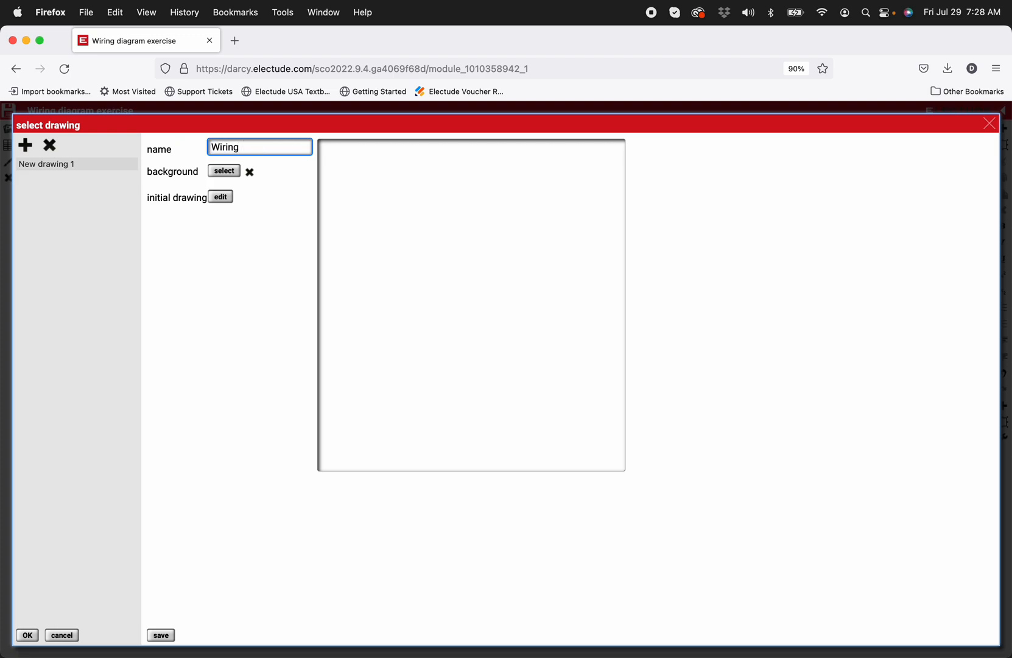
pyautogui.write('diagram')
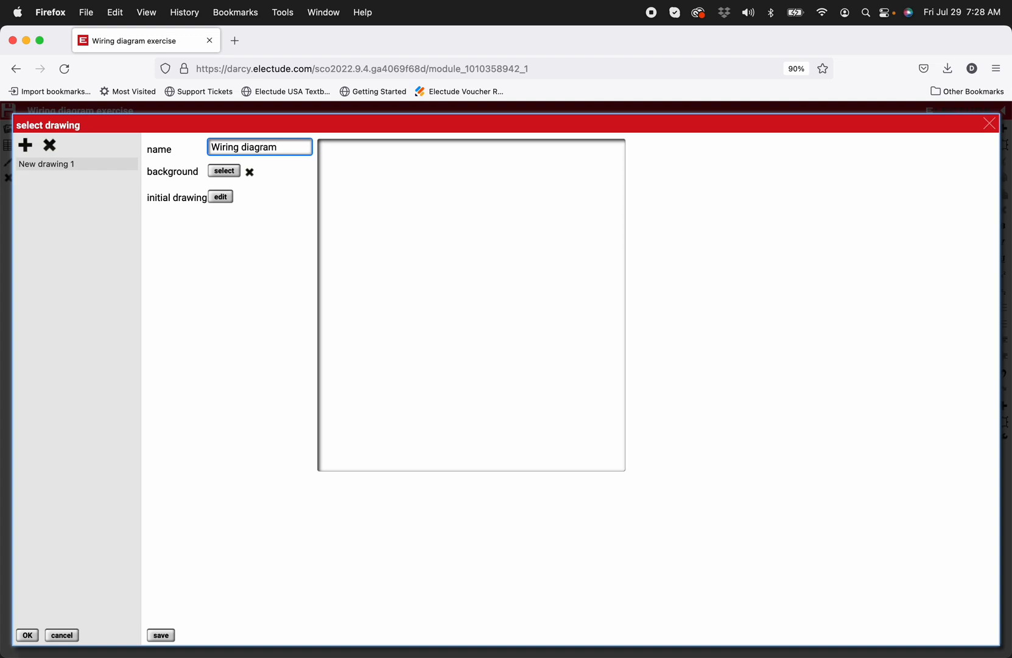
pyautogui.write('- Cooling fan')
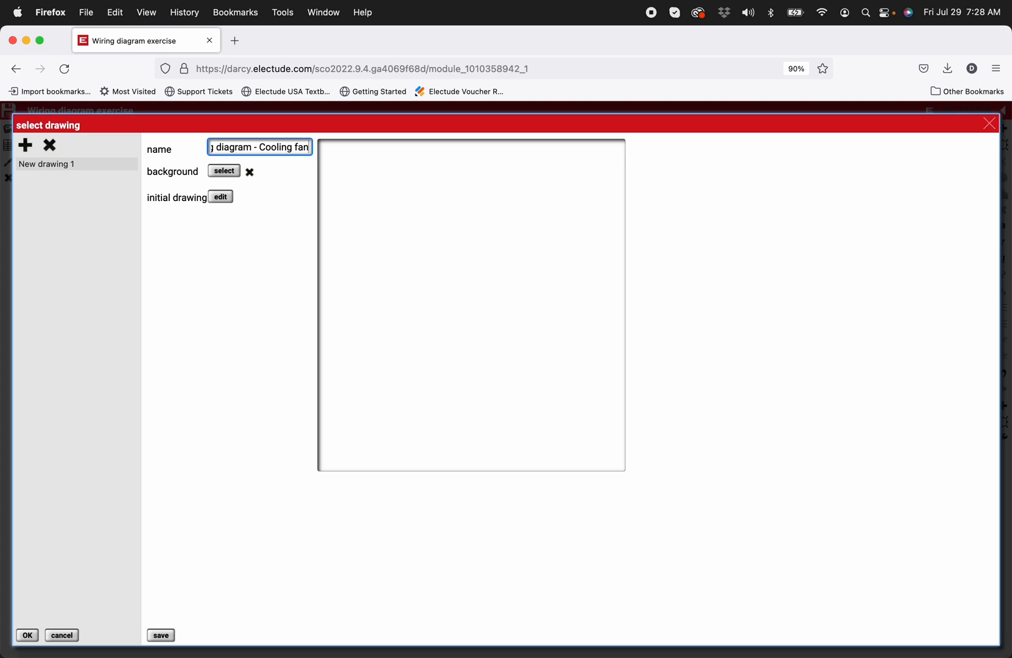
pyautogui.moveTo(225, 176)
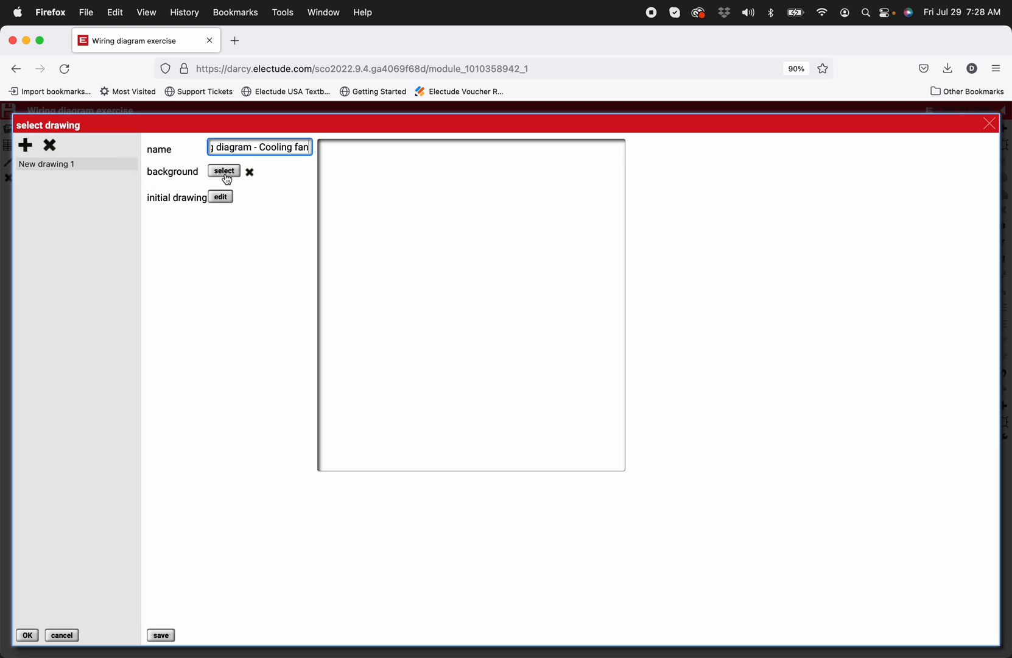
# Set the cooling-fan diagram as the background, save the drawing and confirm it for question 1.
pyautogui.click(223, 169)
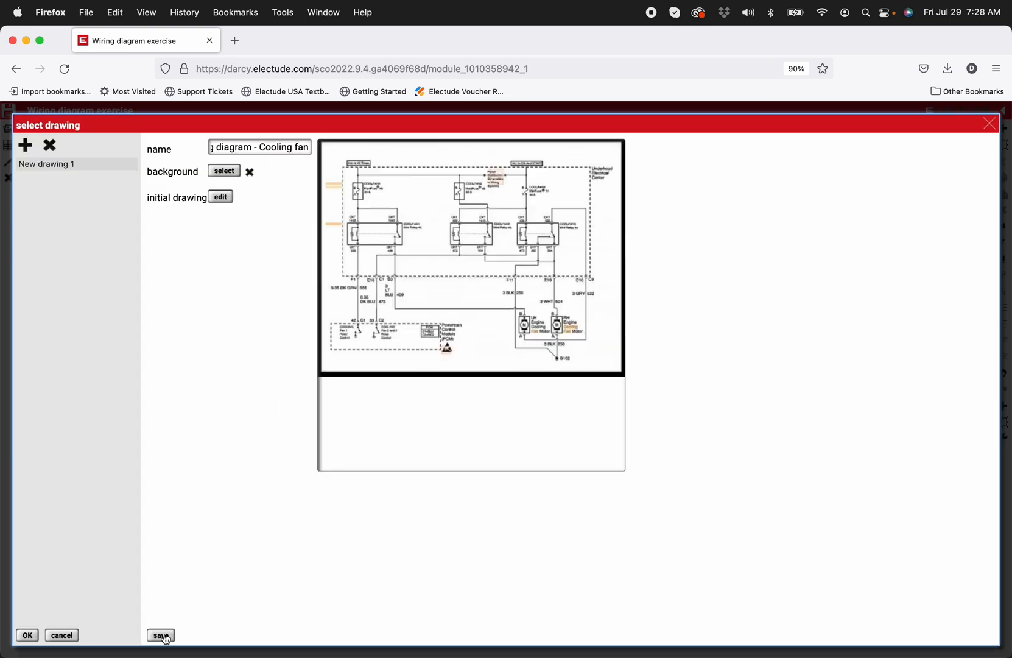
pyautogui.click(161, 635)
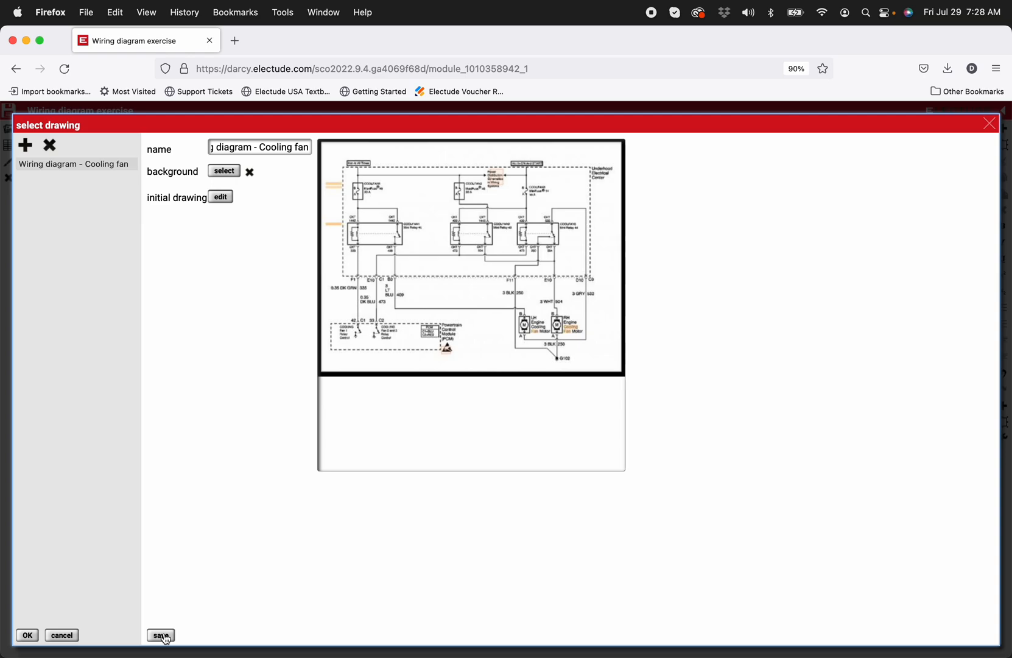
pyautogui.click(164, 635)
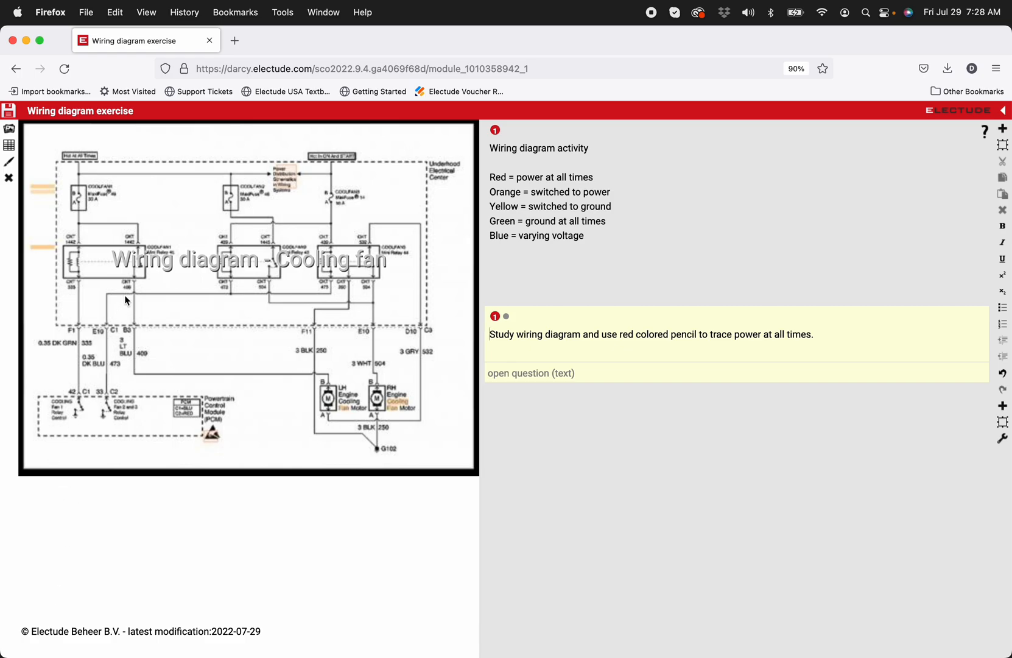
pyautogui.moveTo(244, 274)
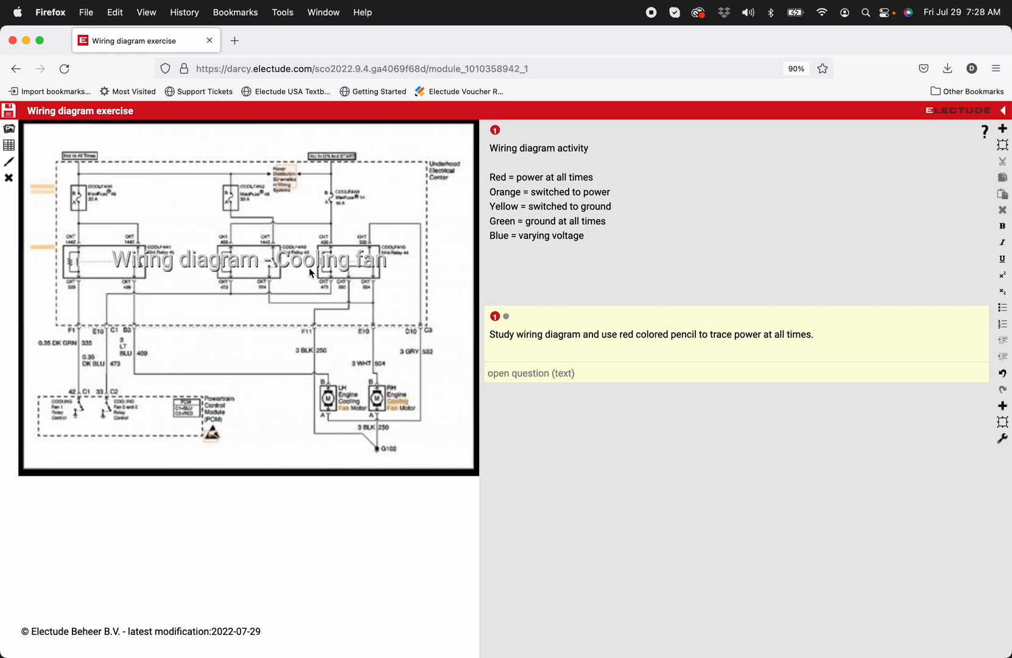
pyautogui.moveTo(302, 453)
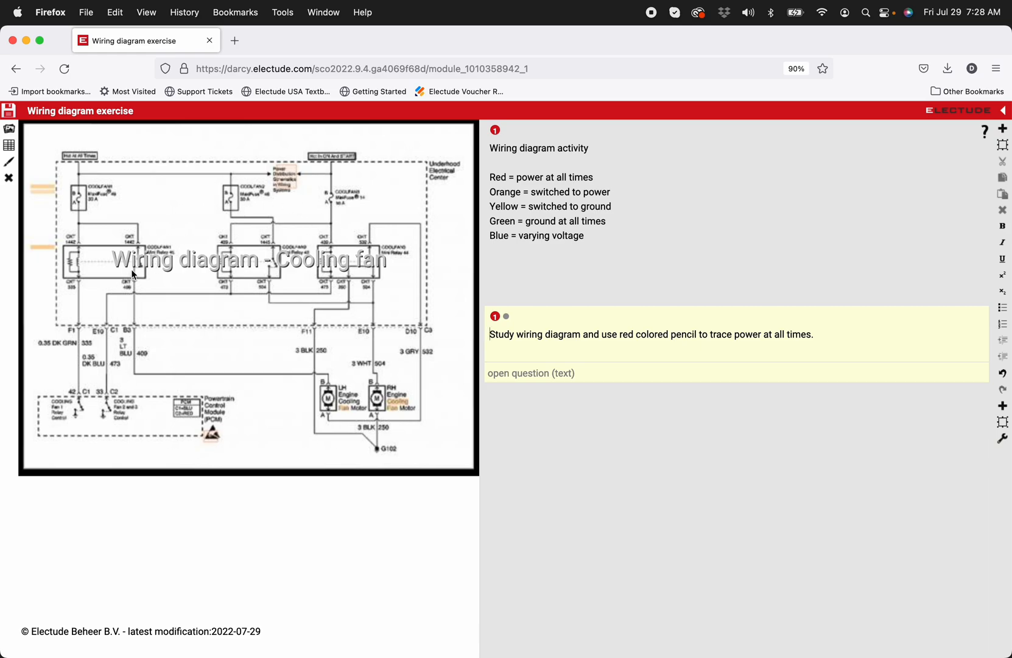
pyautogui.moveTo(181, 295)
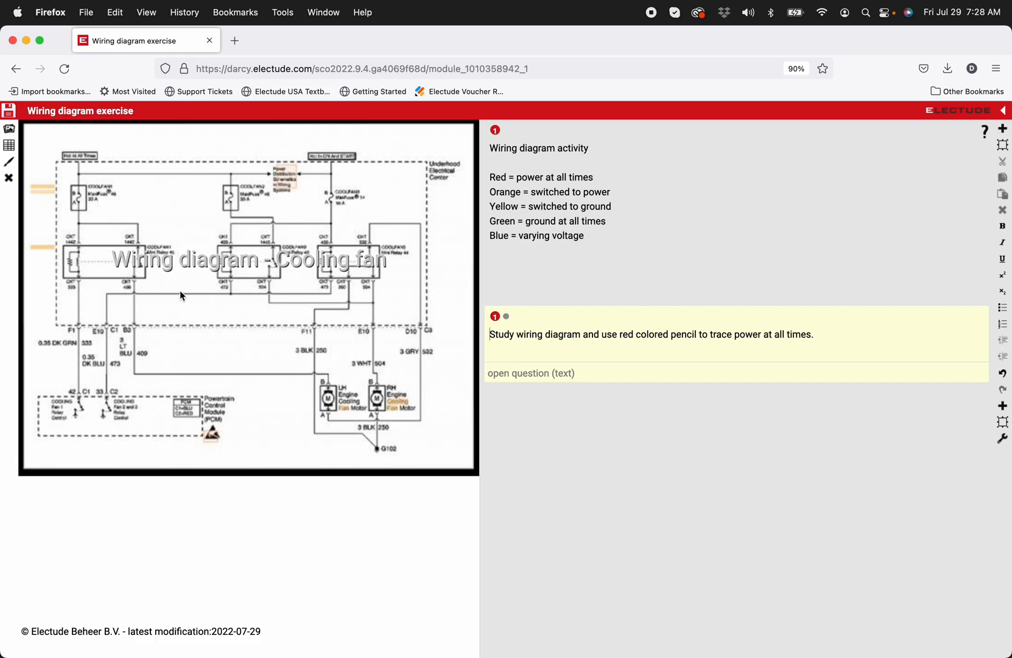
# Switch to the ground-tracing question 2 and bring up its saved drawings list.
pyautogui.click(506, 316)
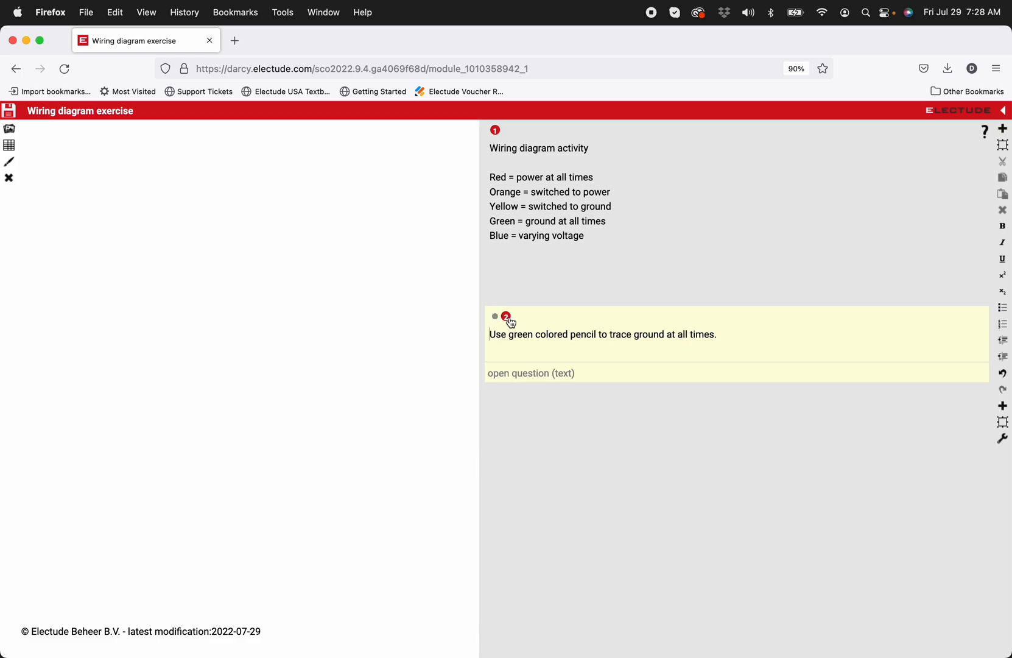
pyautogui.moveTo(525, 323)
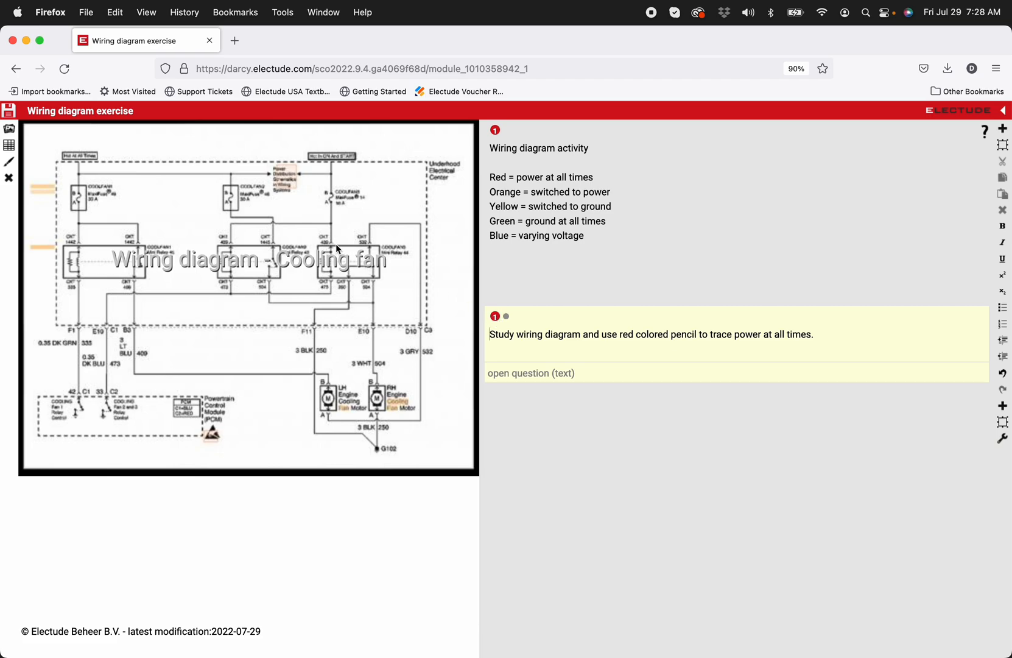
pyautogui.moveTo(506, 317)
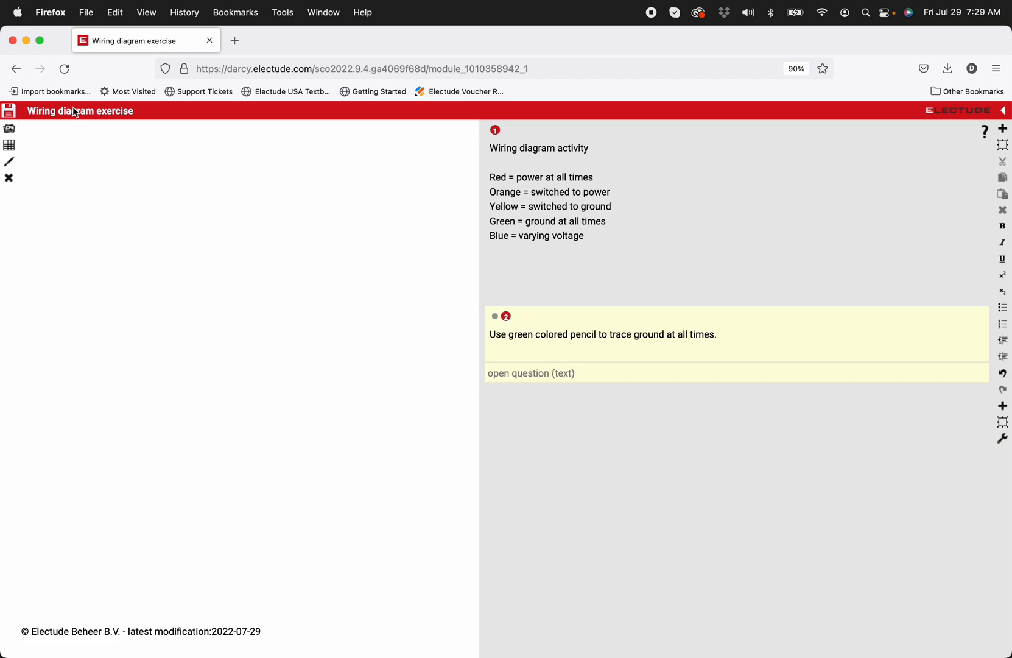
pyautogui.click(9, 128)
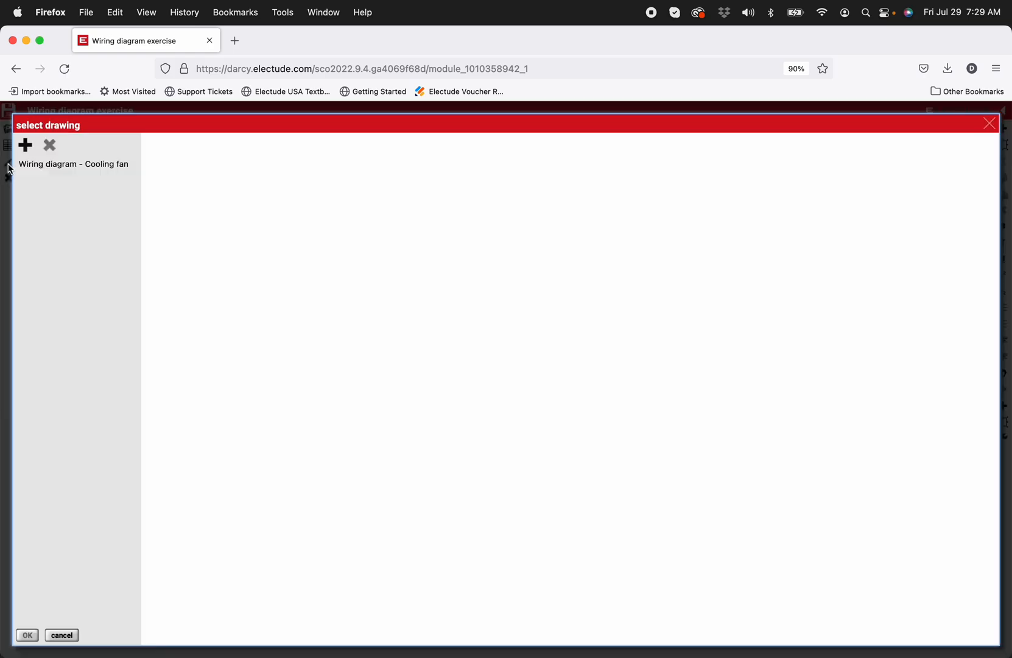
pyautogui.moveTo(140, 192)
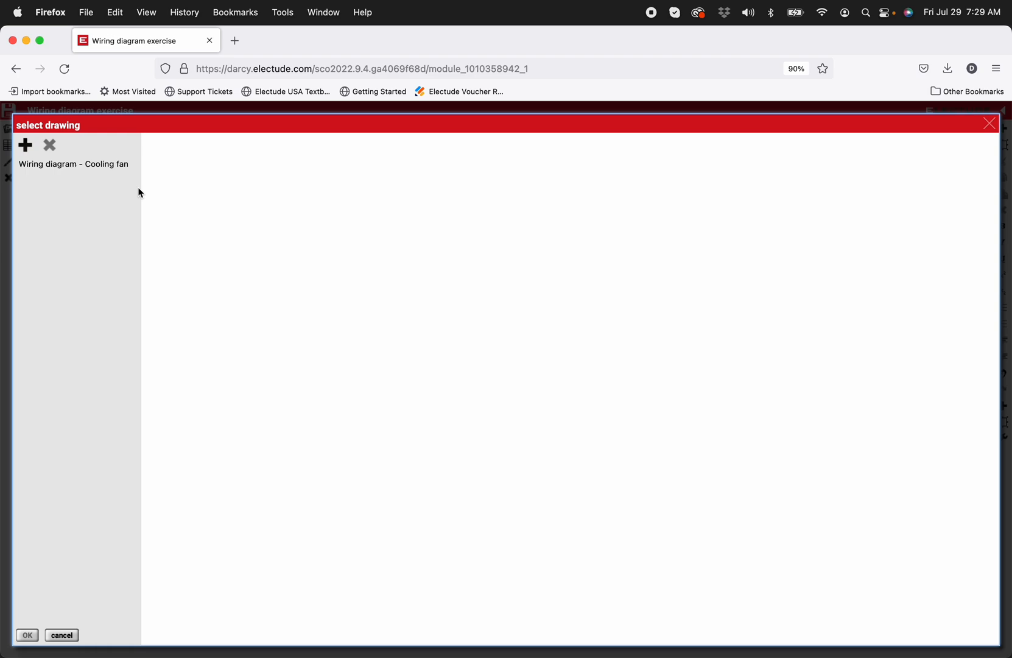
pyautogui.moveTo(426, 137)
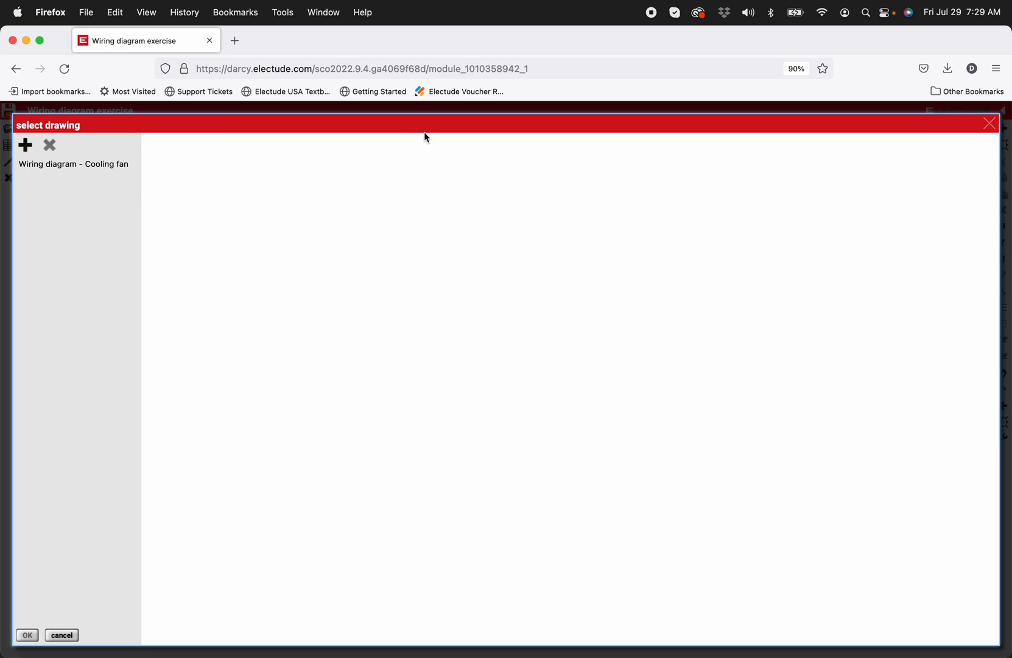
pyautogui.moveTo(986, 125)
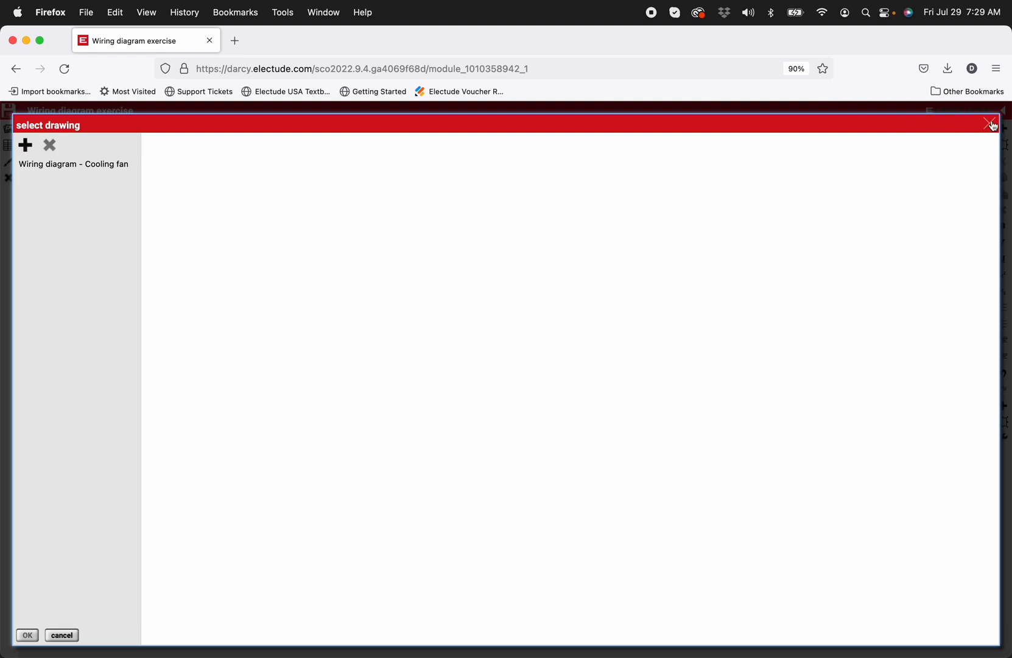
# Pick 'Wiring diagram - Cooling fan' and confirm it as the drawing for this question.
pyautogui.click(73, 163)
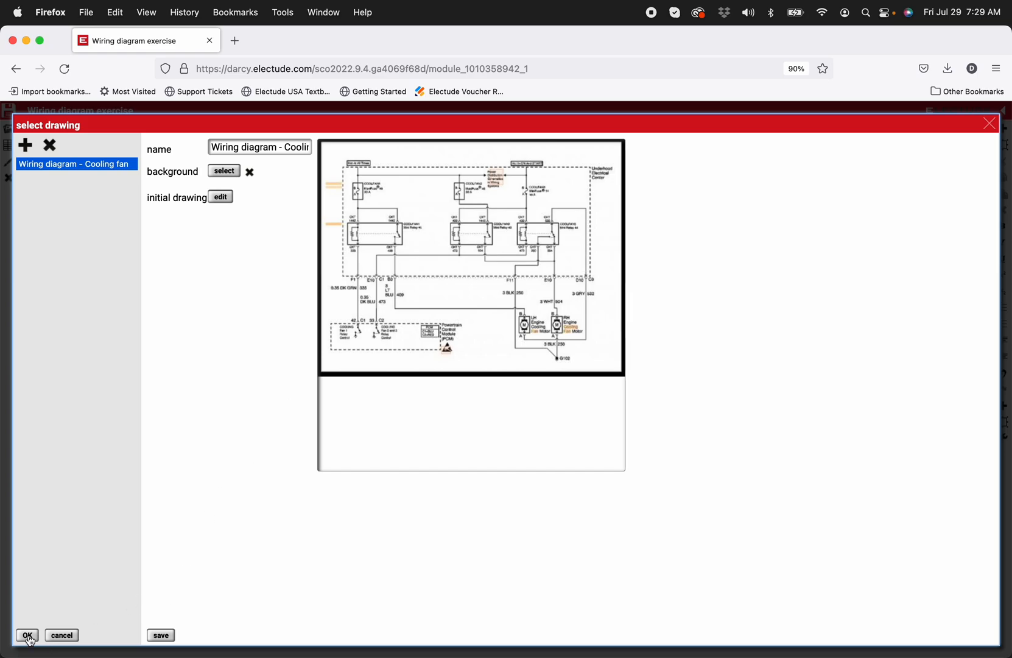
pyautogui.click(28, 635)
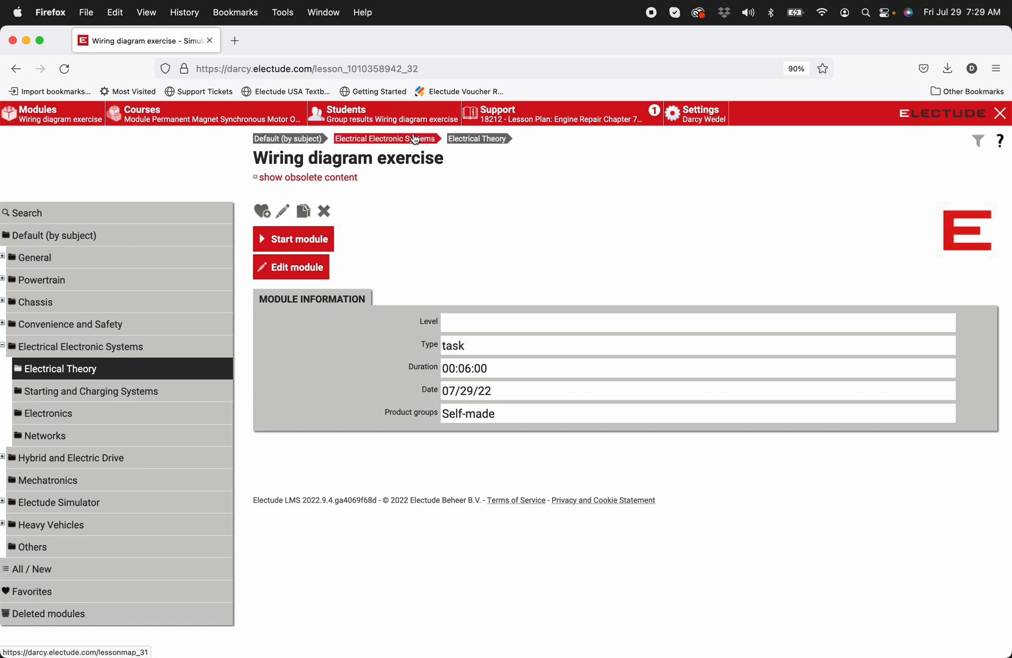
# Go to the Classroom test group and log in as student 'darcy'.
pyautogui.click(347, 114)
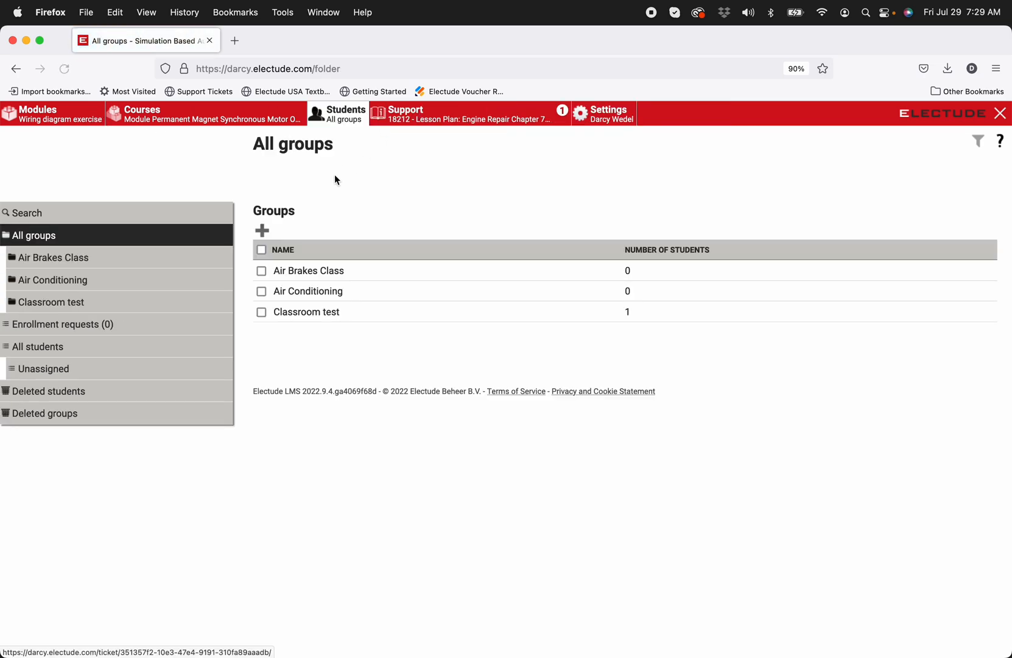
pyautogui.click(305, 312)
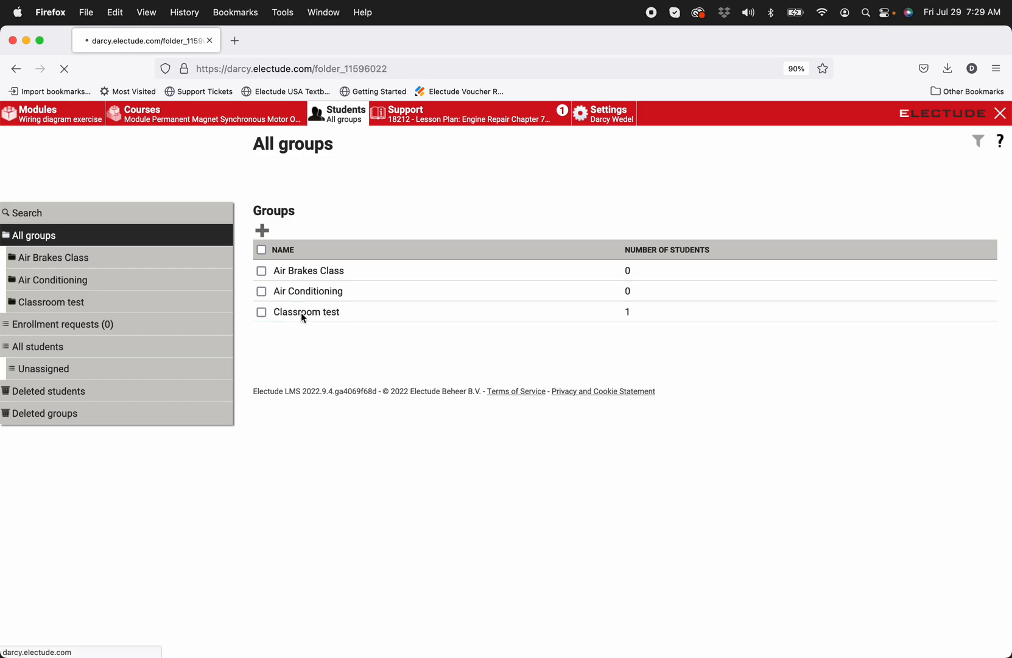
pyautogui.click(307, 311)
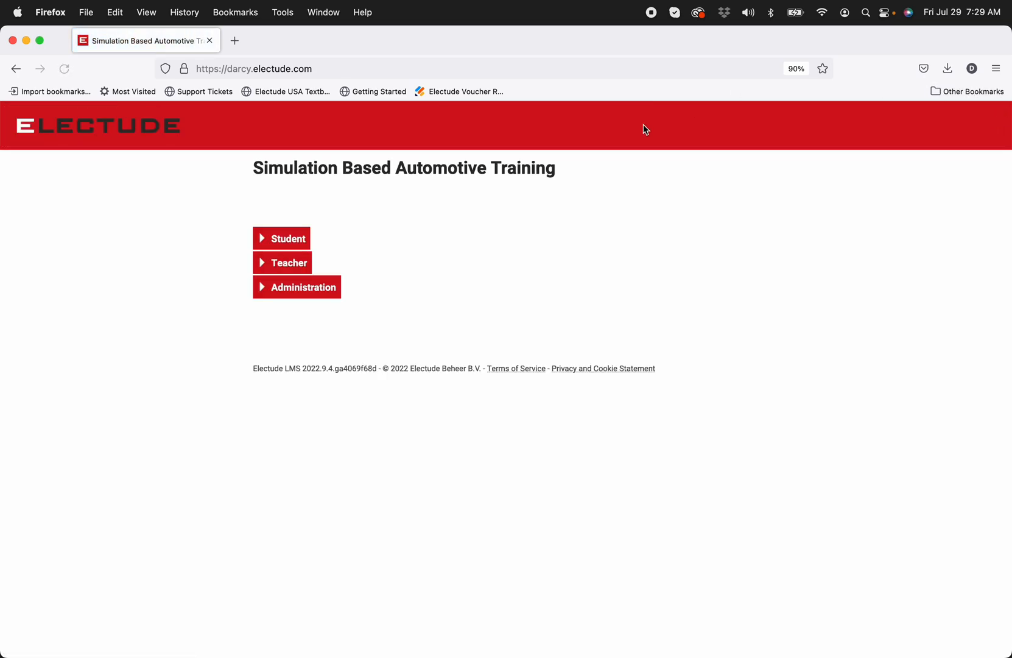
pyautogui.click(282, 239)
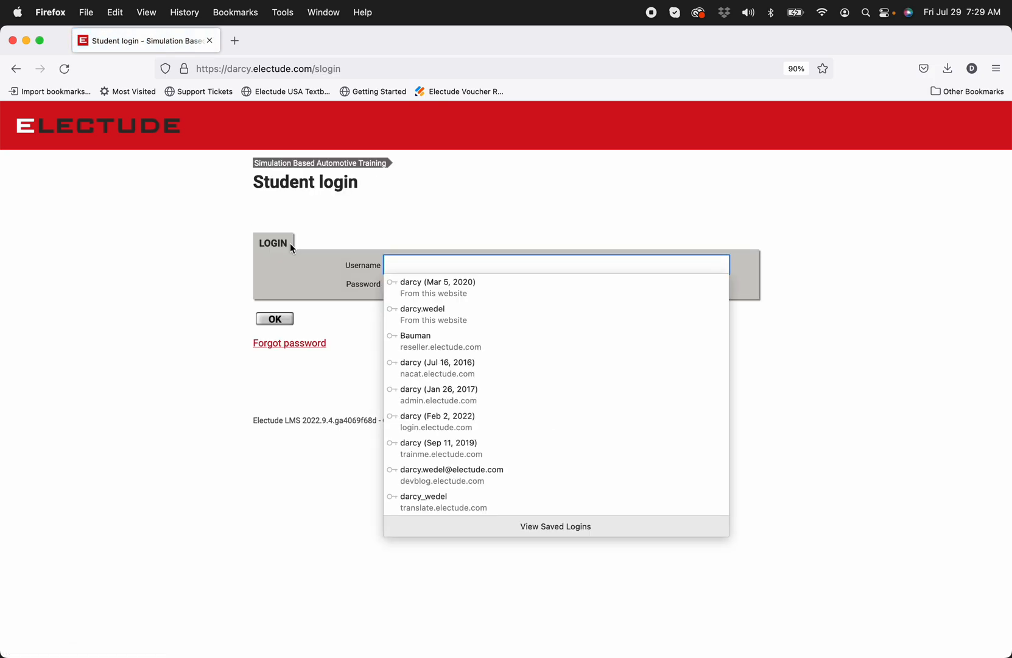
pyautogui.write('darcy')
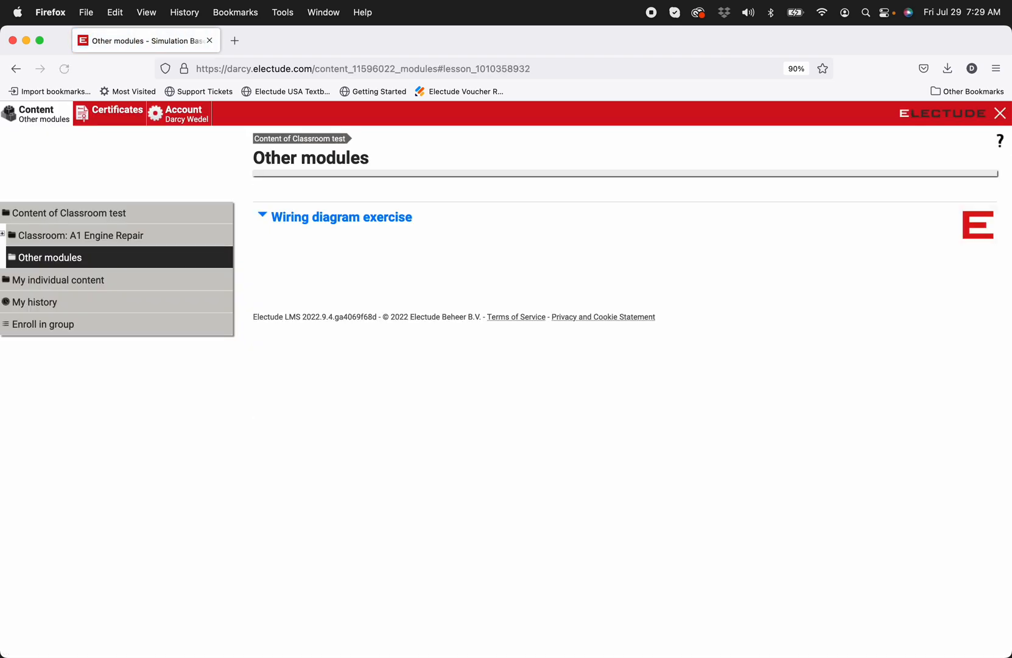
# Expand the Wiring diagram exercise and start the module.
pyautogui.click(326, 217)
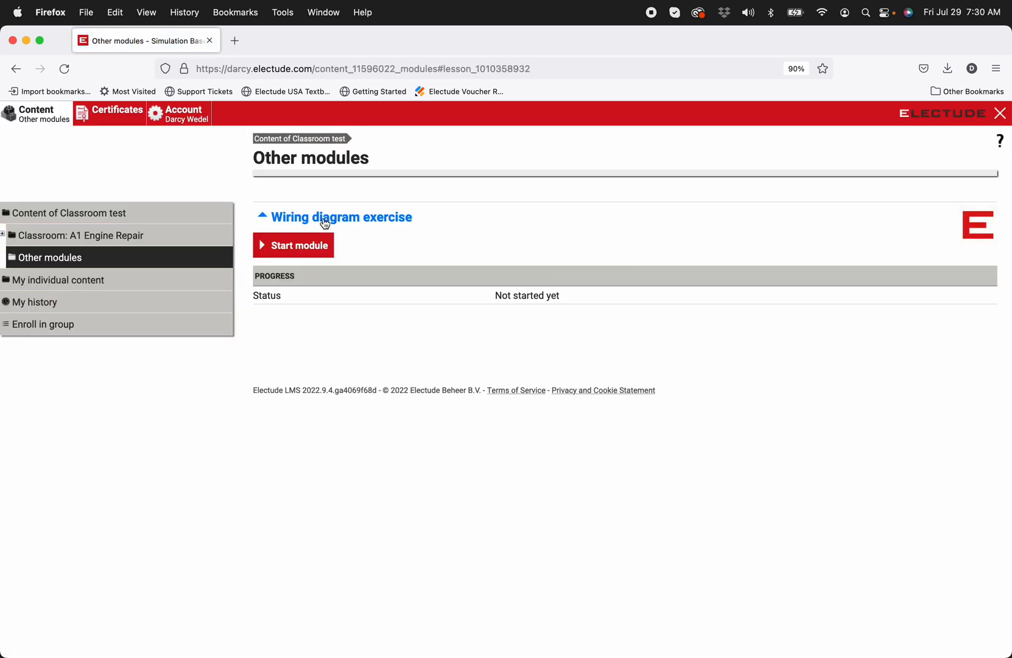
pyautogui.click(294, 245)
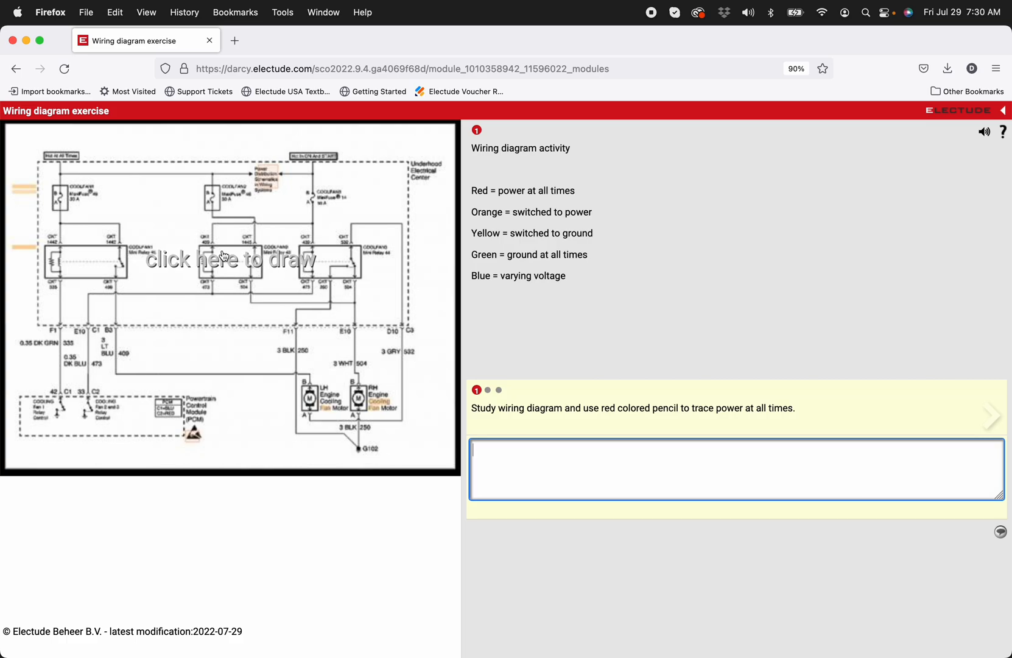
# Open the cooling-fan diagram for drawing and zoom to 250 so the wiring is readable.
pyautogui.click(223, 258)
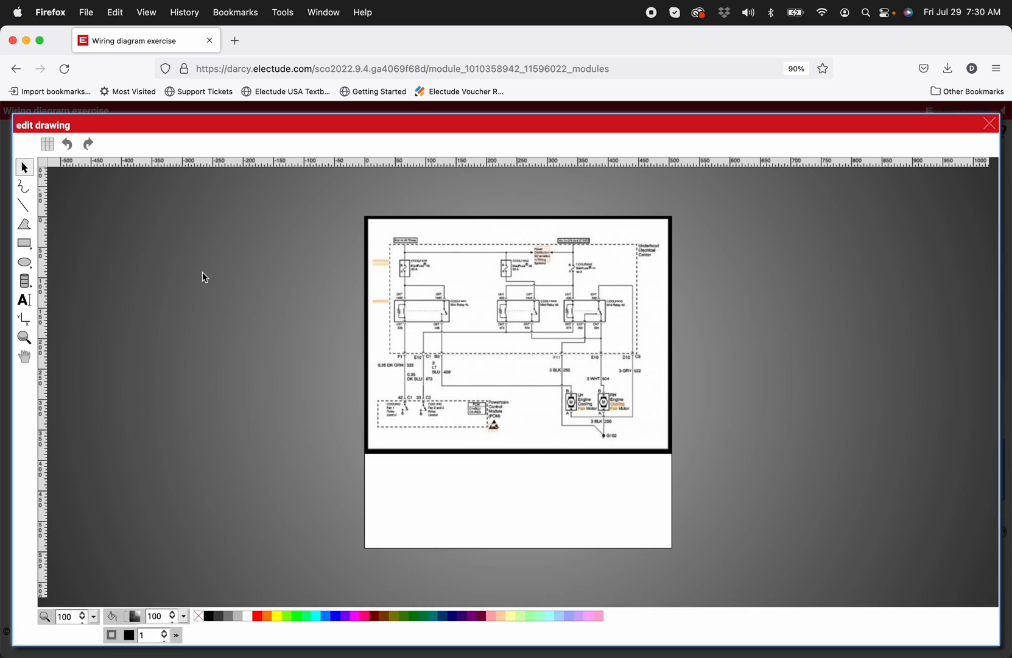
pyautogui.moveTo(454, 354)
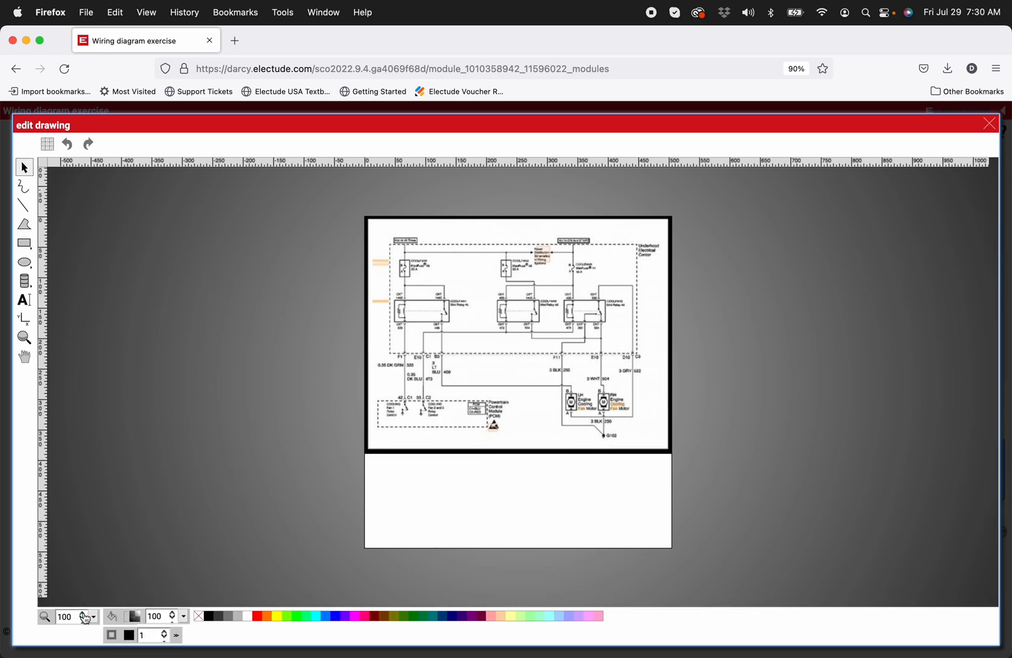
pyautogui.click(87, 618)
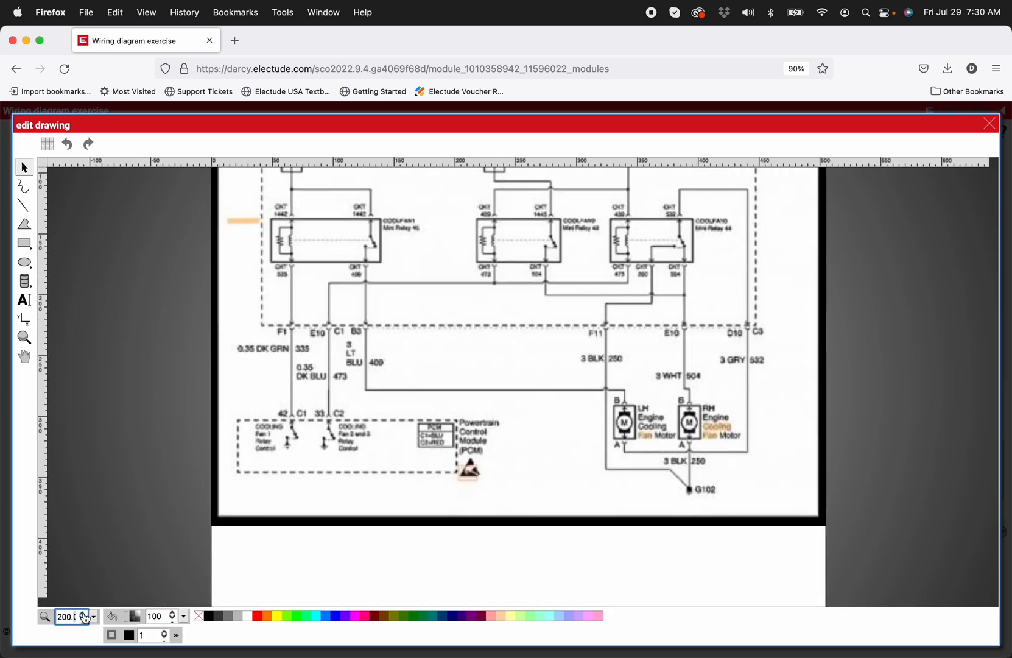
pyautogui.moveTo(985, 375)
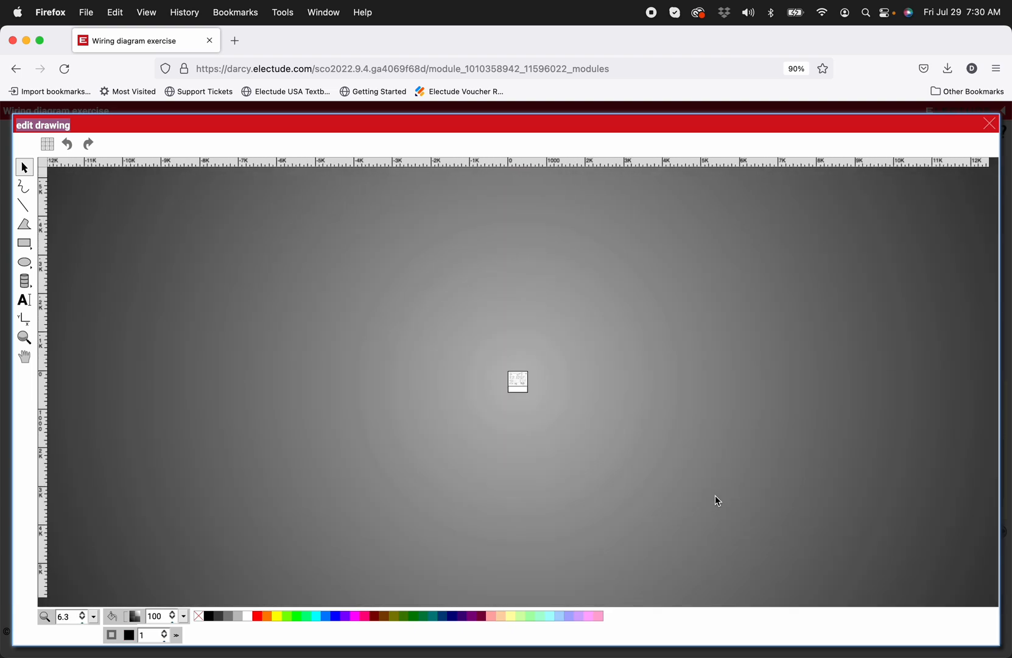
pyautogui.click(86, 618)
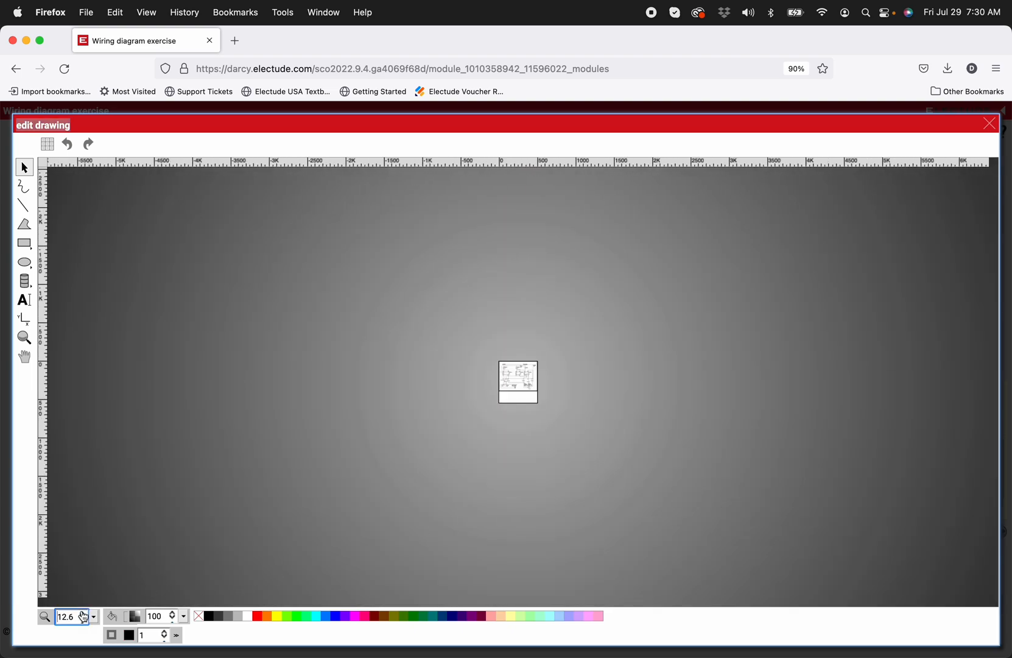
pyautogui.write('250')
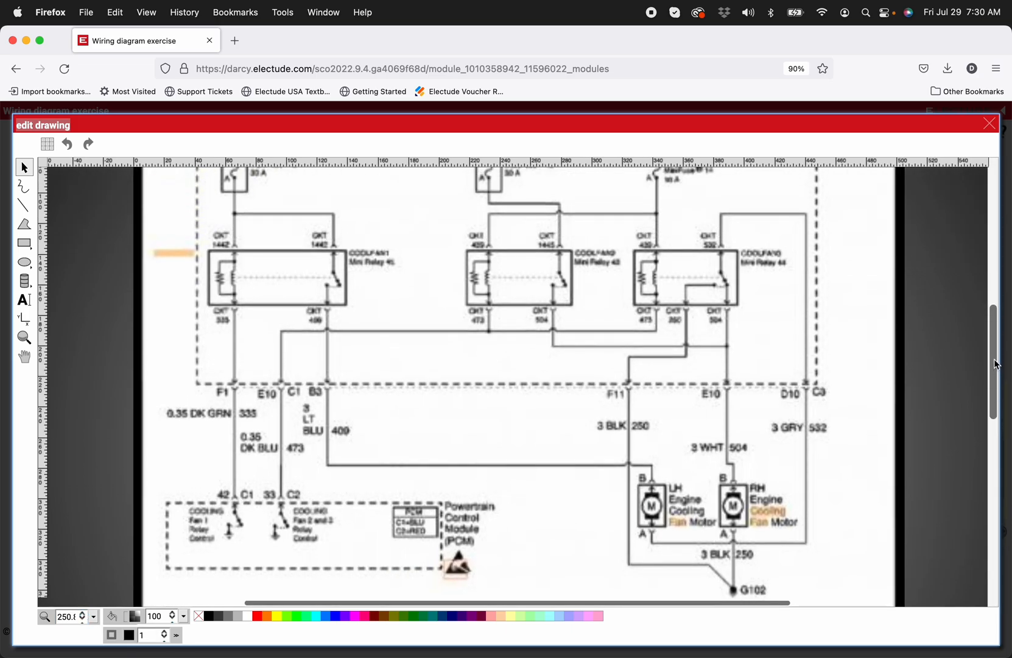
pyautogui.scroll(3)
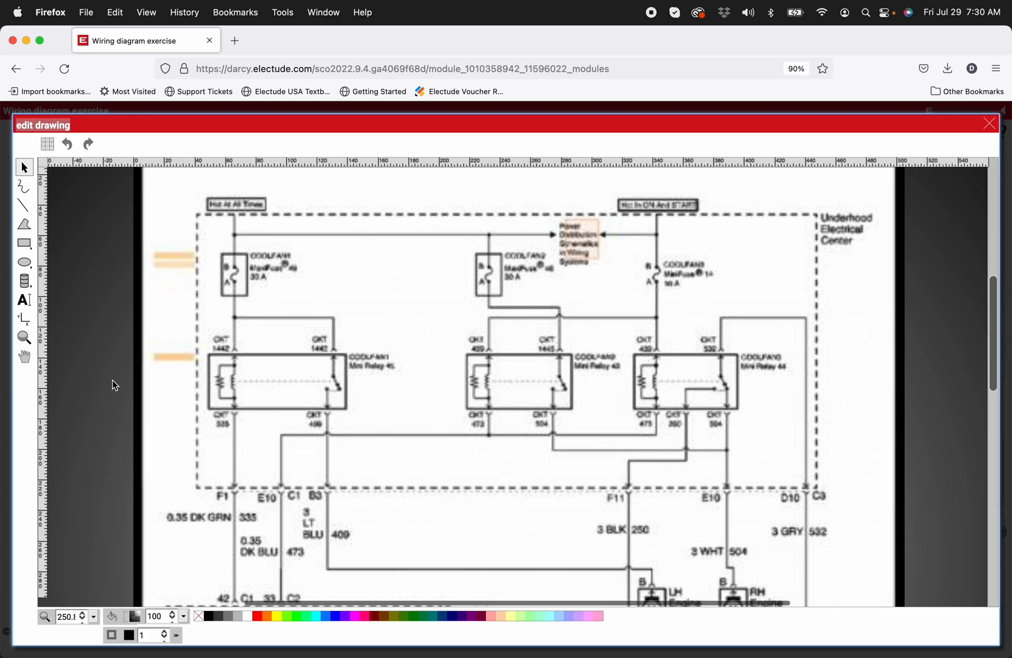
pyautogui.moveTo(68, 412)
pyautogui.write('5')
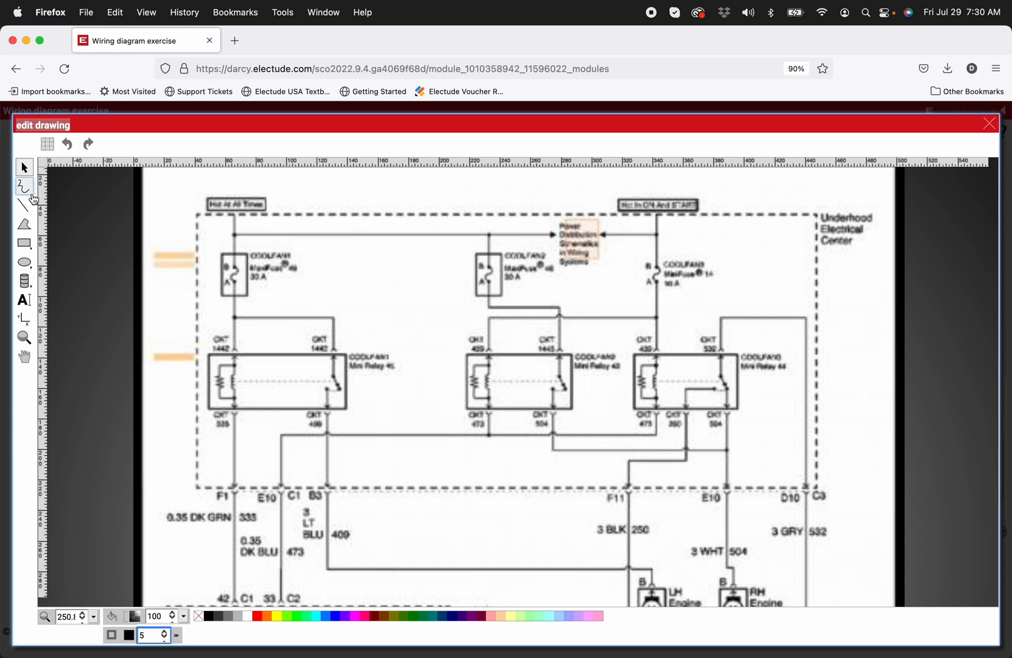
# Choose the freehand pencil and make its stroke colour red.
pyautogui.click(22, 185)
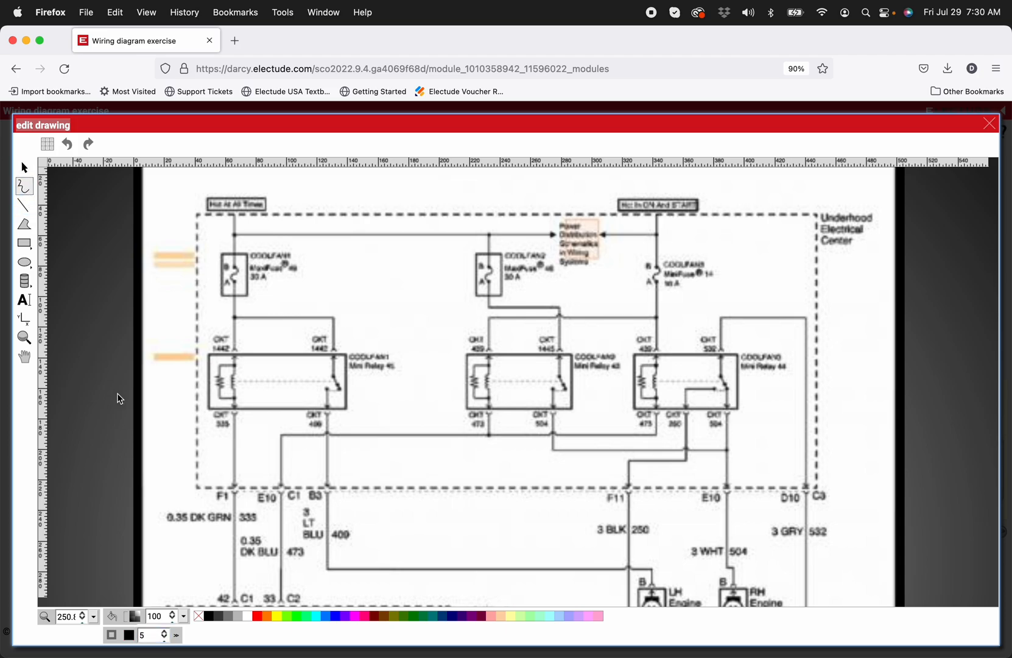
pyautogui.click(125, 633)
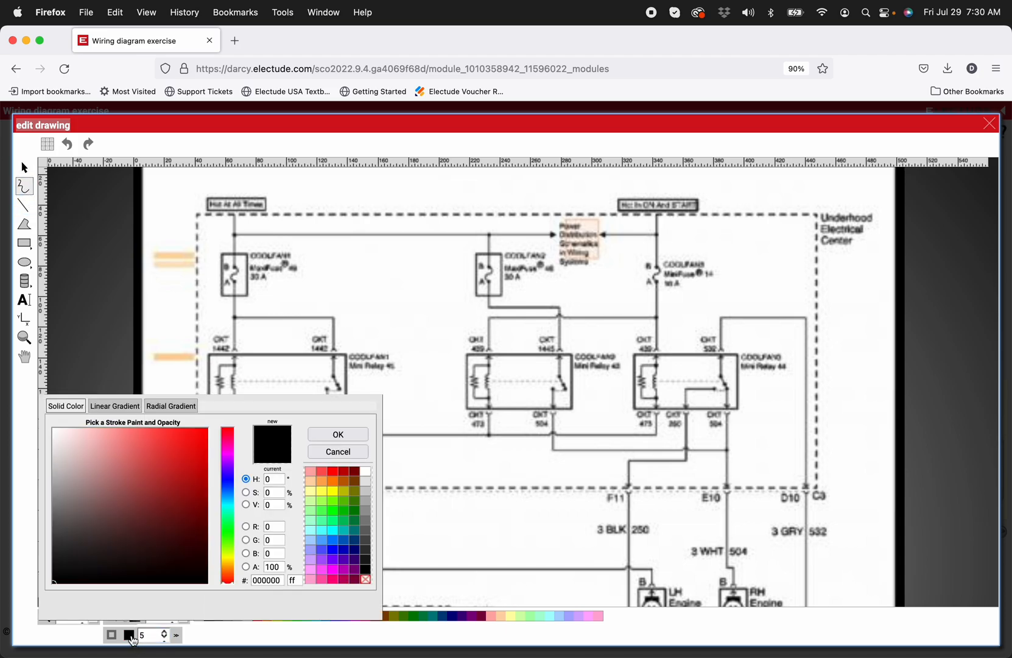
pyautogui.click(334, 474)
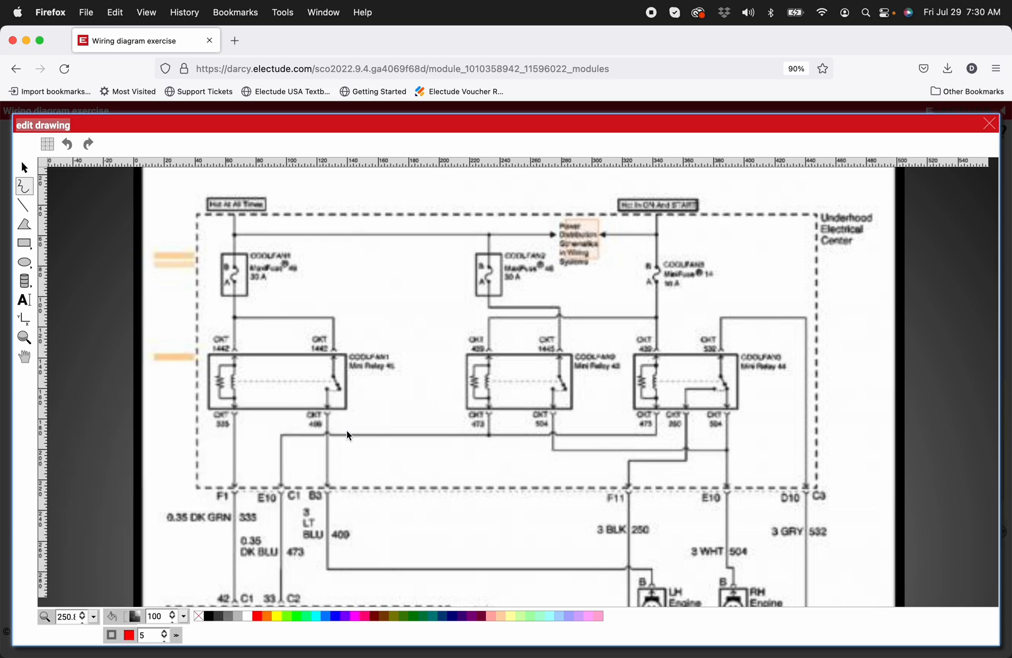
pyautogui.moveTo(292, 332)
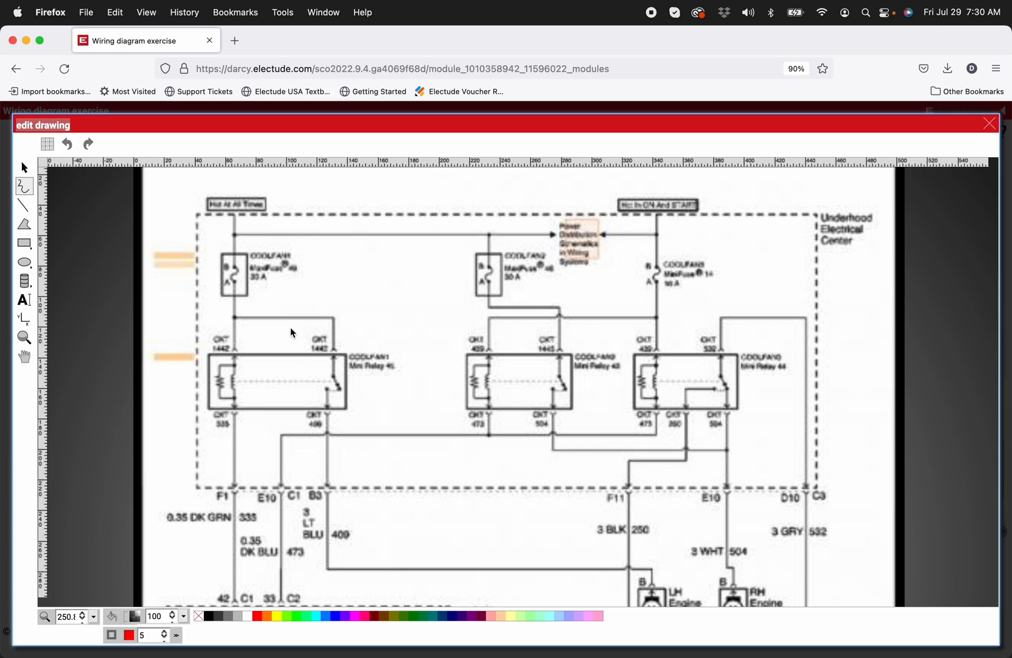
pyautogui.moveTo(236, 219)
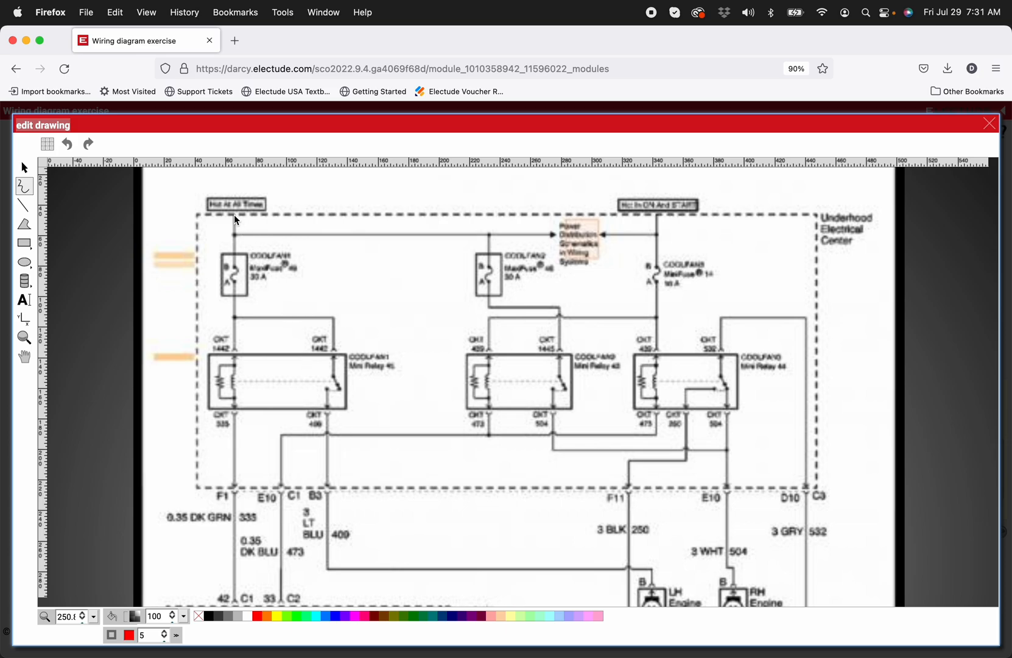
# Trace red from the Hot At All Times label down through the fuse to the first relay, then return to the pencil.
pyautogui.moveTo(234, 214); pyautogui.dragTo(234, 348)
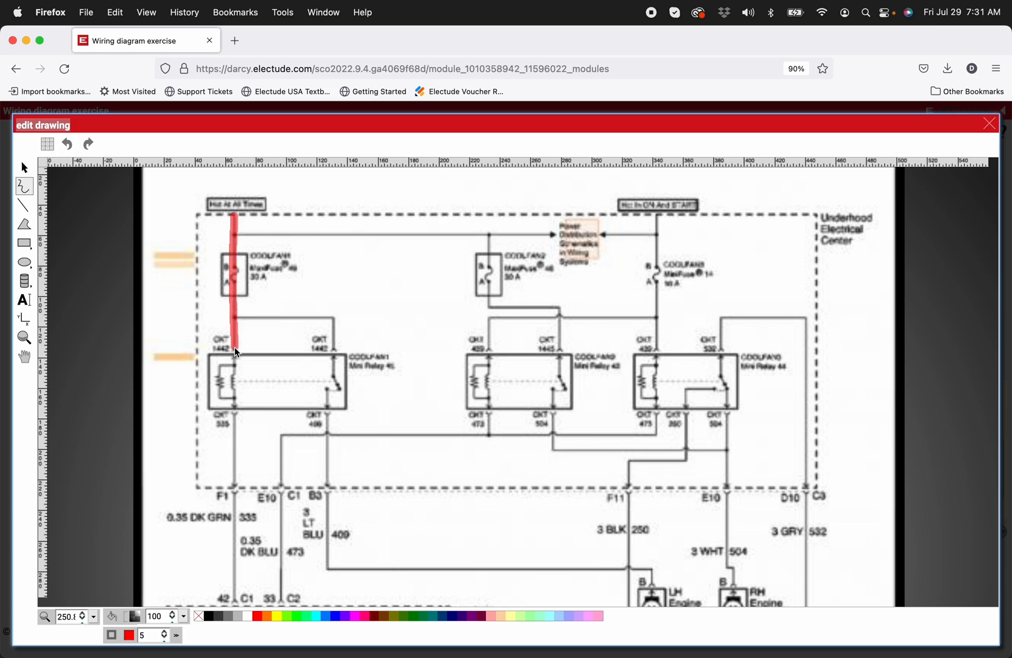
pyautogui.click(234, 281)
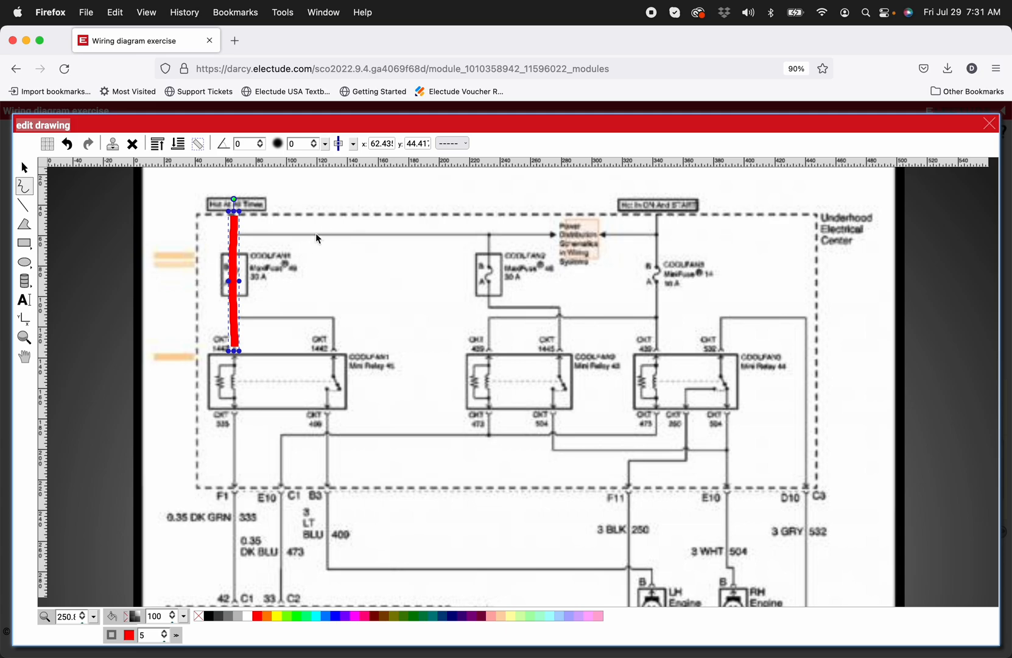
pyautogui.moveTo(332, 224)
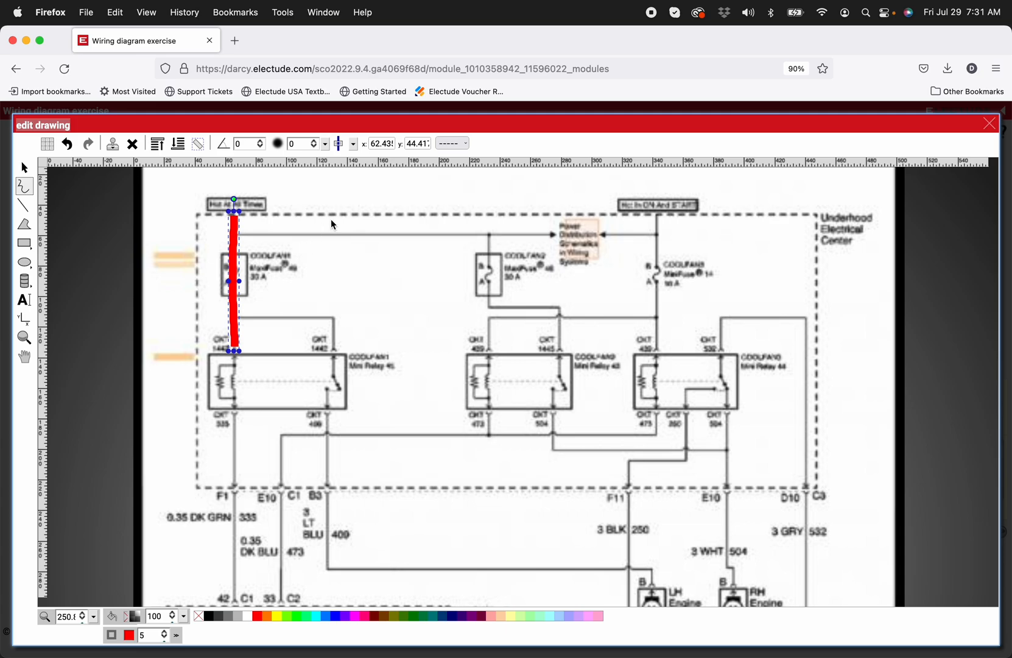
pyautogui.moveTo(338, 203)
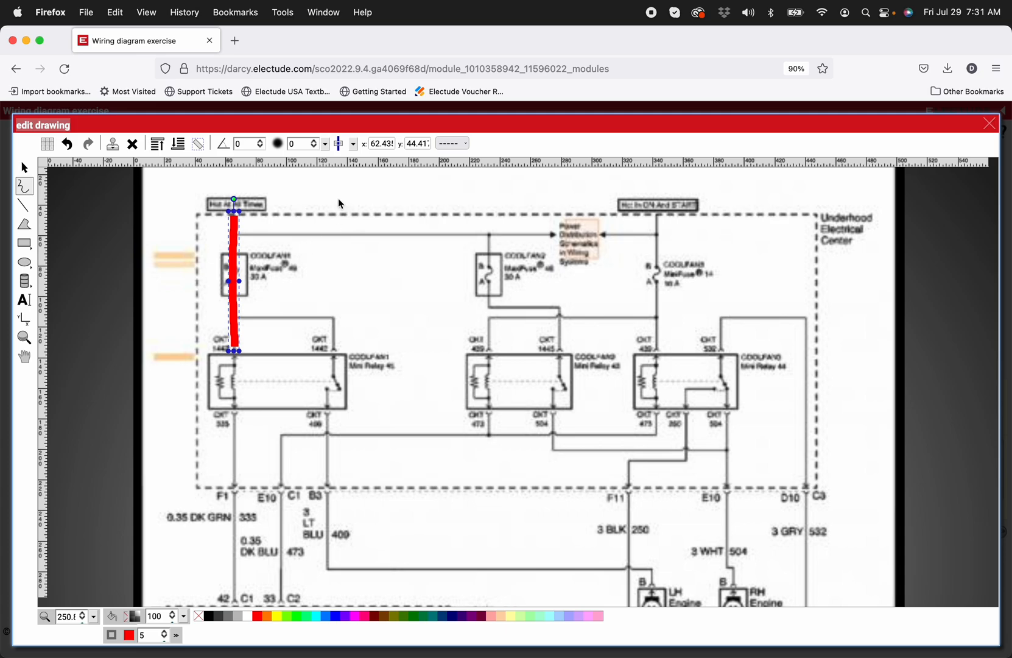
pyautogui.moveTo(263, 235)
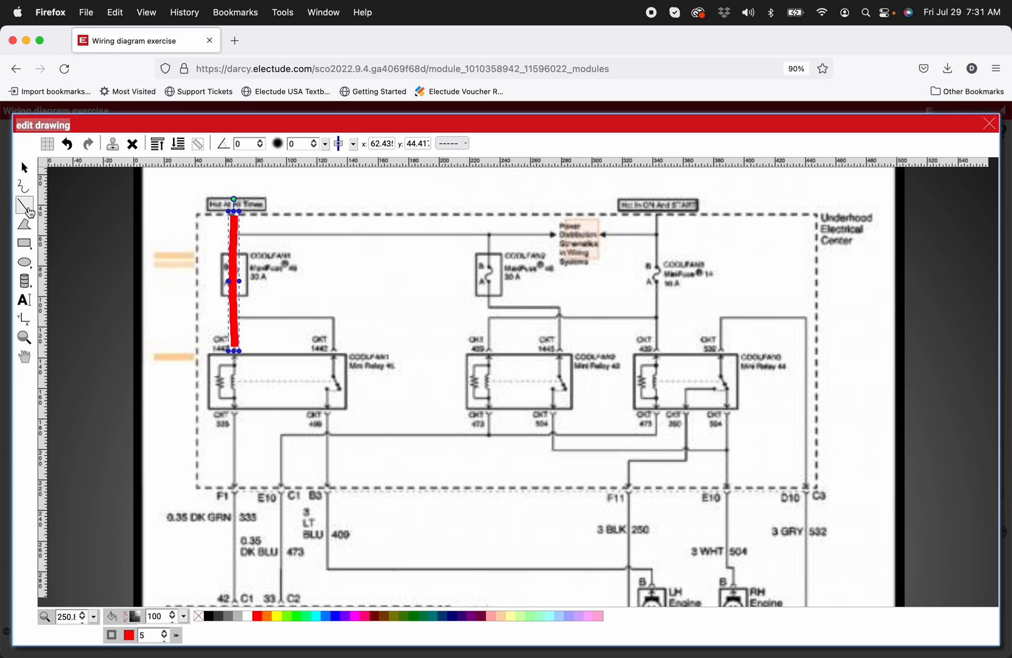
pyautogui.click(22, 201)
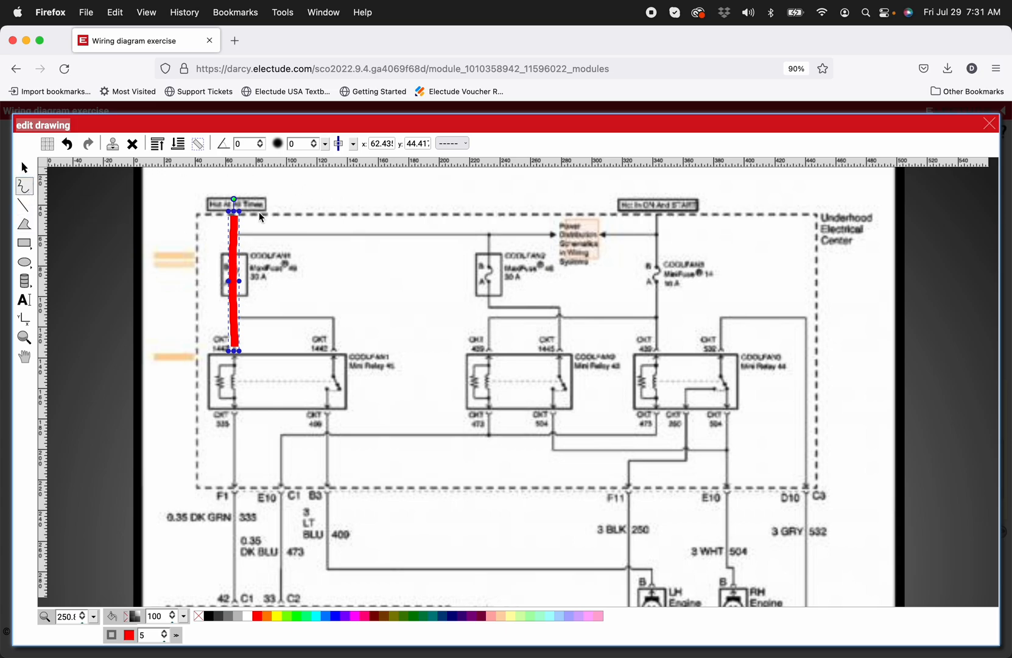
pyautogui.moveTo(240, 237)
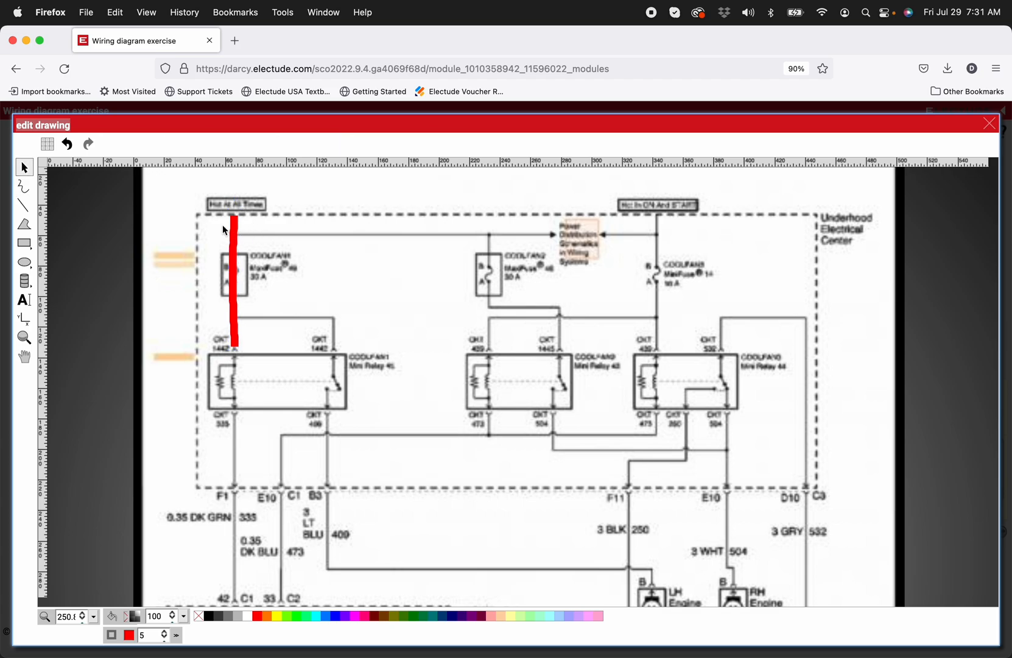
pyautogui.click(20, 185)
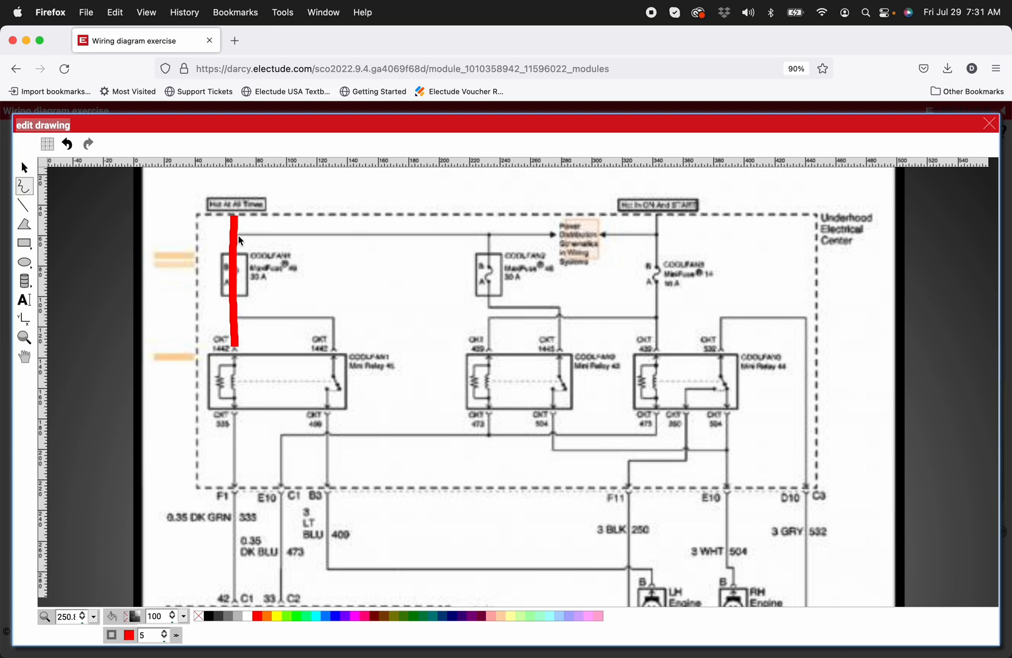
# Extend the red trace across the top feed and down through the second fuse into relay 43.
pyautogui.moveTo(235, 233); pyautogui.dragTo(368, 234)
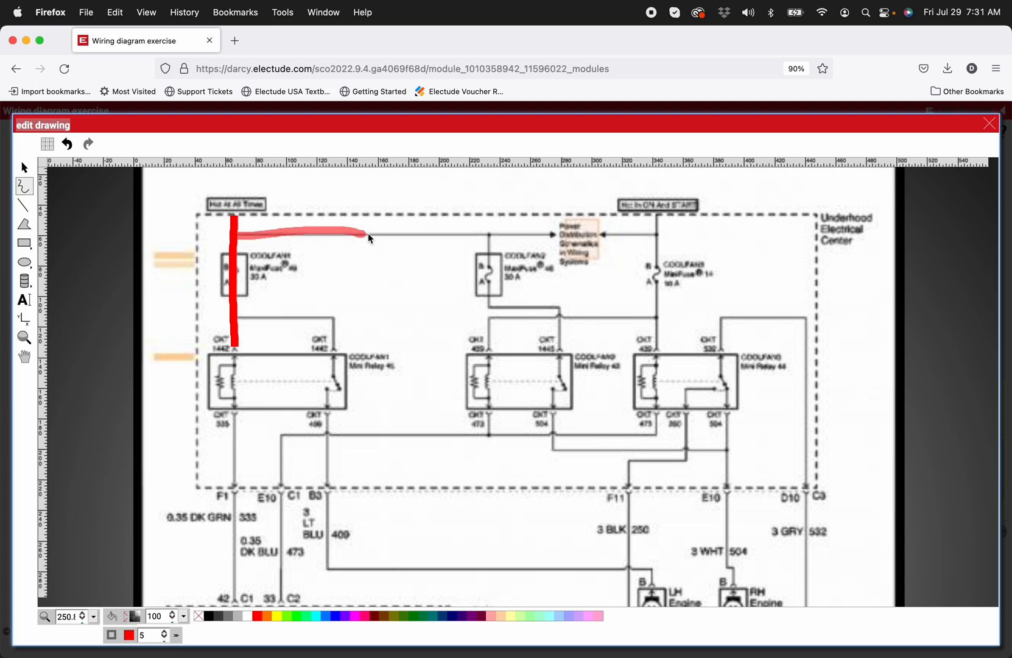
pyautogui.moveTo(368, 235); pyautogui.dragTo(548, 235)
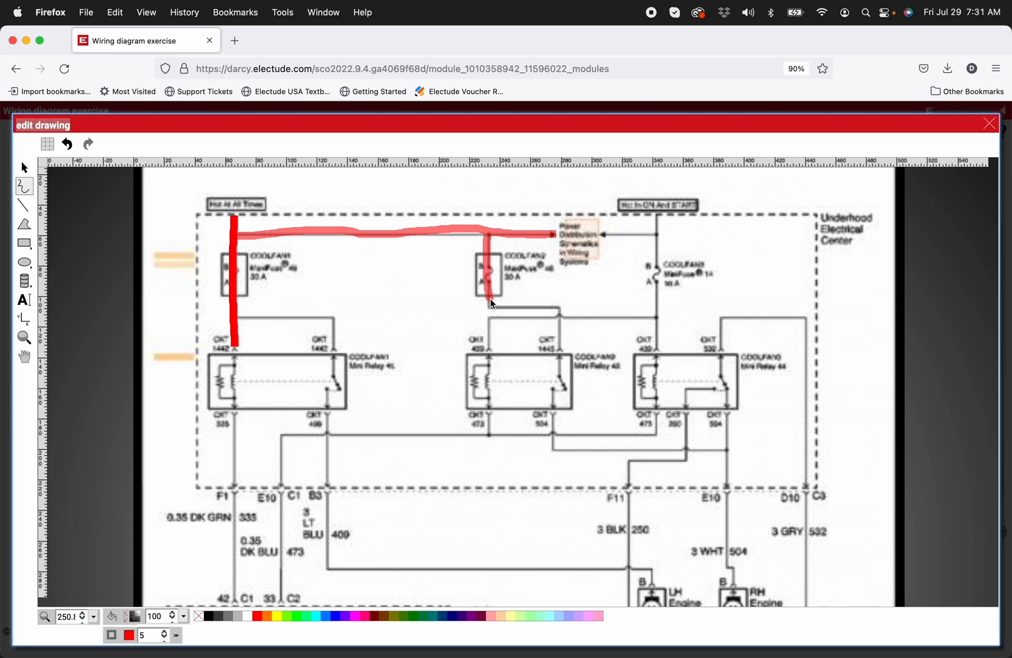
pyautogui.moveTo(487, 304); pyautogui.dragTo(561, 374)
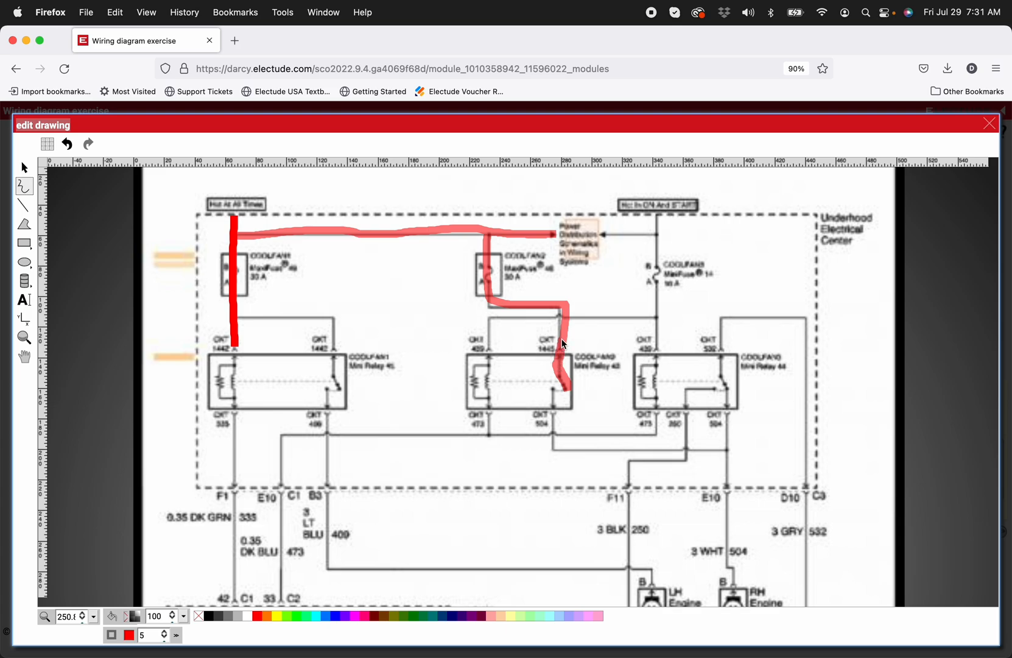
pyautogui.click(23, 165)
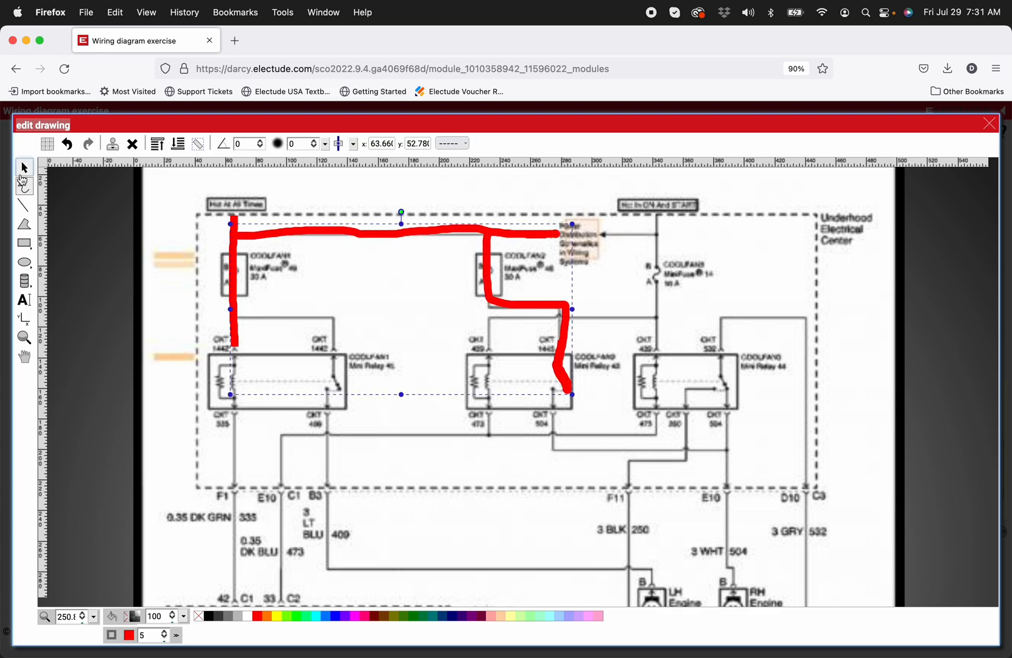
pyautogui.click(23, 185)
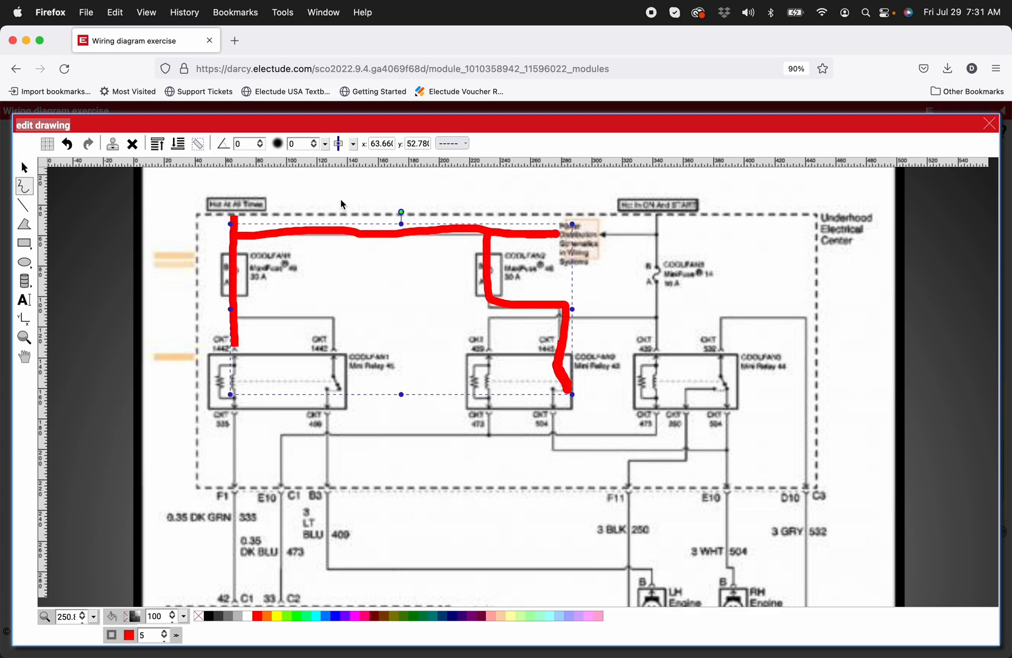
pyautogui.moveTo(349, 400)
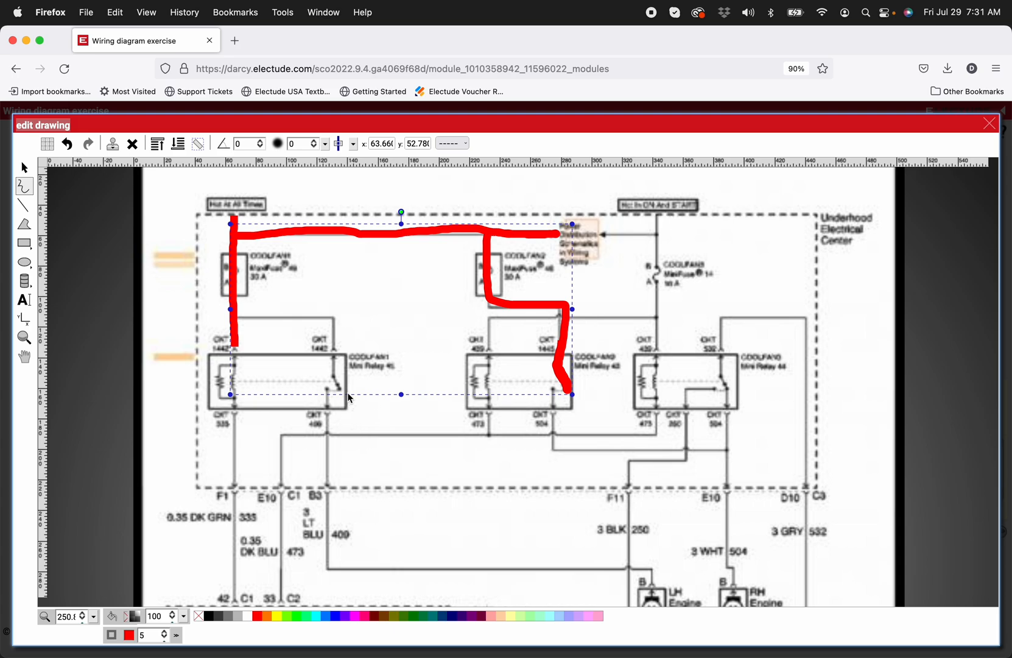
pyautogui.moveTo(455, 394)
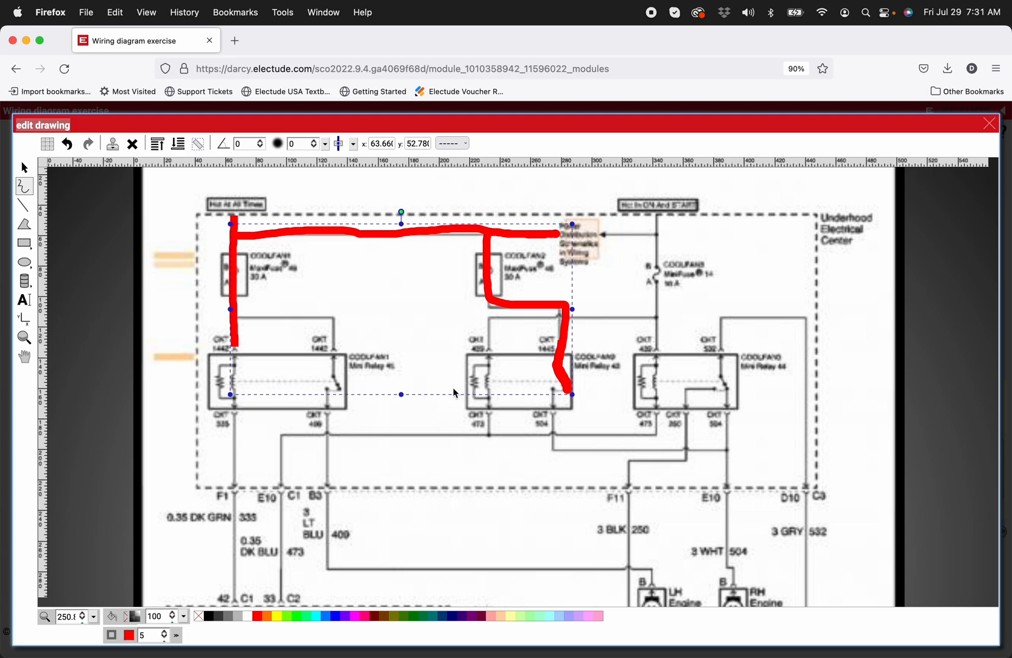
pyautogui.moveTo(239, 381)
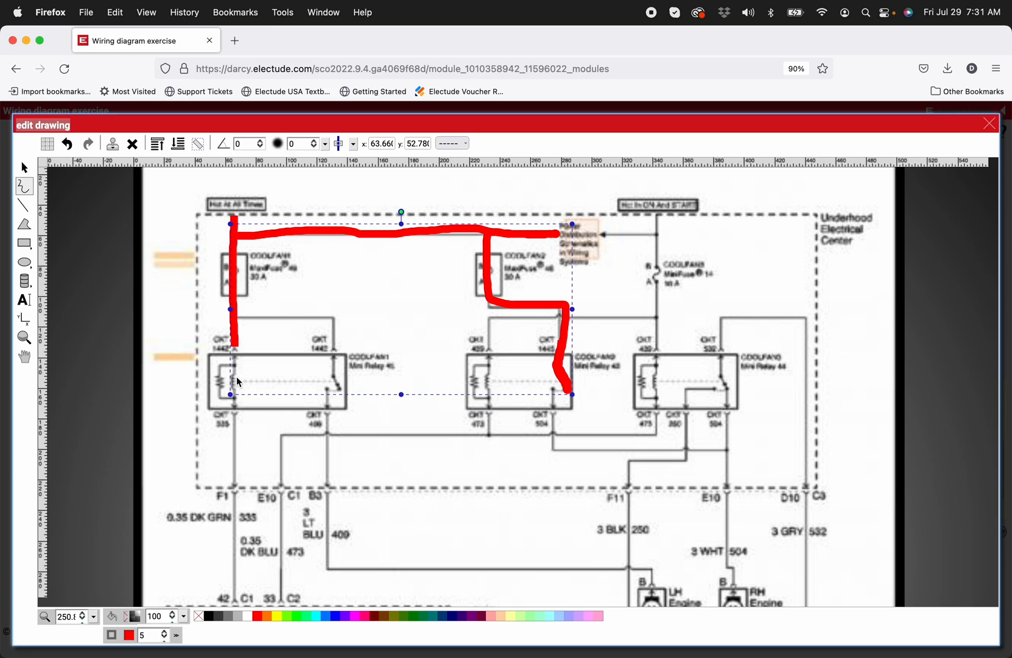
pyautogui.moveTo(630, 299)
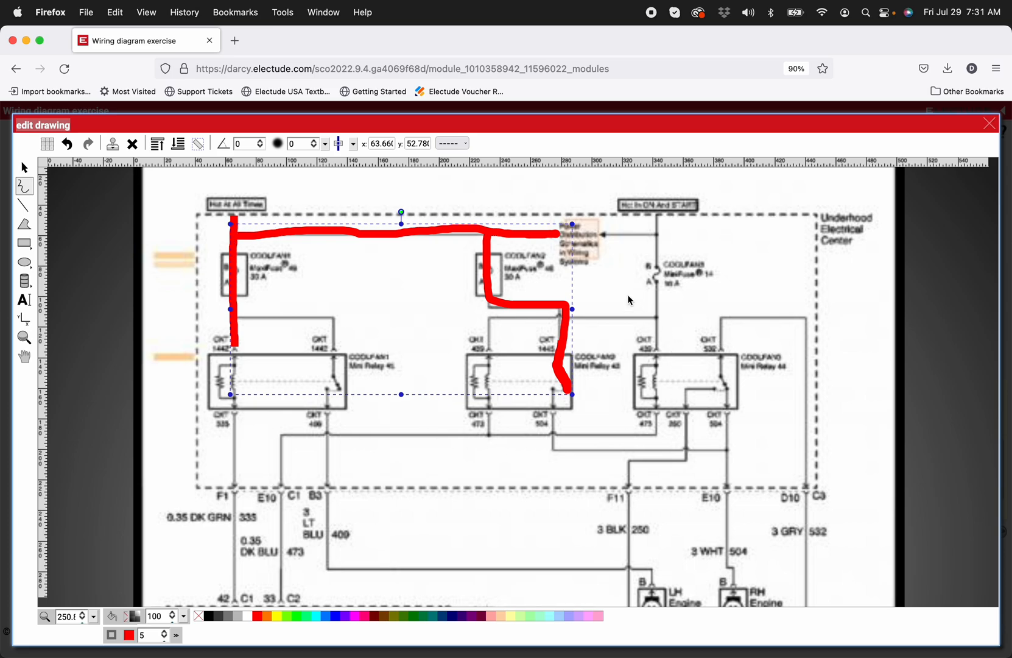
pyautogui.moveTo(640, 234)
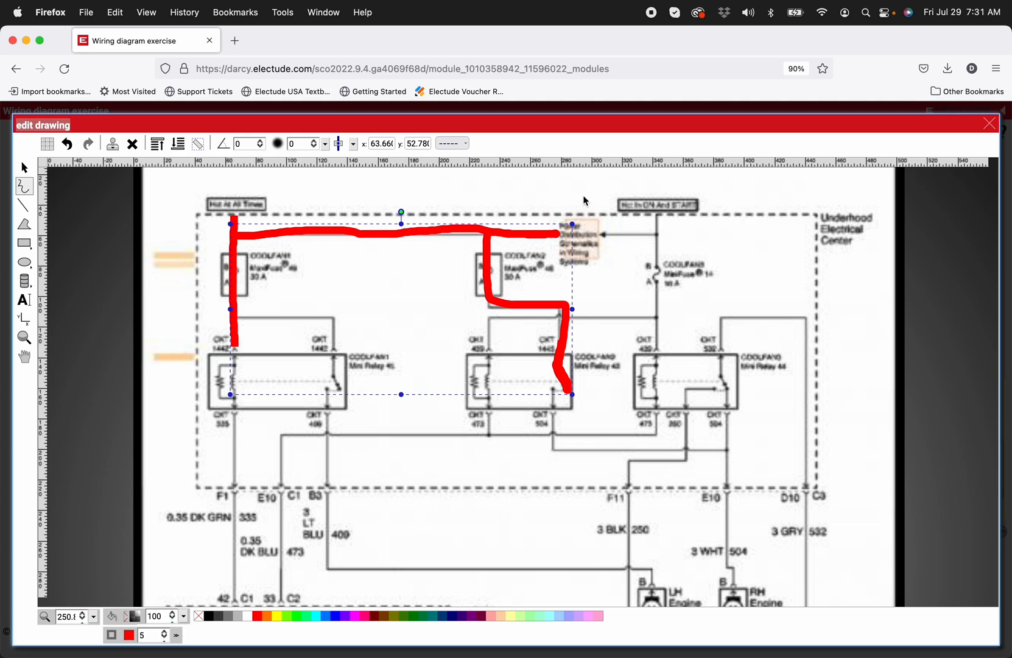
pyautogui.moveTo(512, 463)
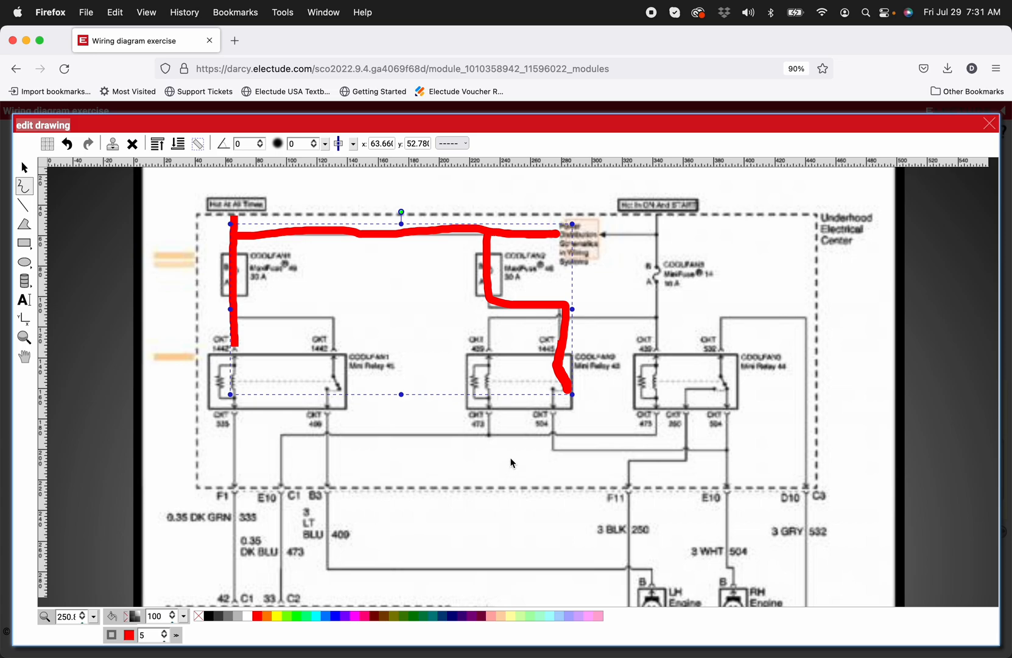
pyautogui.moveTo(507, 454)
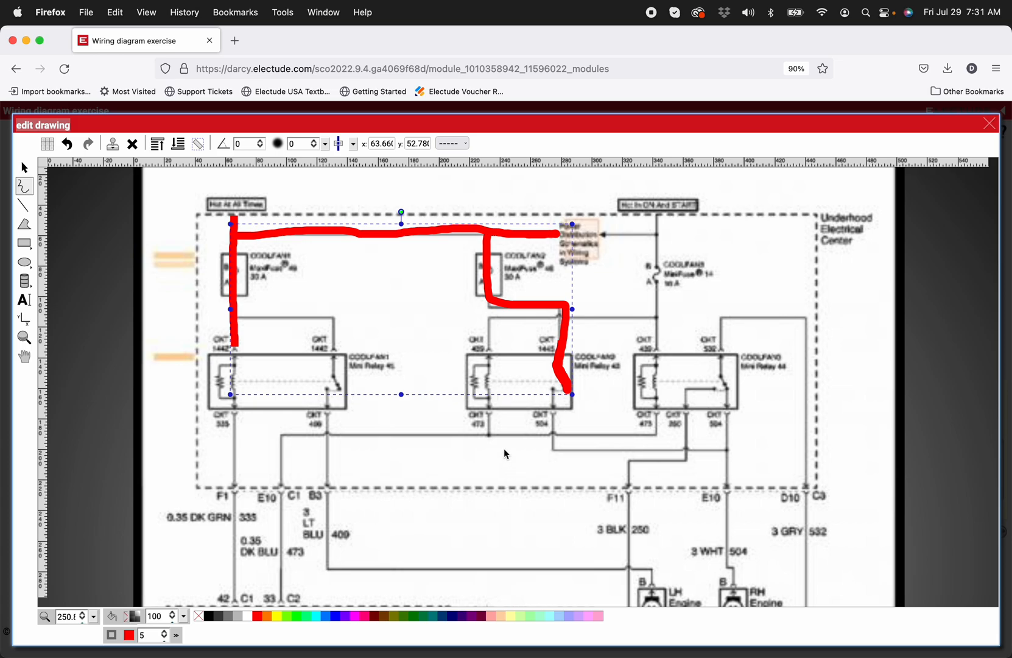
pyautogui.moveTo(424, 425)
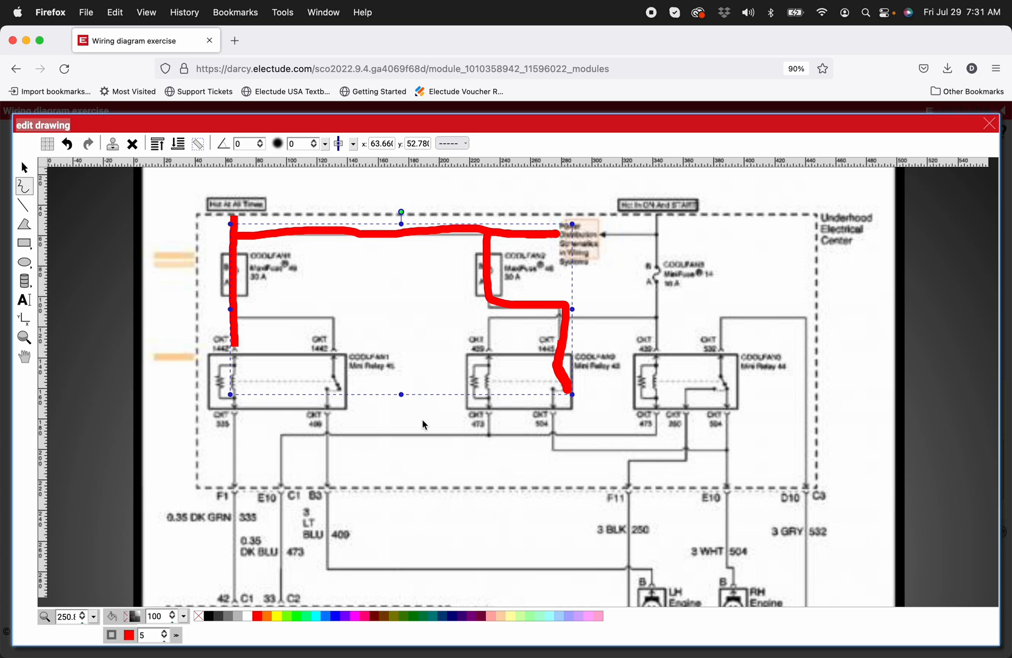
pyautogui.moveTo(482, 474)
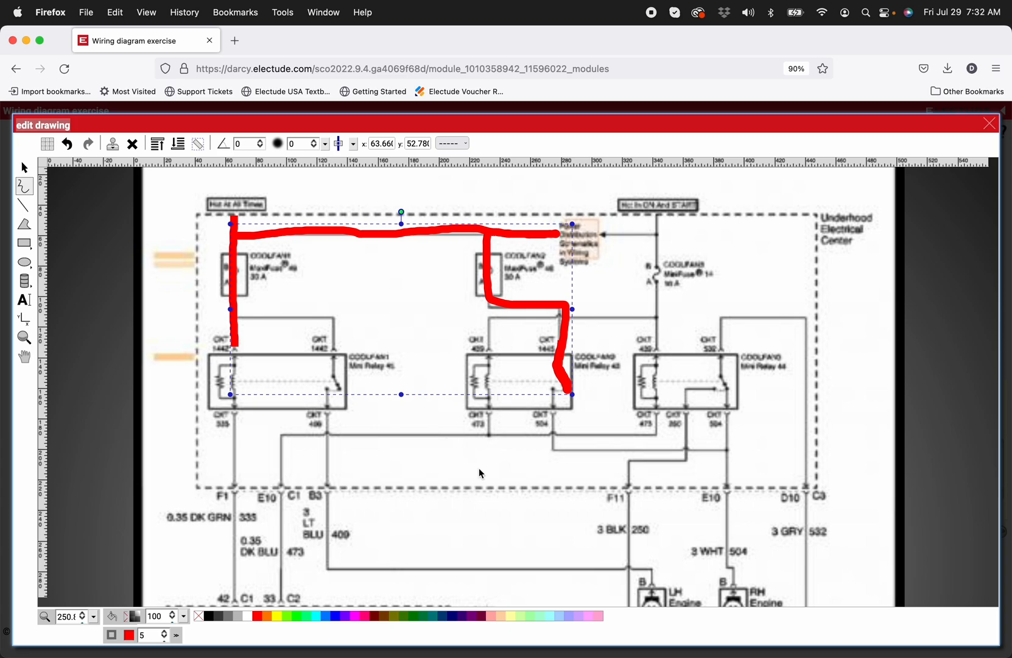
pyautogui.moveTo(463, 388)
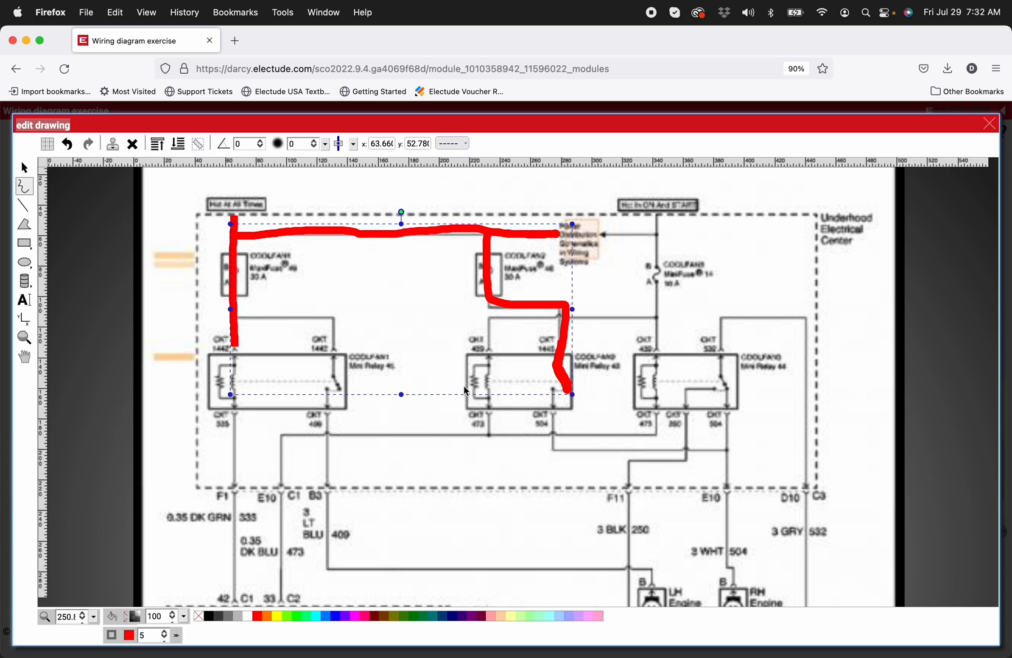
pyautogui.moveTo(819, 324)
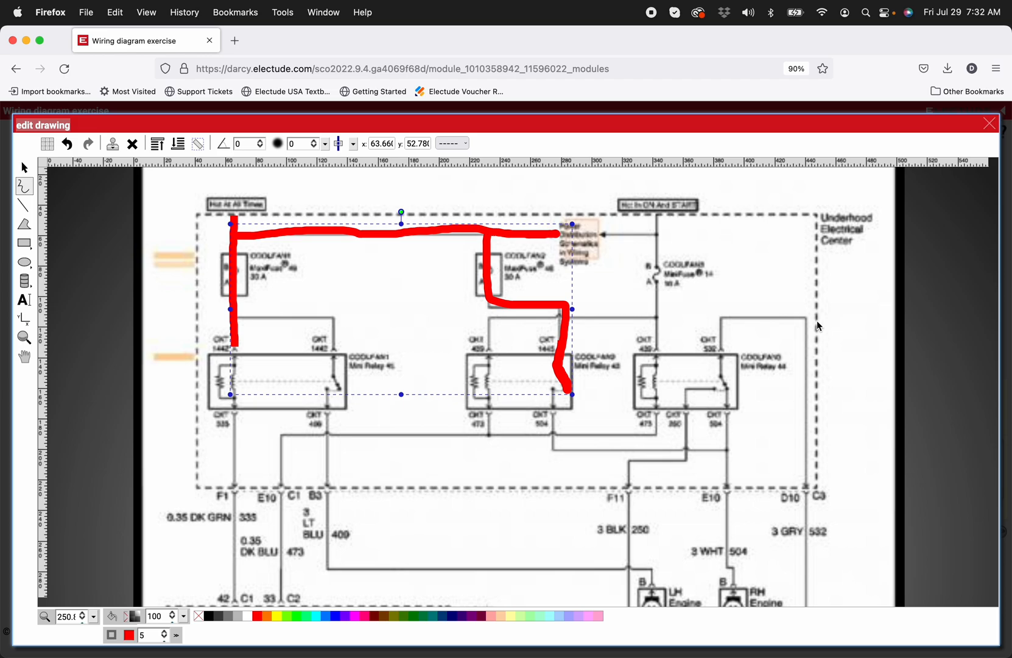
pyautogui.moveTo(810, 217)
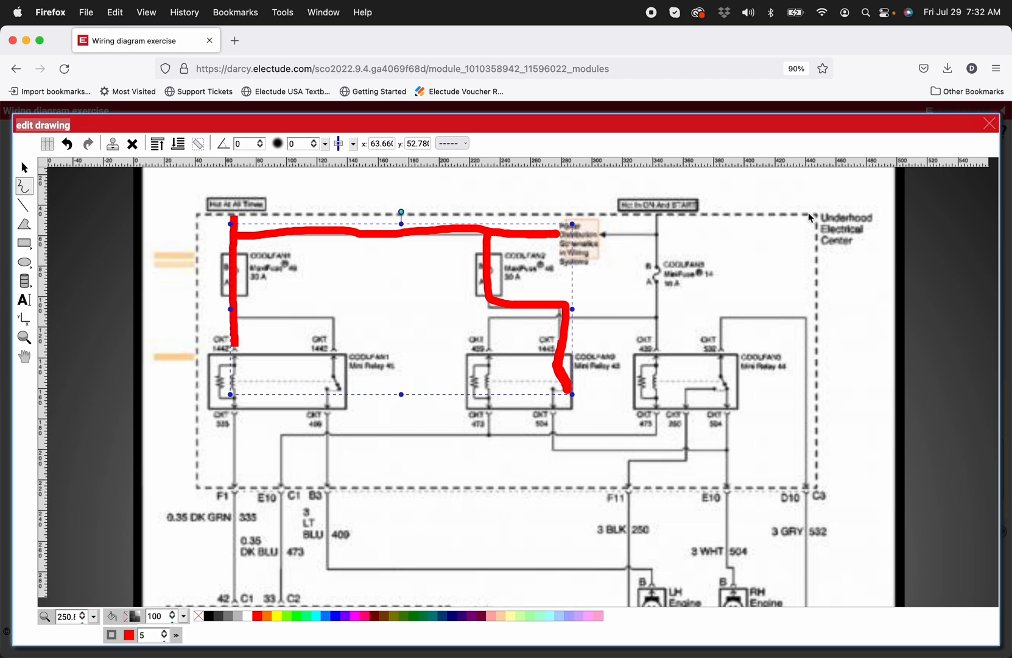
pyautogui.moveTo(73, 182)
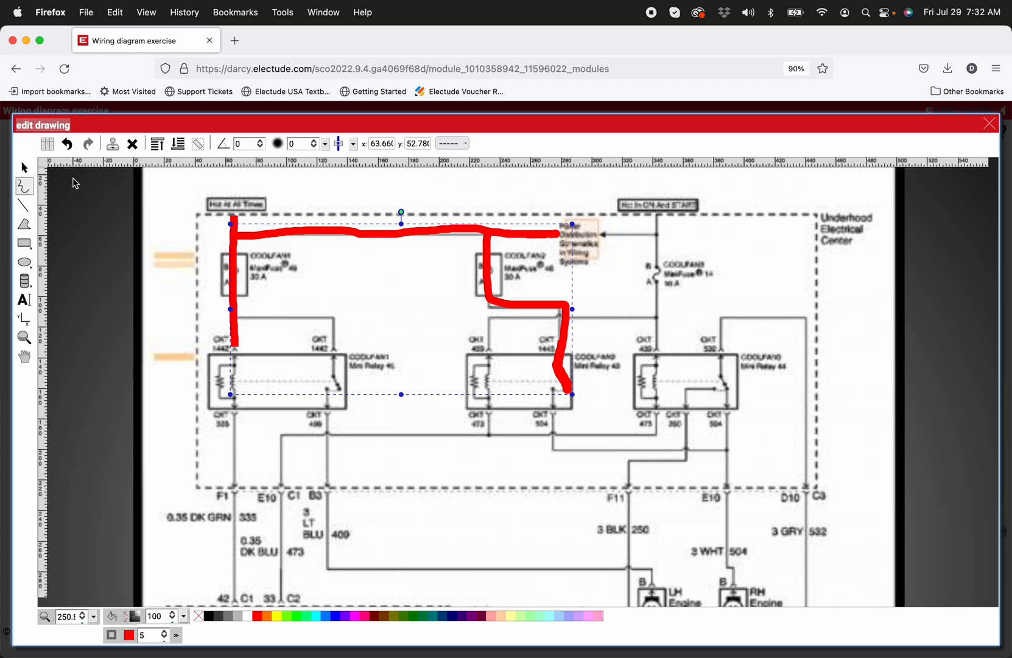
pyautogui.moveTo(128, 203)
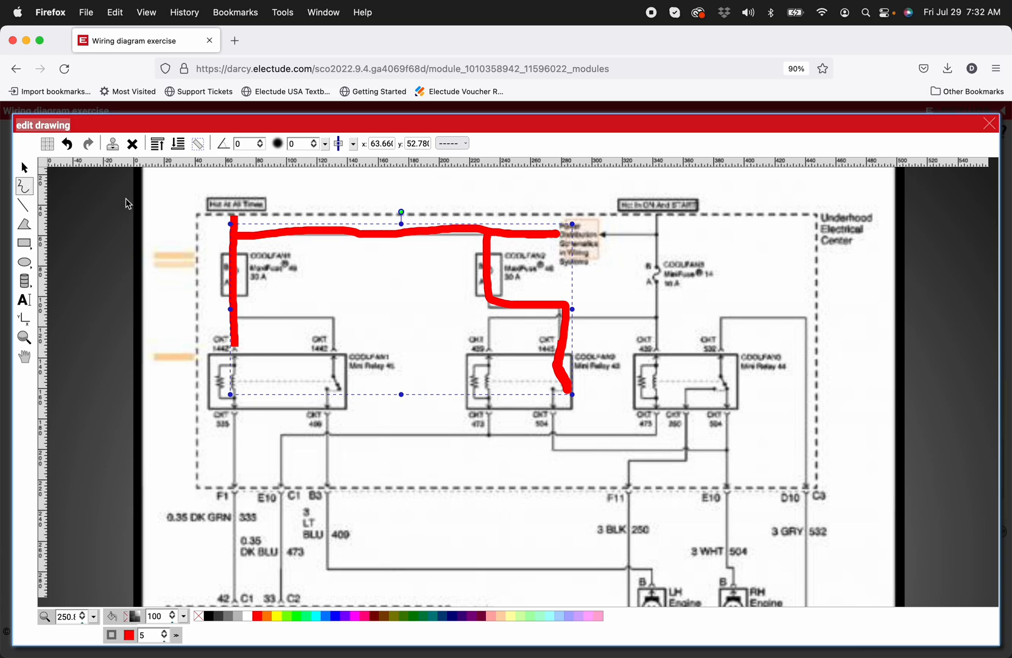
pyautogui.moveTo(280, 264)
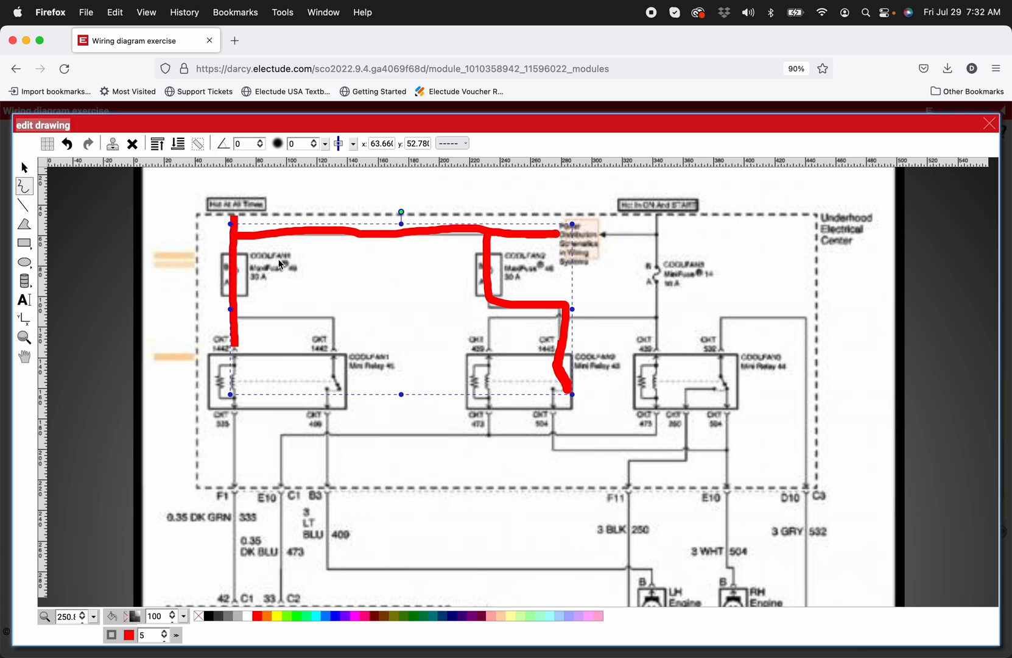
pyautogui.moveTo(726, 289)
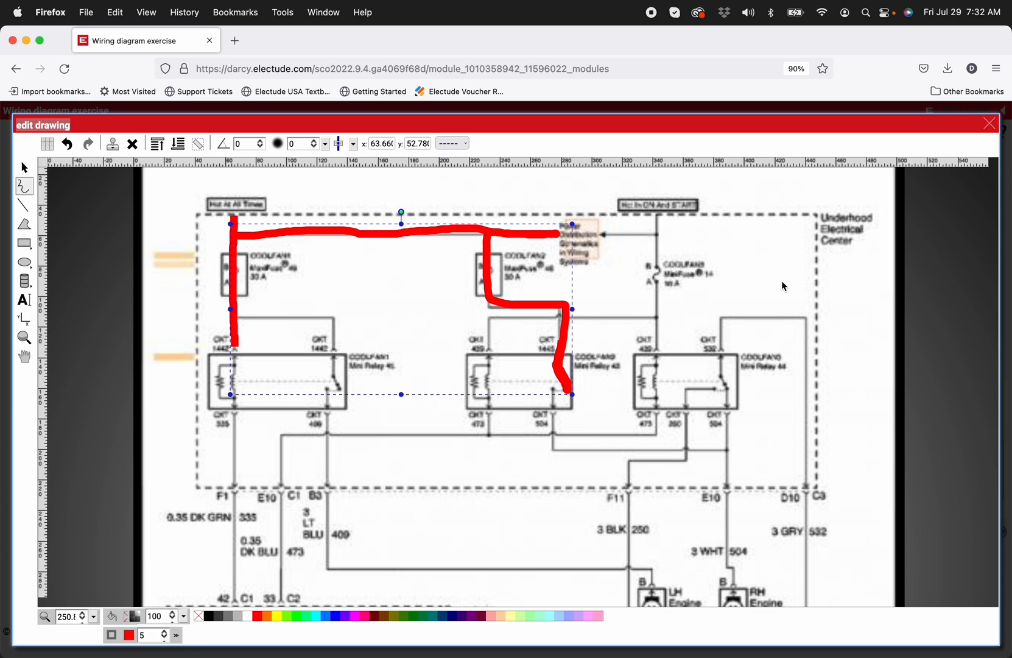
pyautogui.moveTo(748, 454)
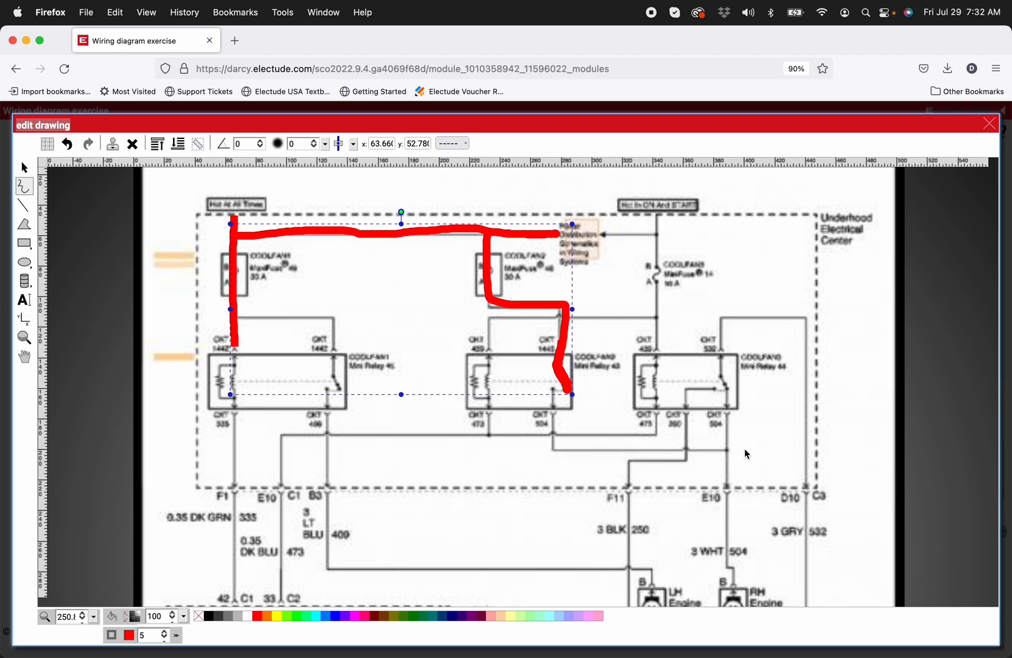
pyautogui.moveTo(725, 387)
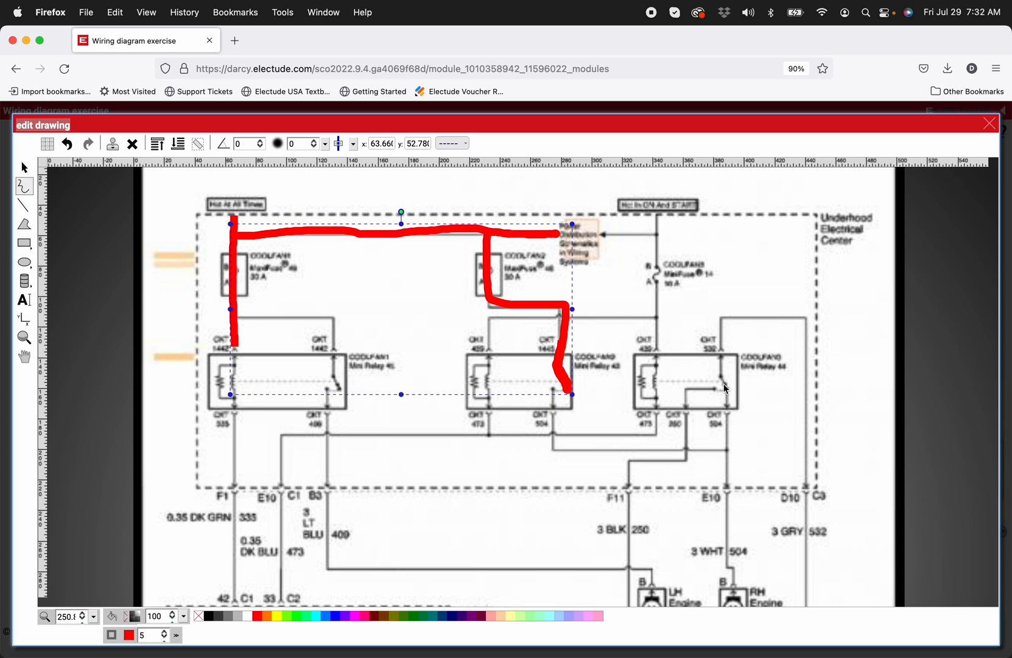
pyautogui.moveTo(670, 309)
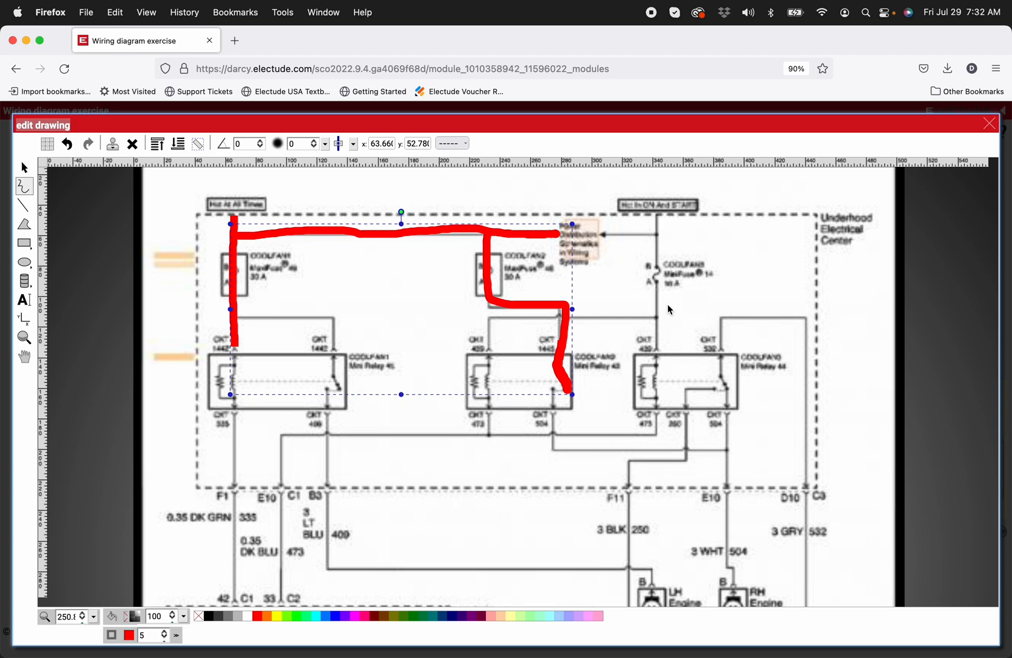
pyautogui.moveTo(526, 449)
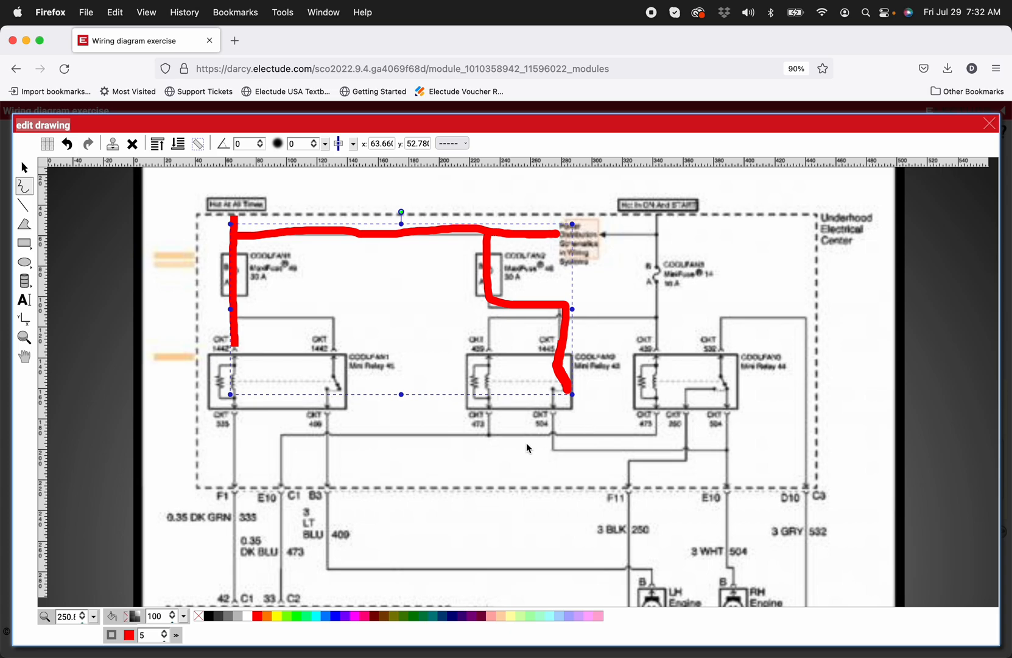
pyautogui.moveTo(54, 249)
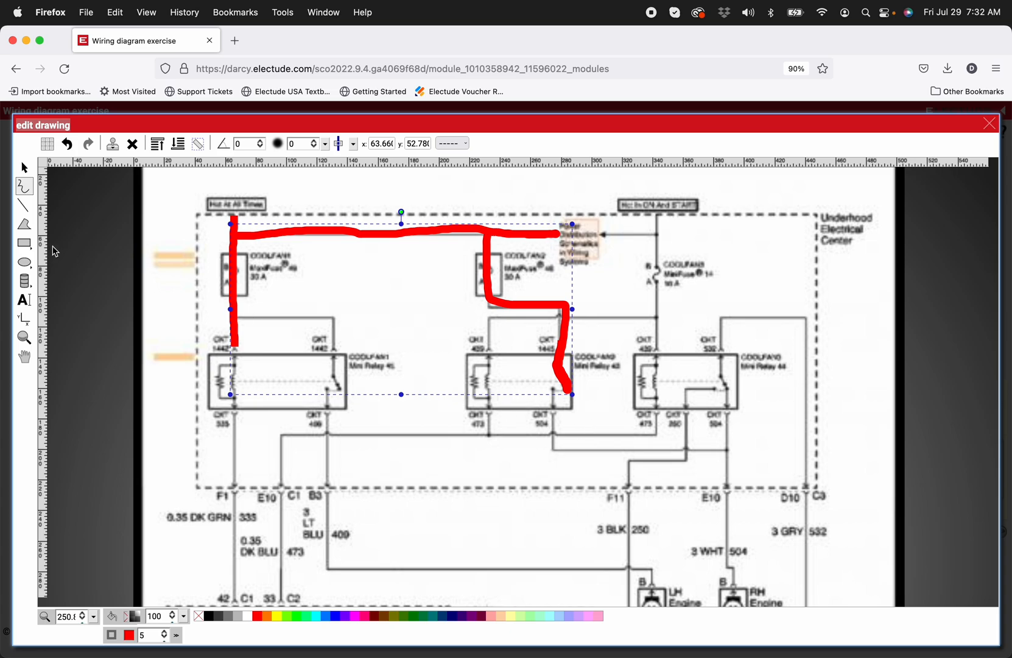
pyautogui.moveTo(137, 256)
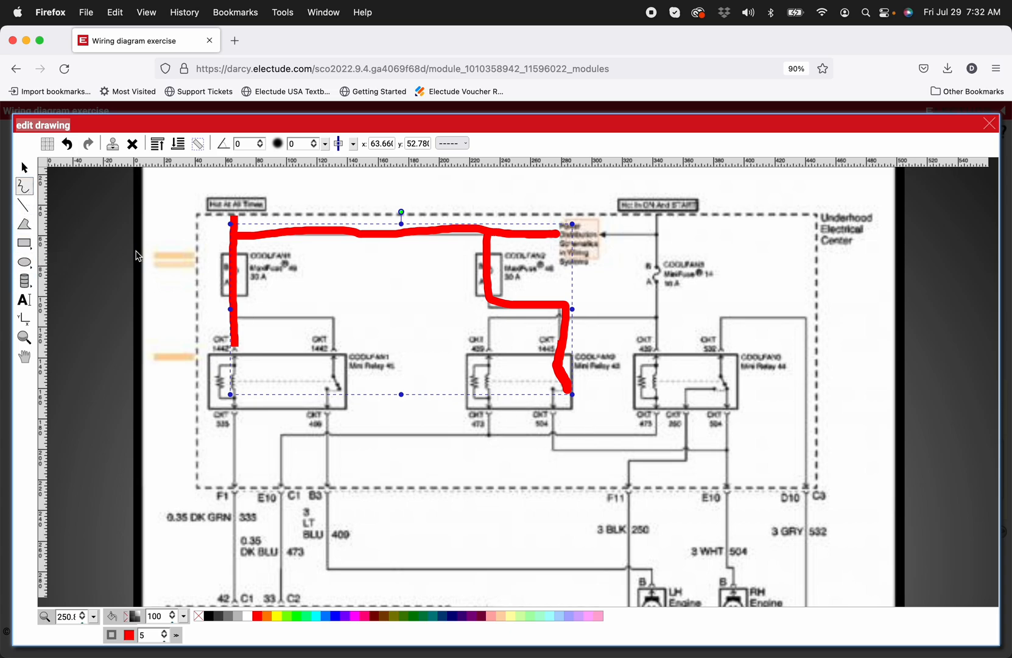
pyautogui.moveTo(288, 204)
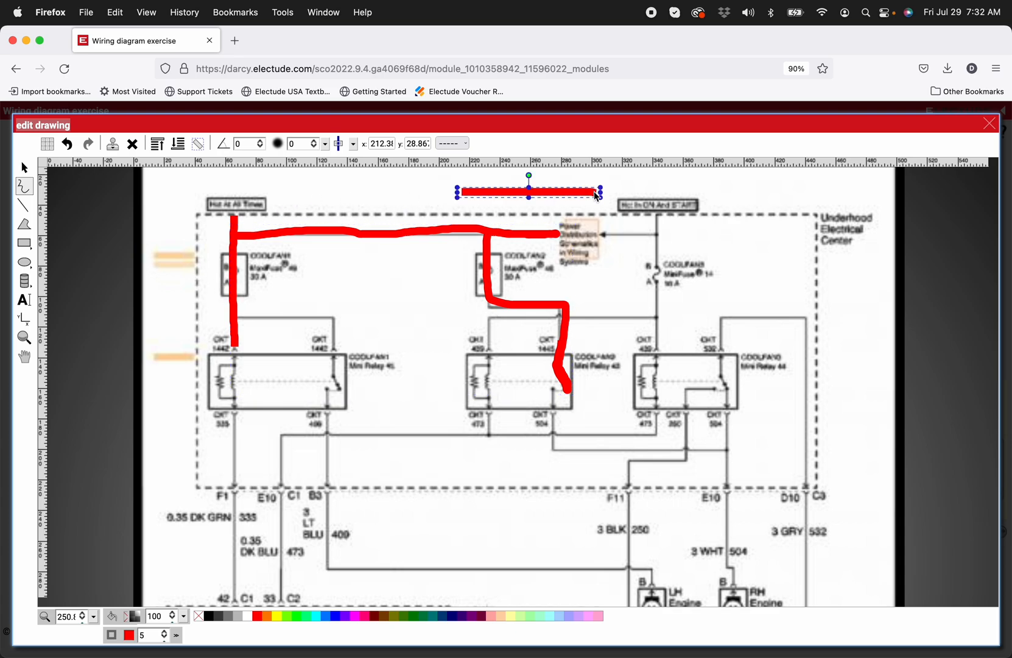
pyautogui.moveTo(510, 191)
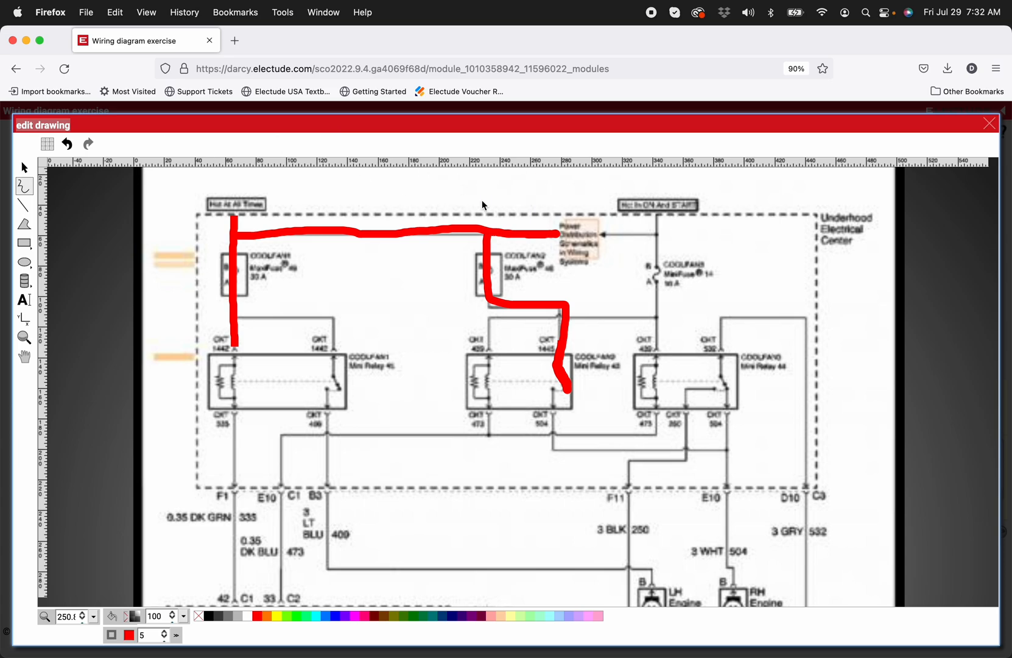
# Trace red from the Hot In ON And START feed down into relay 44, then zoom out to the whole diagram.
pyautogui.moveTo(659, 219); pyautogui.dragTo(659, 313)
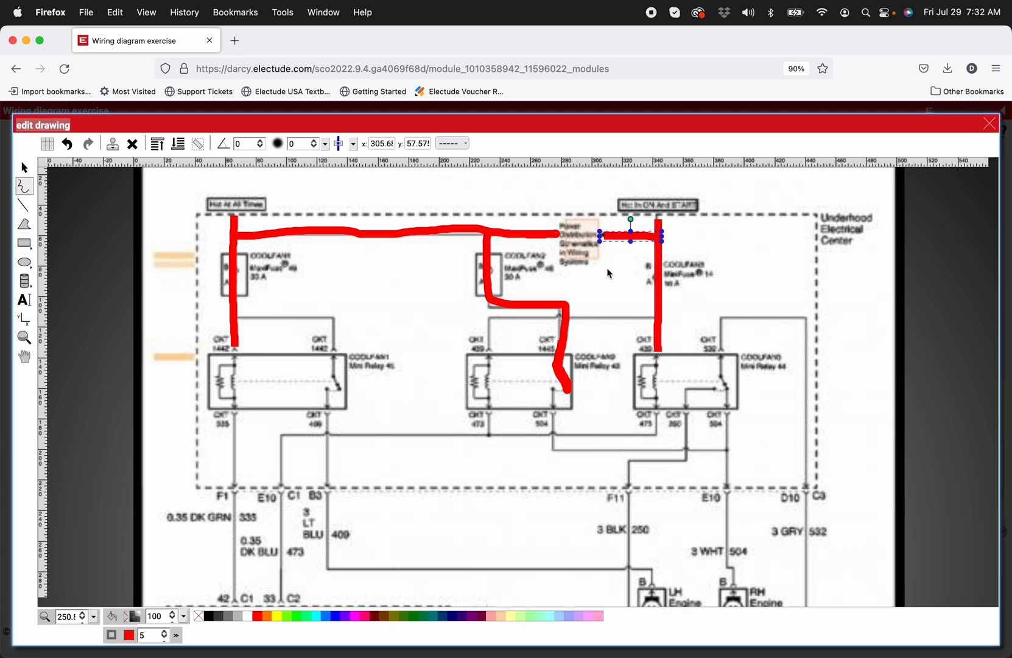
pyautogui.moveTo(387, 354)
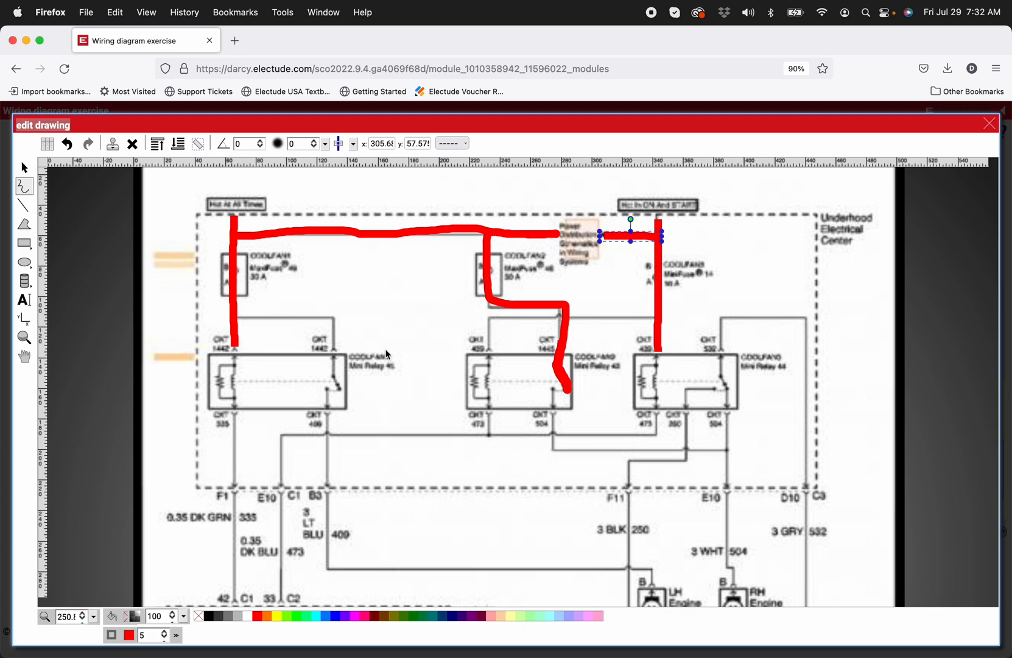
pyautogui.moveTo(244, 320); pyautogui.dragTo(317, 318)
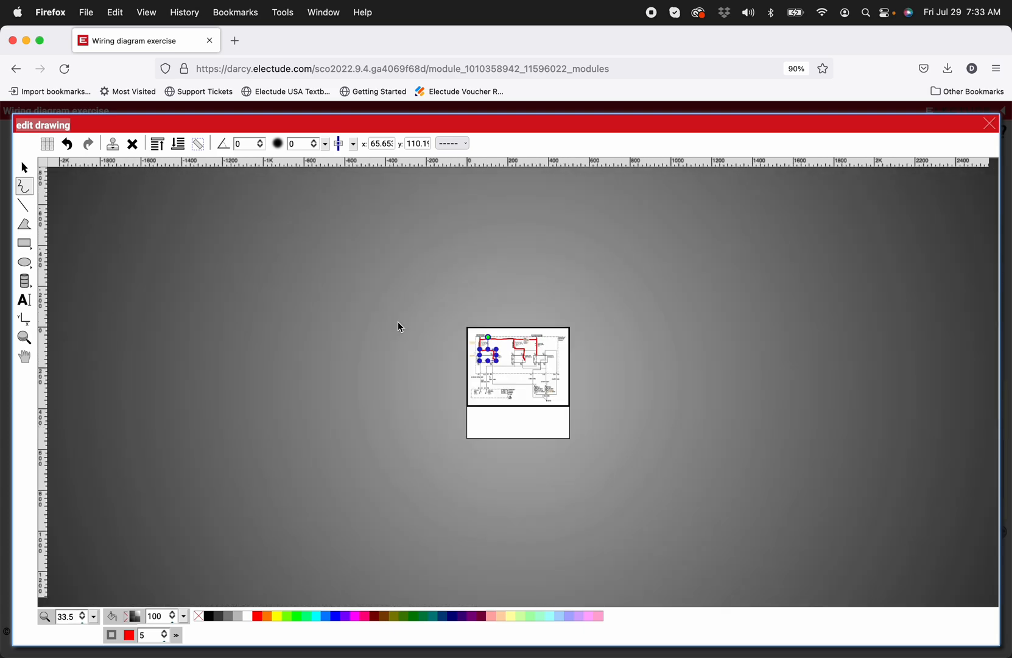
pyautogui.moveTo(204, 296)
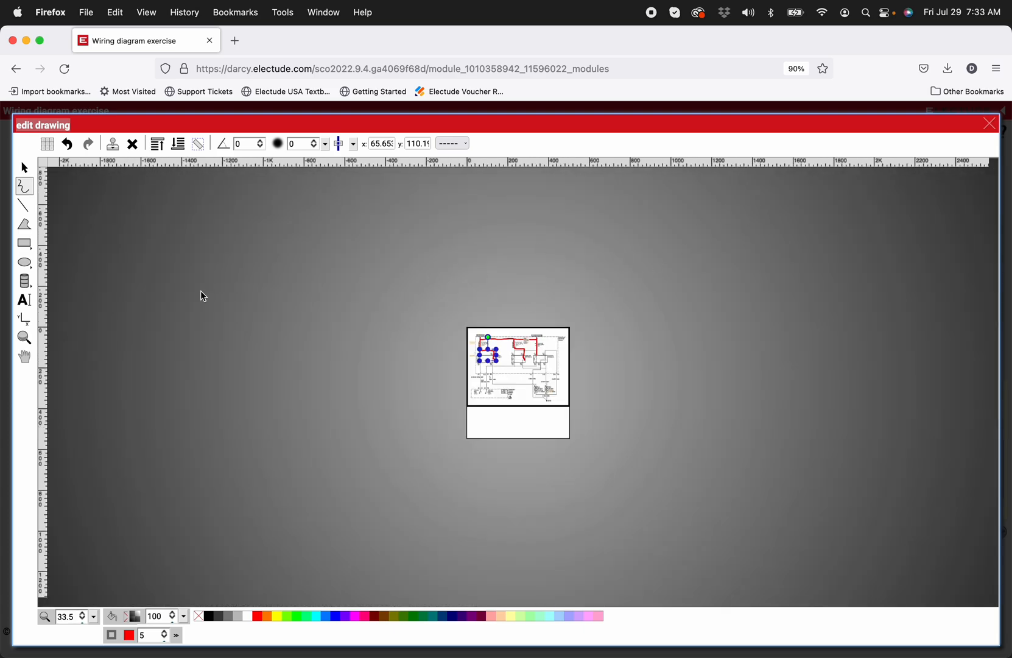
pyautogui.moveTo(117, 470)
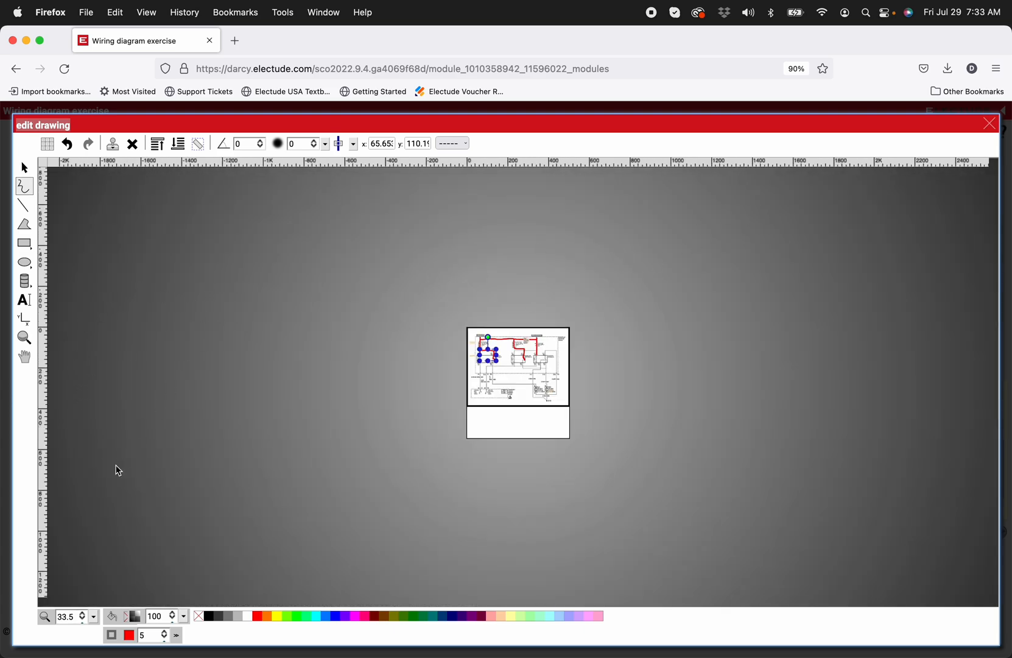
pyautogui.moveTo(91, 615)
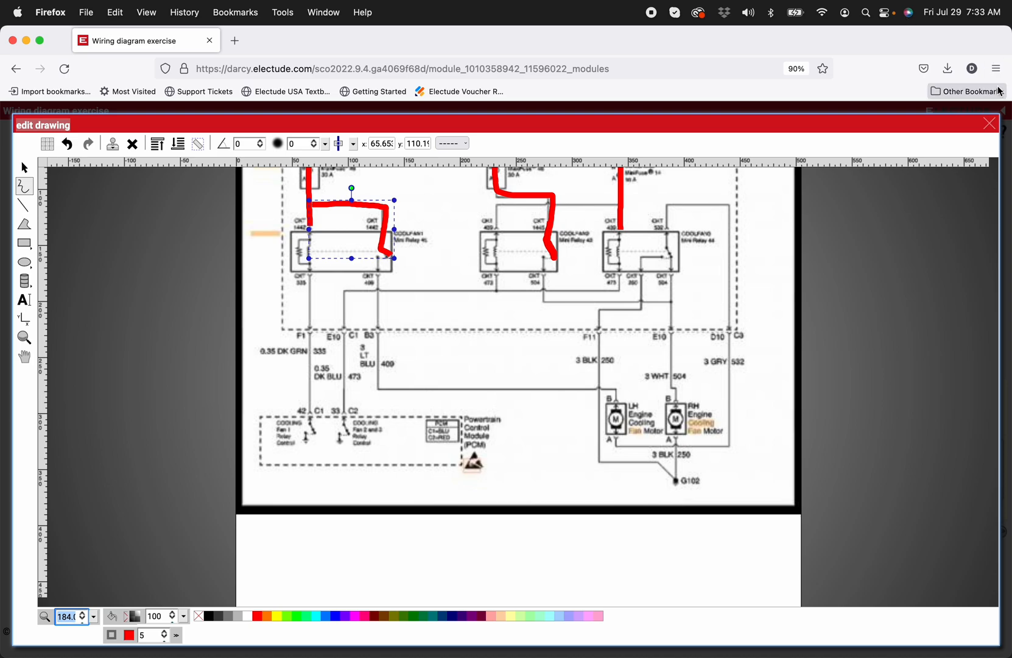
# Save the red power traces onto the exercise diagram and reopen the drawing editor.
pyautogui.click(989, 122)
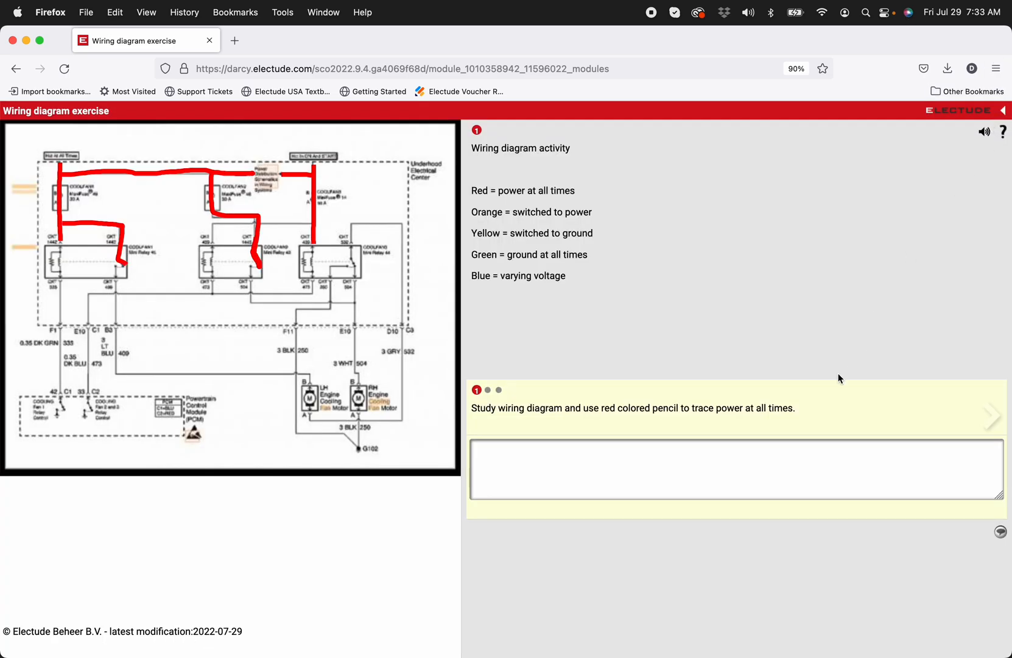
pyautogui.click(997, 416)
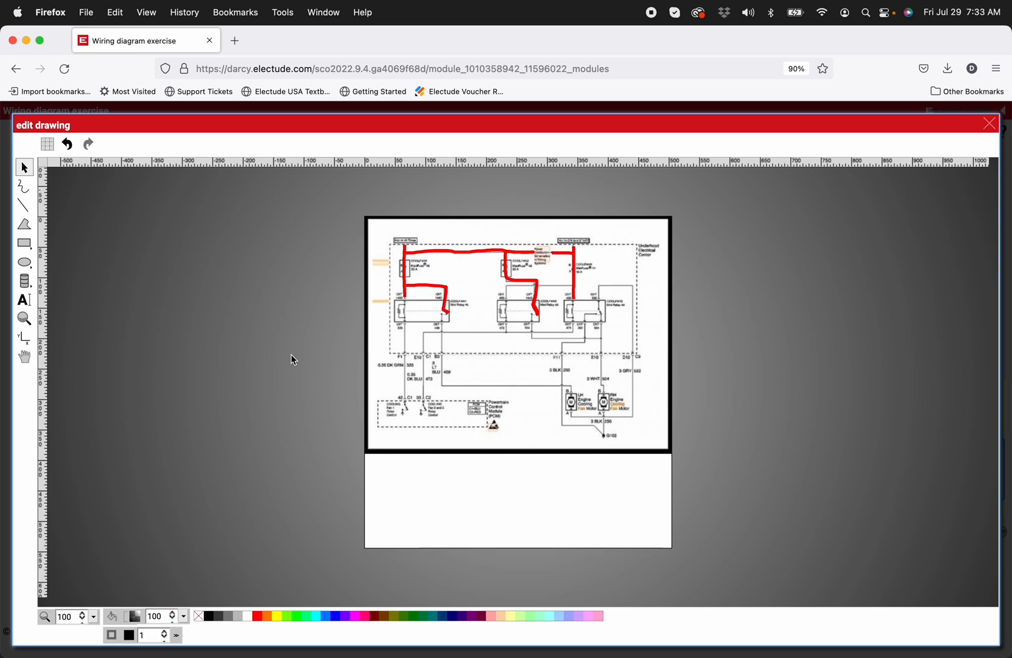
pyautogui.moveTo(100, 600)
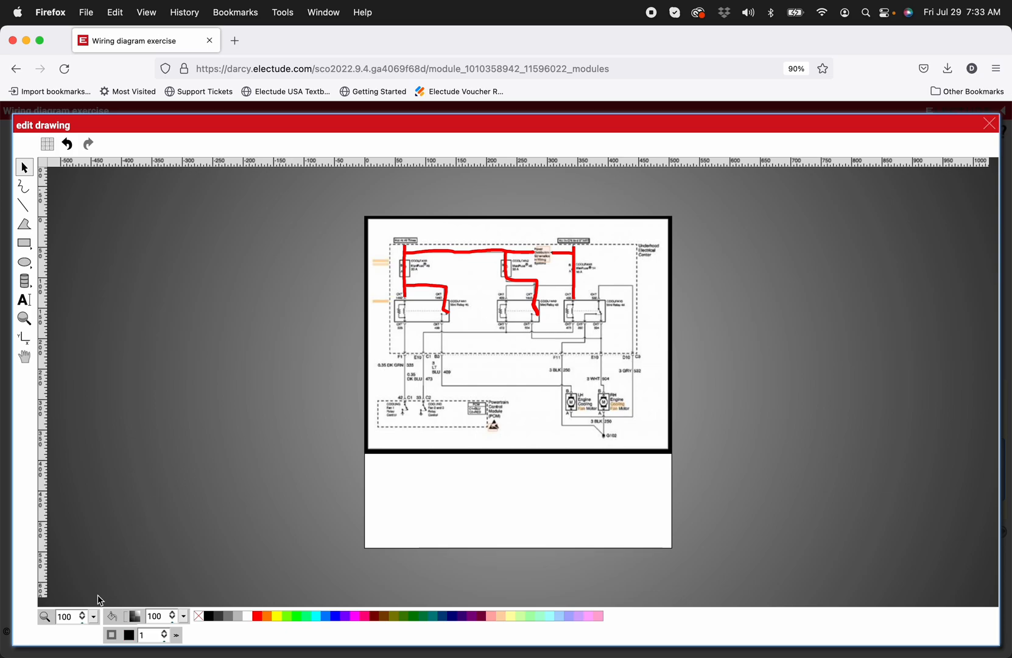
# At 200% zoom with a green pencil, mark the PCM's Fan 1 relay control ground.
pyautogui.click(85, 618)
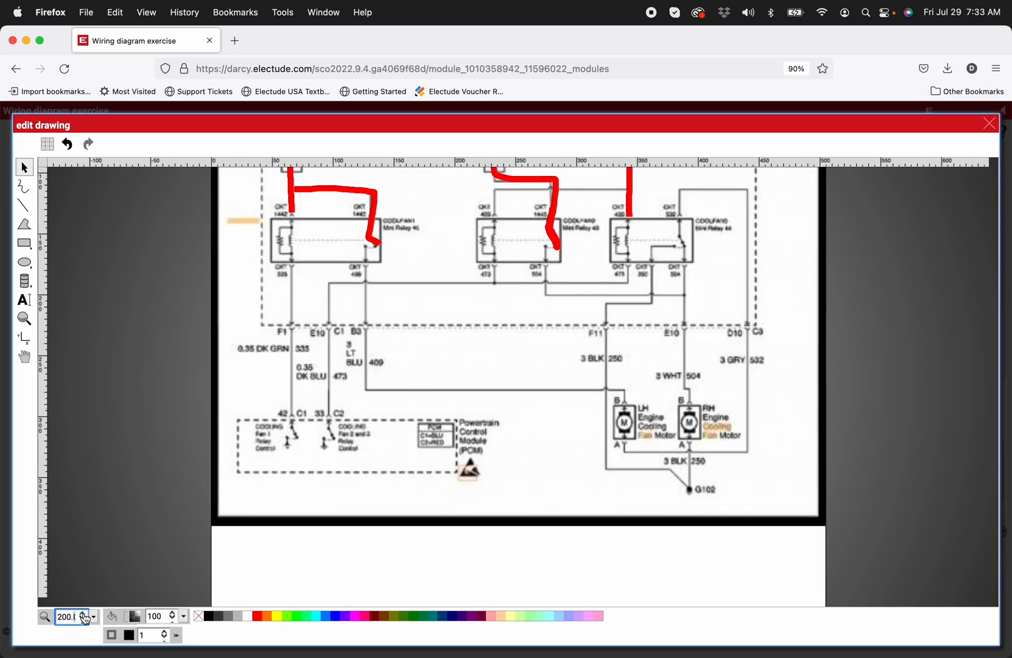
pyautogui.click(22, 185)
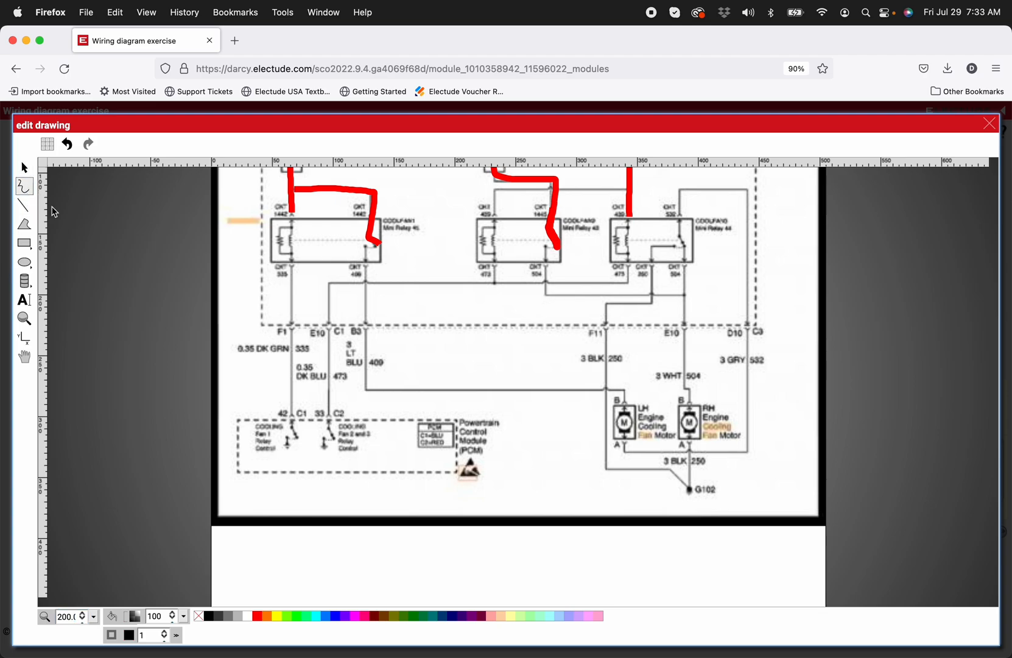
pyautogui.click(128, 634)
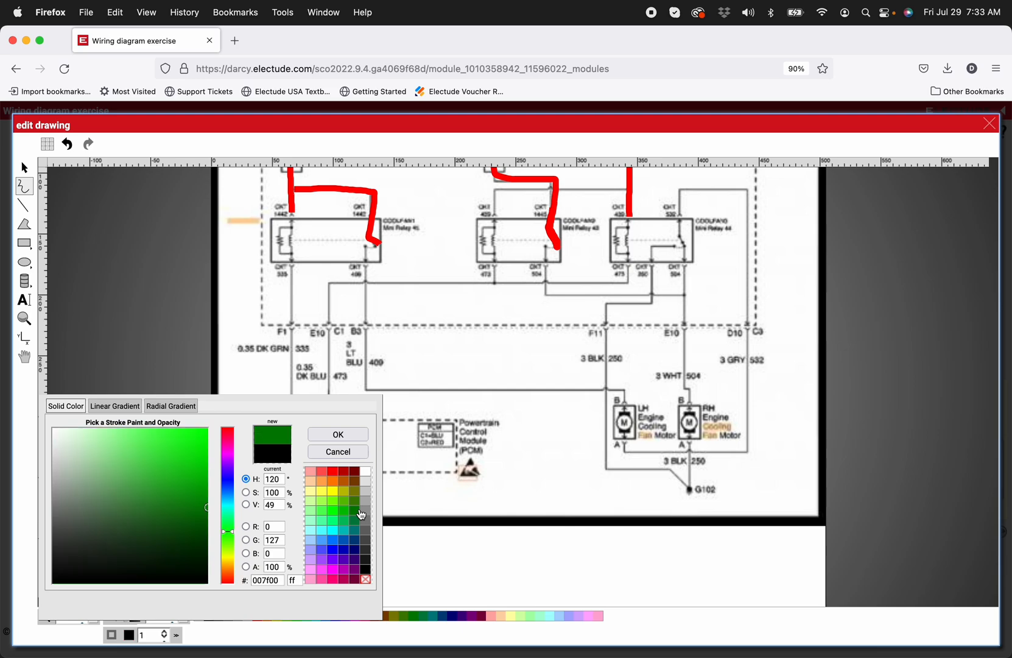
pyautogui.click(338, 434)
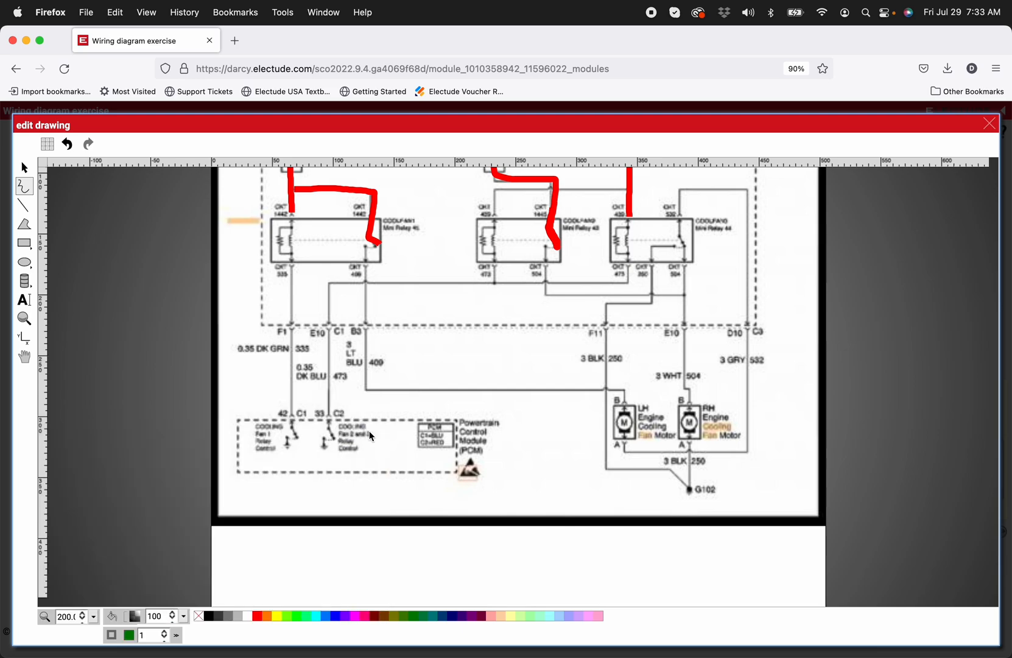
pyautogui.moveTo(295, 440)
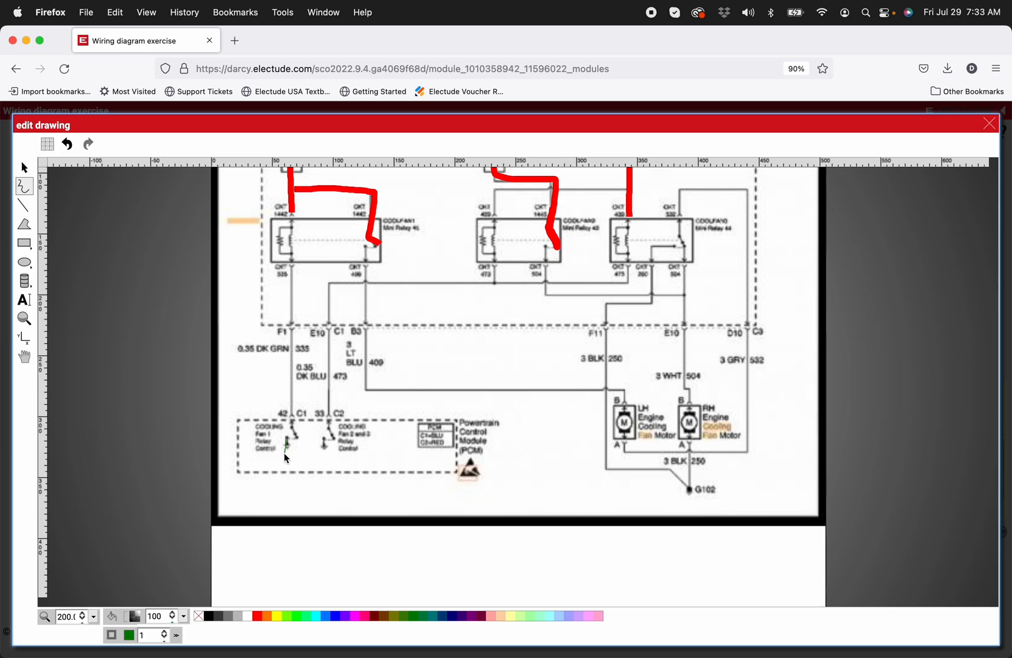
pyautogui.click(286, 448)
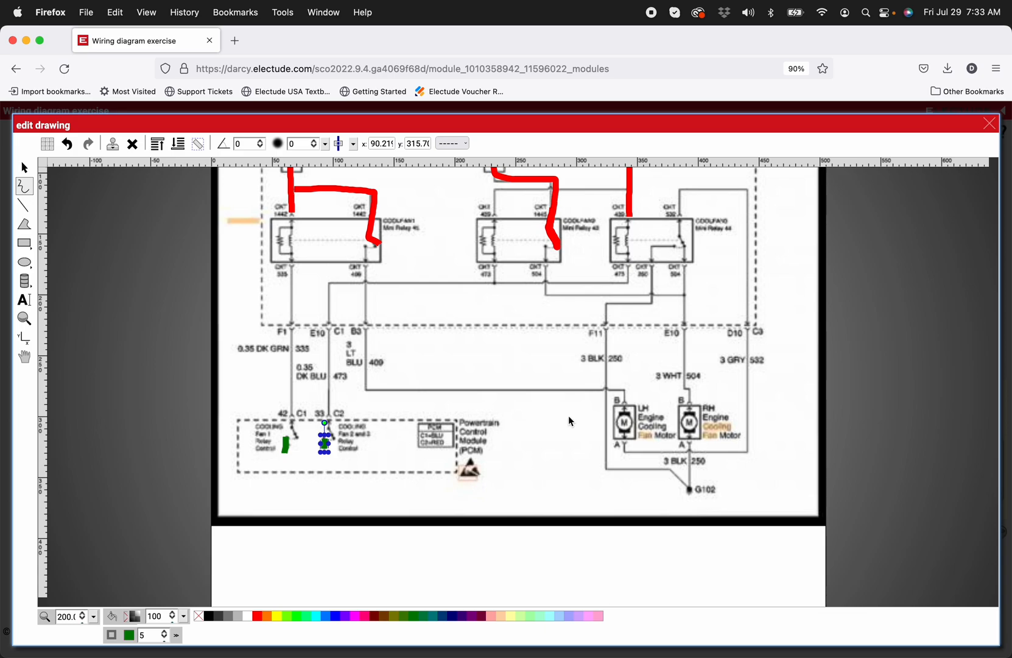
pyautogui.moveTo(667, 297)
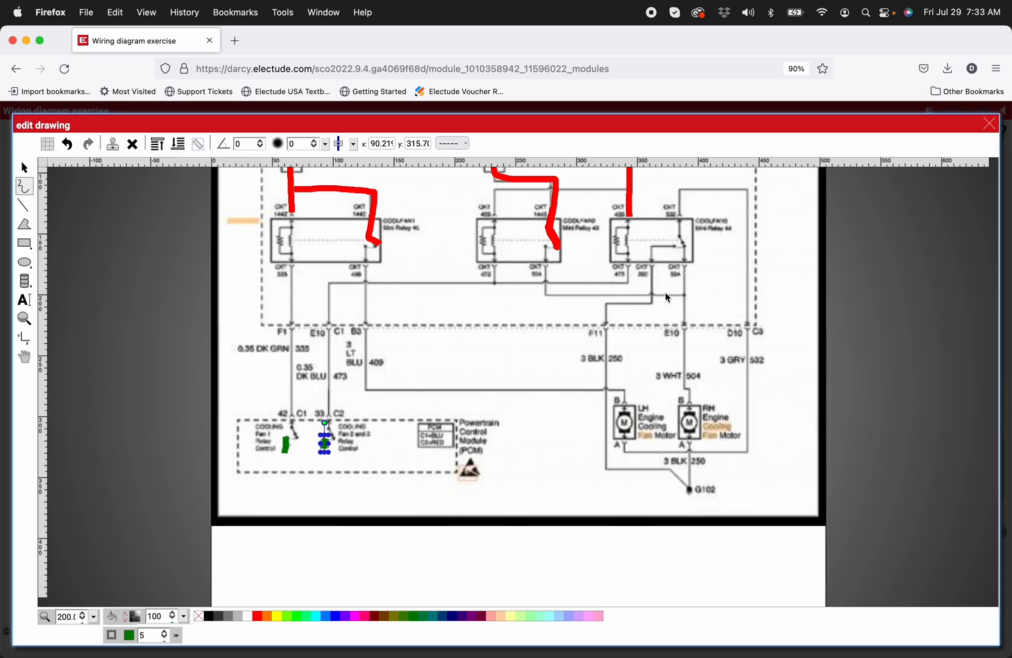
pyautogui.moveTo(662, 284)
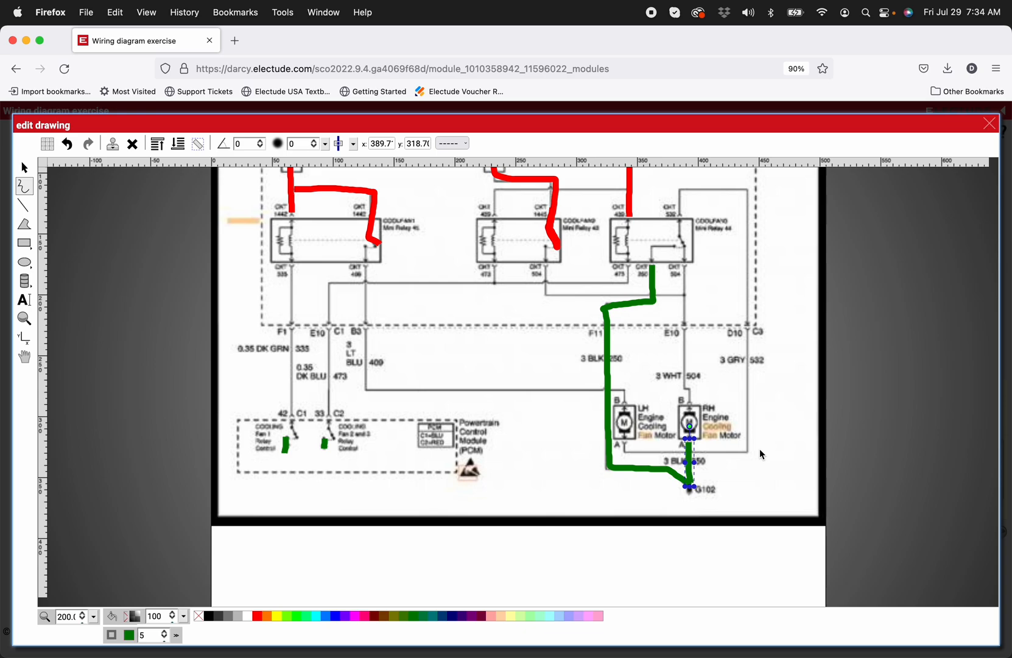
pyautogui.moveTo(740, 419)
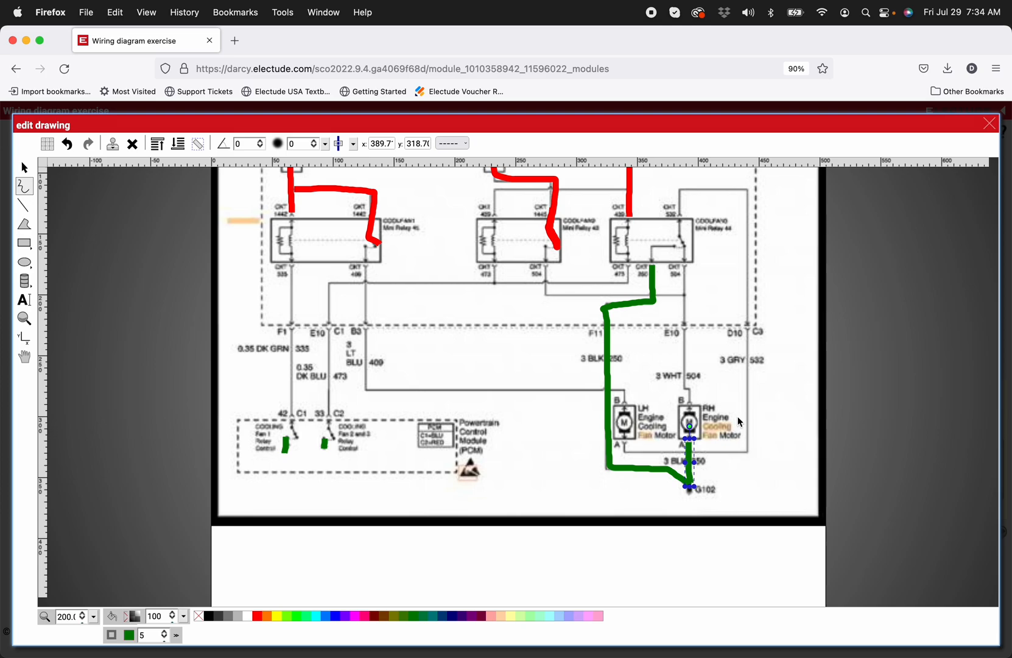
pyautogui.moveTo(159, 558)
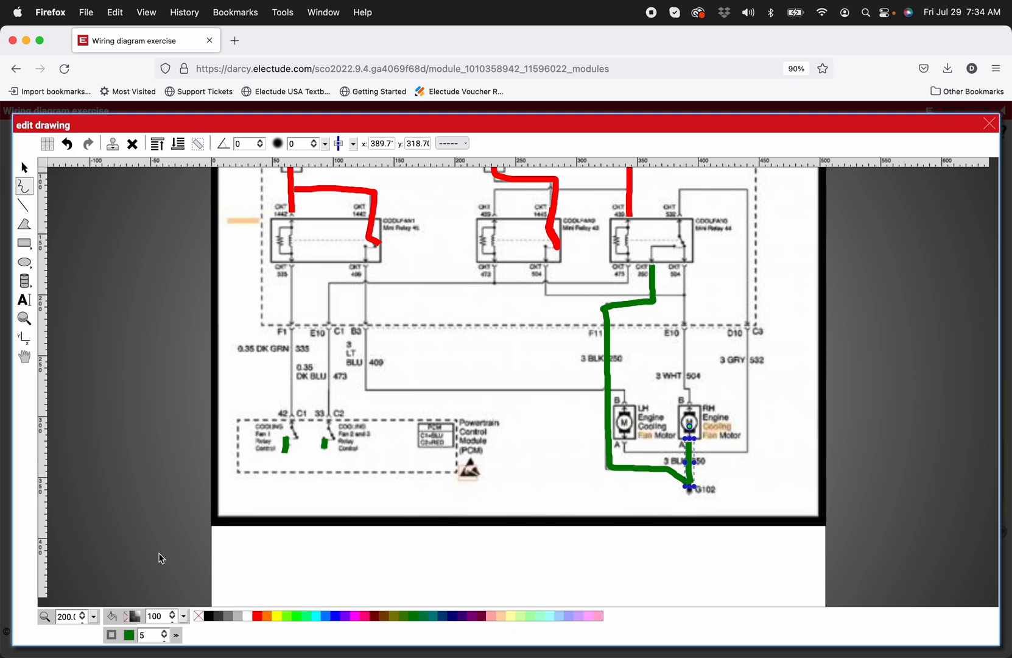
# With an orange pencil, trace switched power from the left relay through circuit 409 to the motors.
pyautogui.click(127, 634)
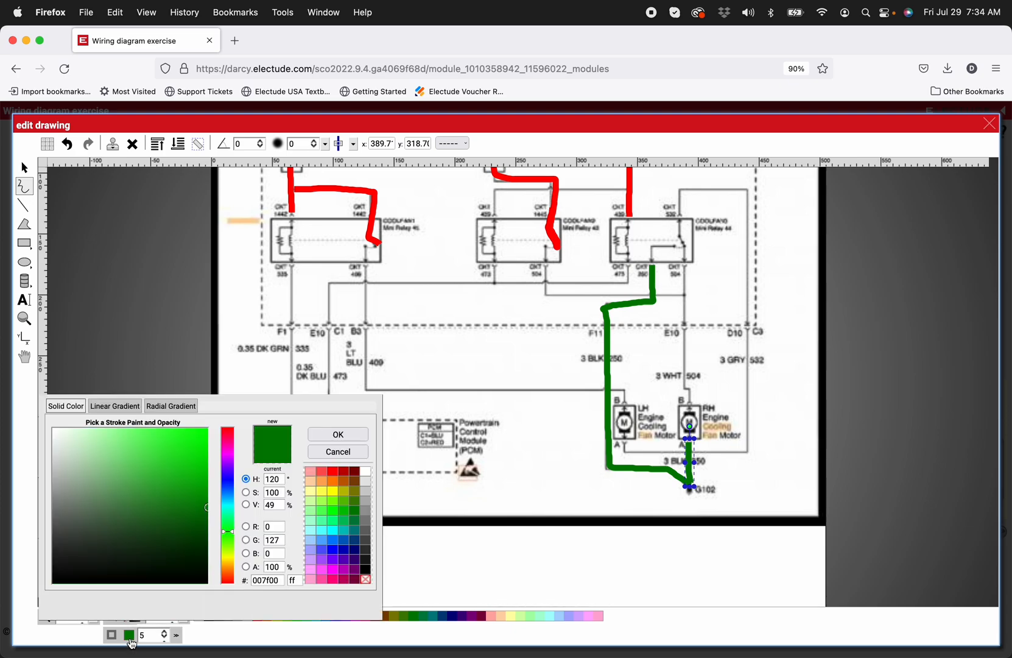
pyautogui.click(336, 485)
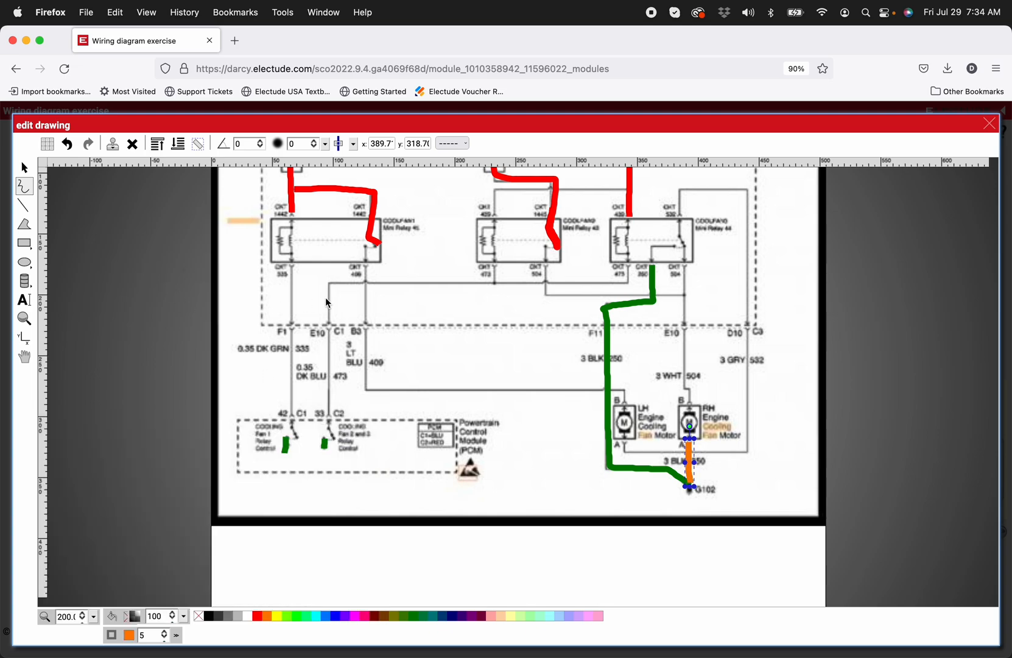
pyautogui.moveTo(362, 259); pyautogui.dragTo(362, 303)
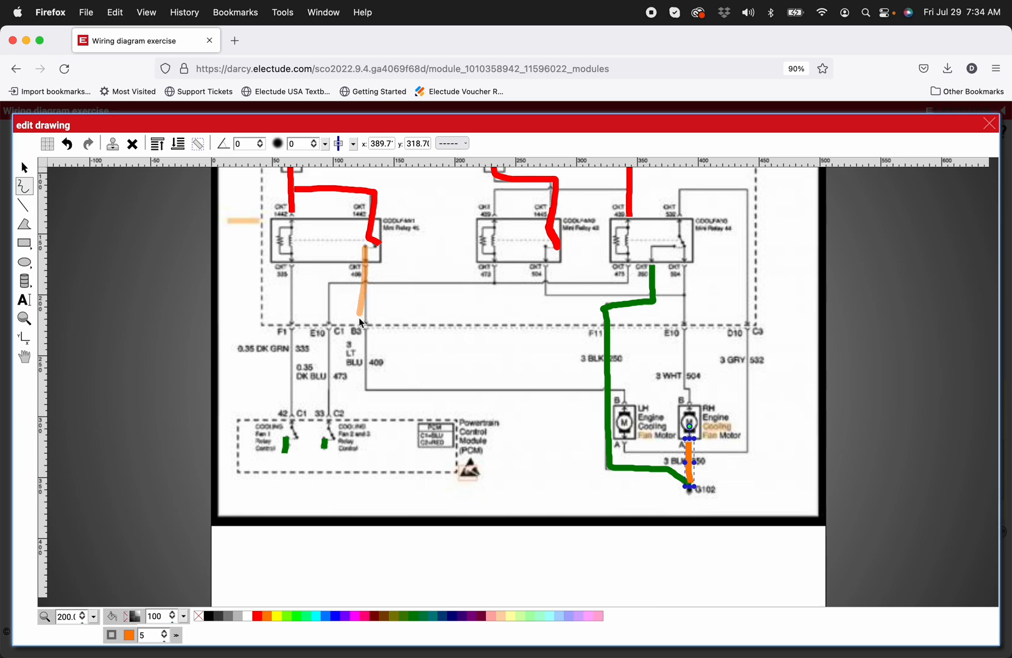
pyautogui.moveTo(361, 307); pyautogui.dragTo(542, 385)
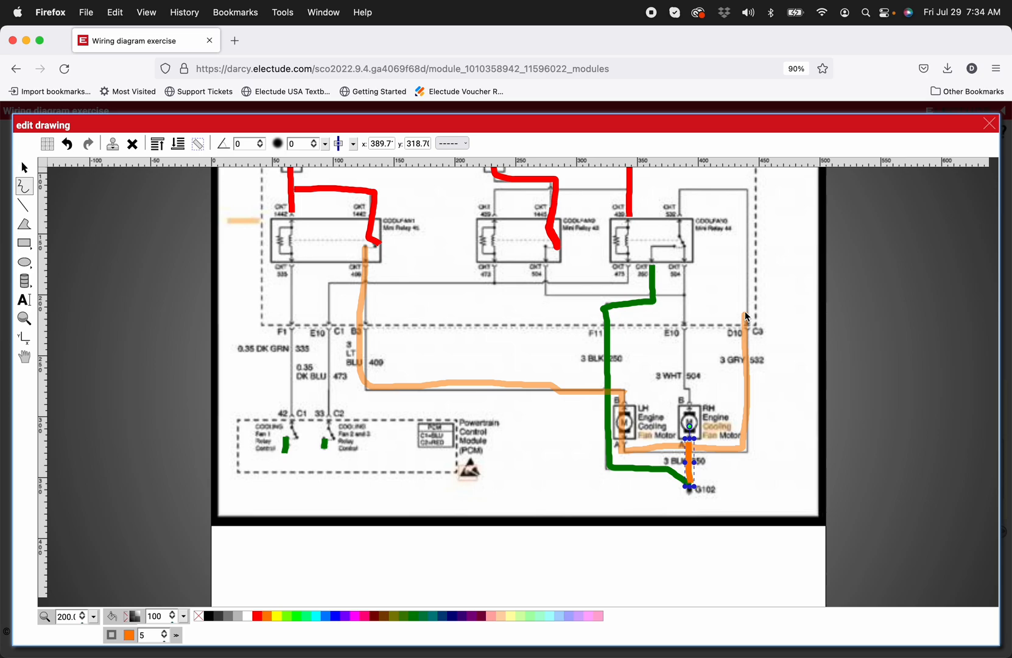
# Trace orange switched power around the right relay's output to the fan motors.
pyautogui.moveTo(745, 317); pyautogui.dragTo(681, 194)
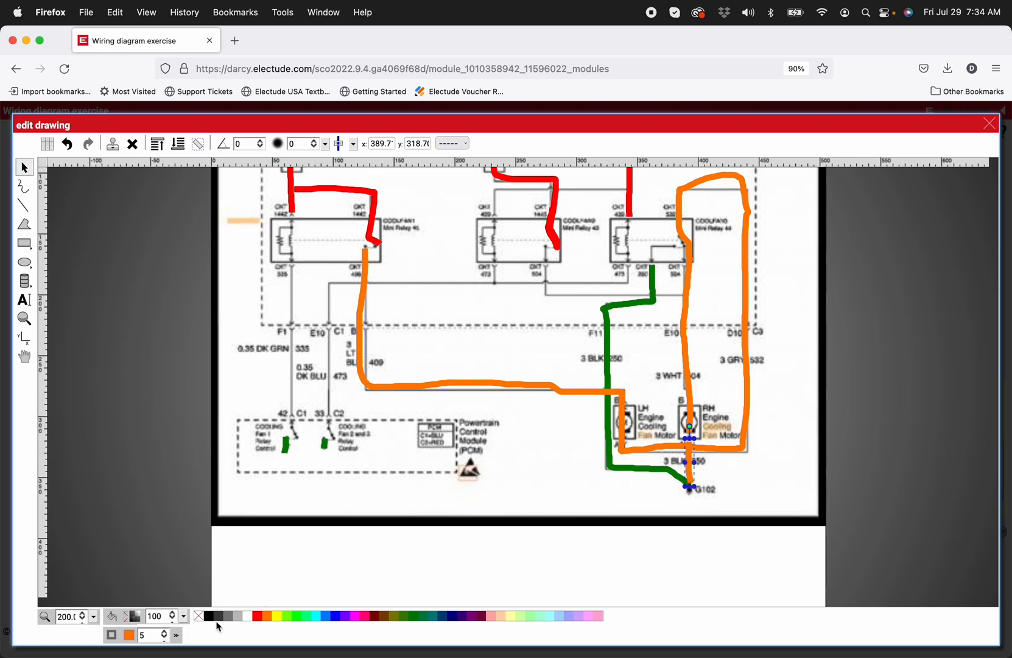
pyautogui.click(128, 634)
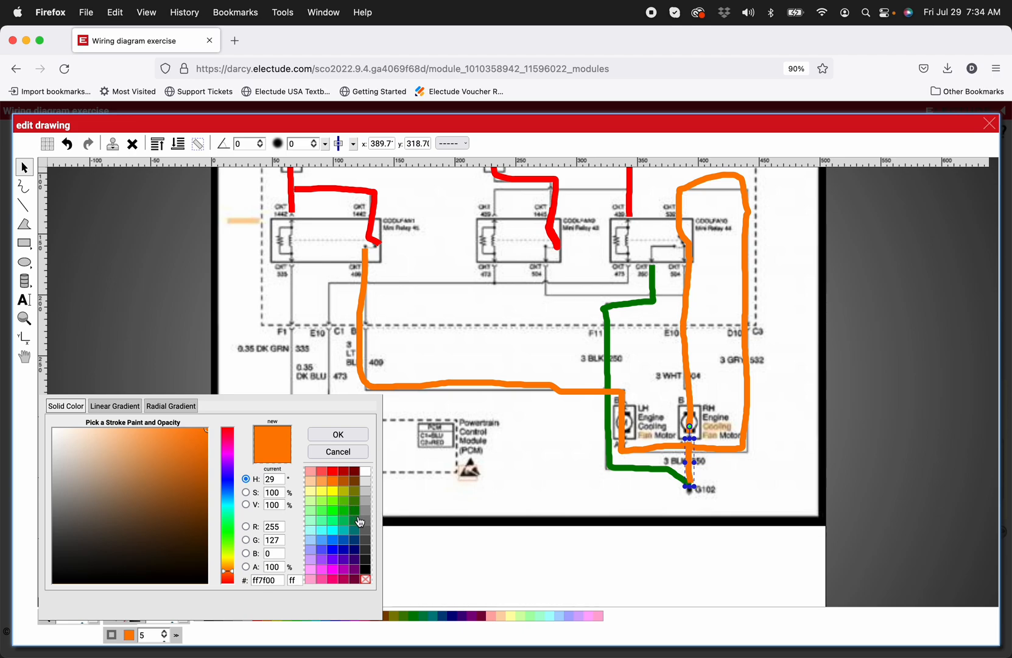
pyautogui.click(337, 451)
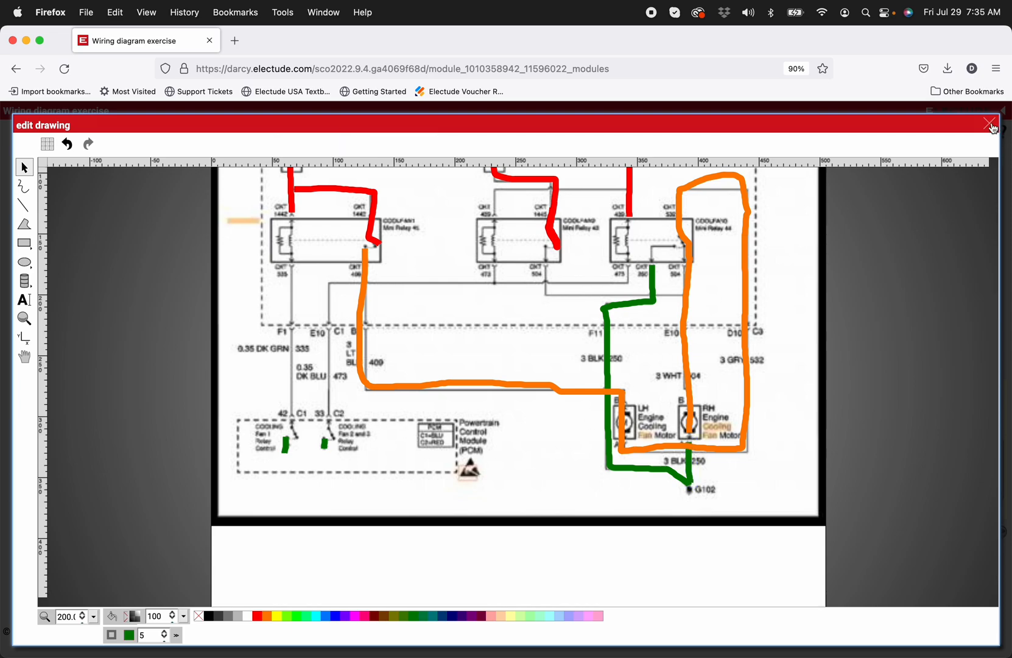
# Save the red, green and orange traces and return to the exercise page.
pyautogui.click(986, 127)
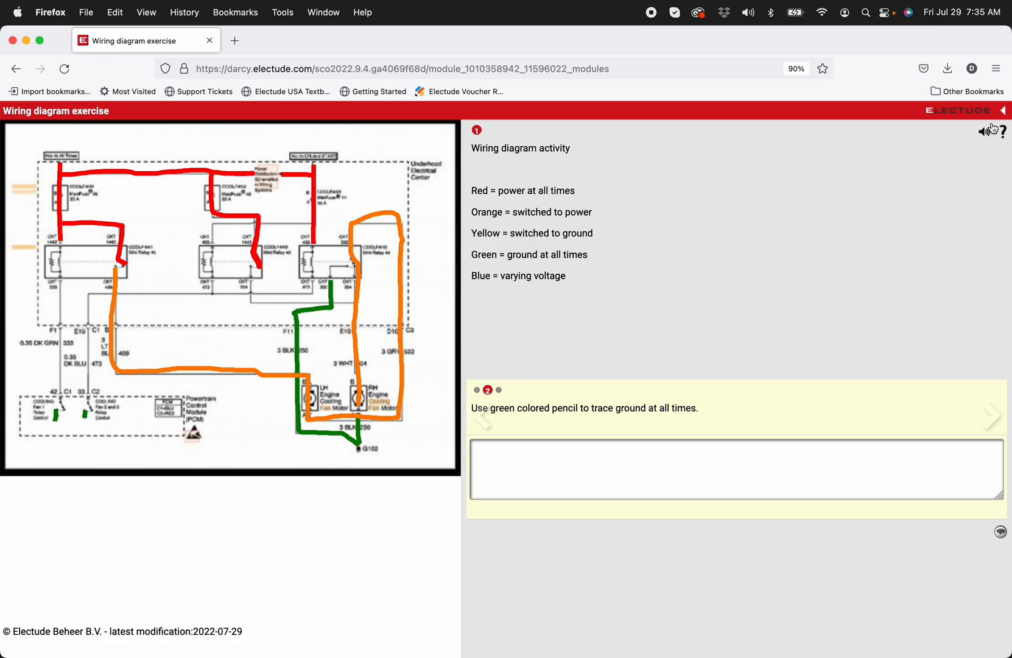
pyautogui.moveTo(470, 307)
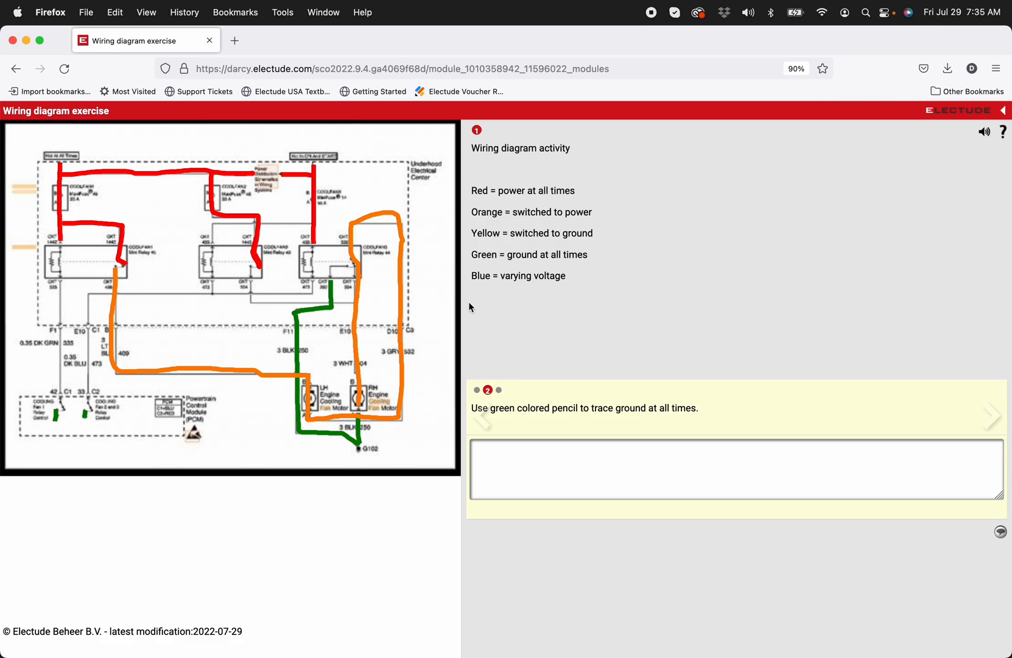
pyautogui.moveTo(481, 330)
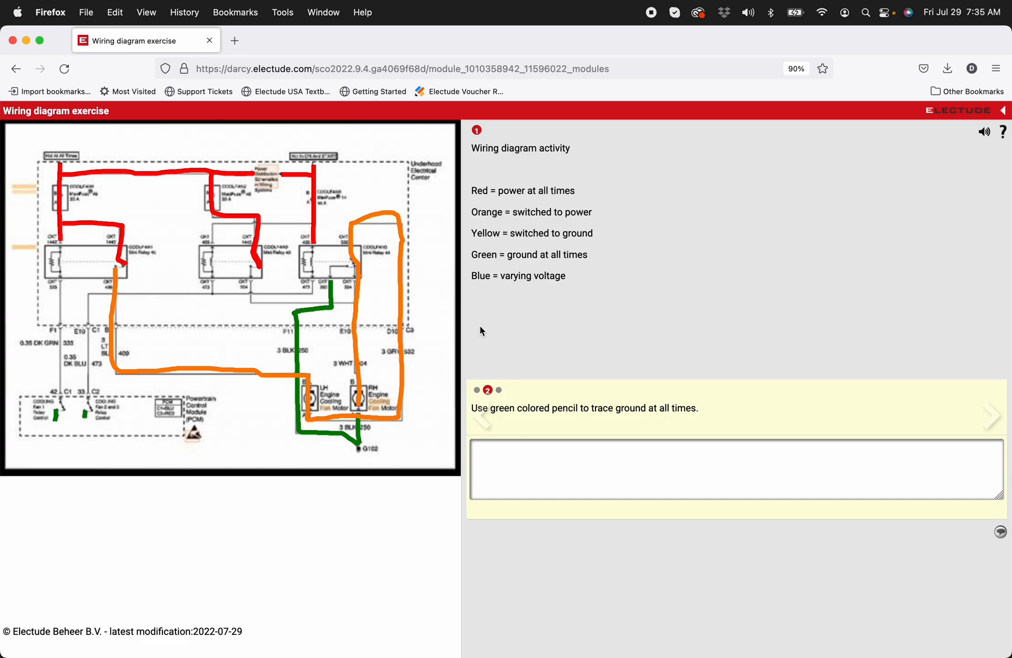